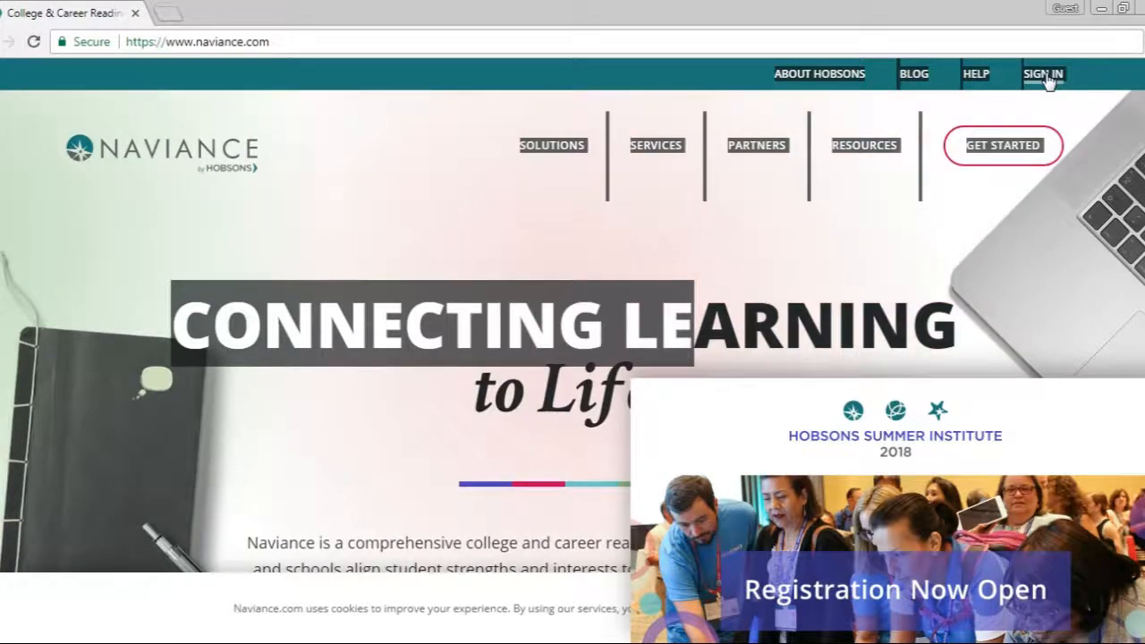
Choose Students & Families from naviance.com's SIGN IN menu
left_click(1043, 74)
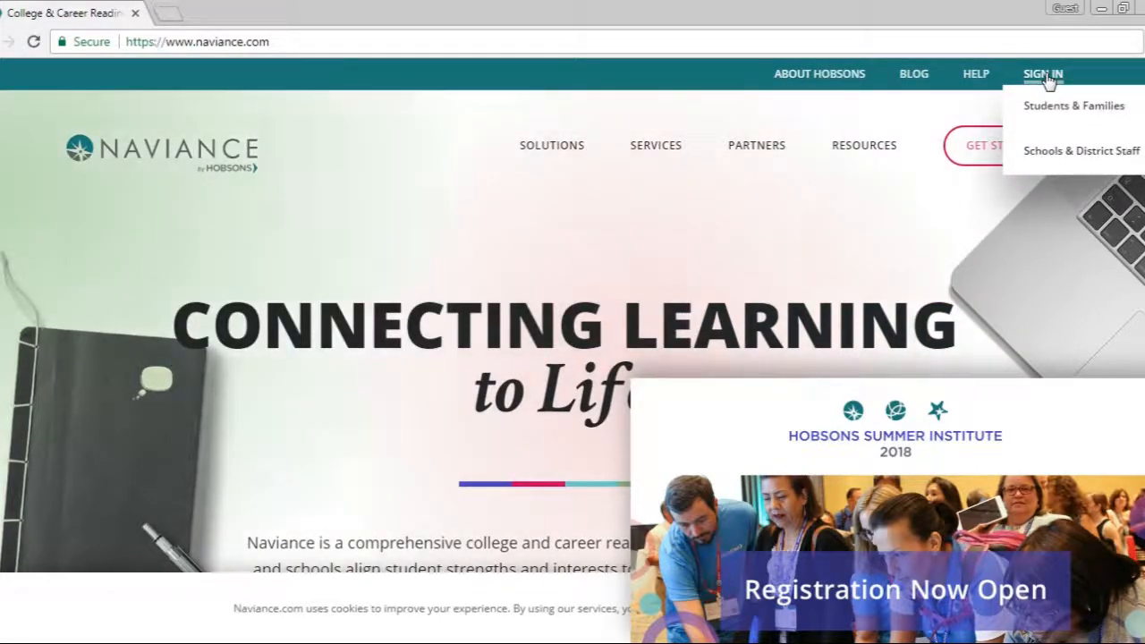
mouse_move(1052, 109)
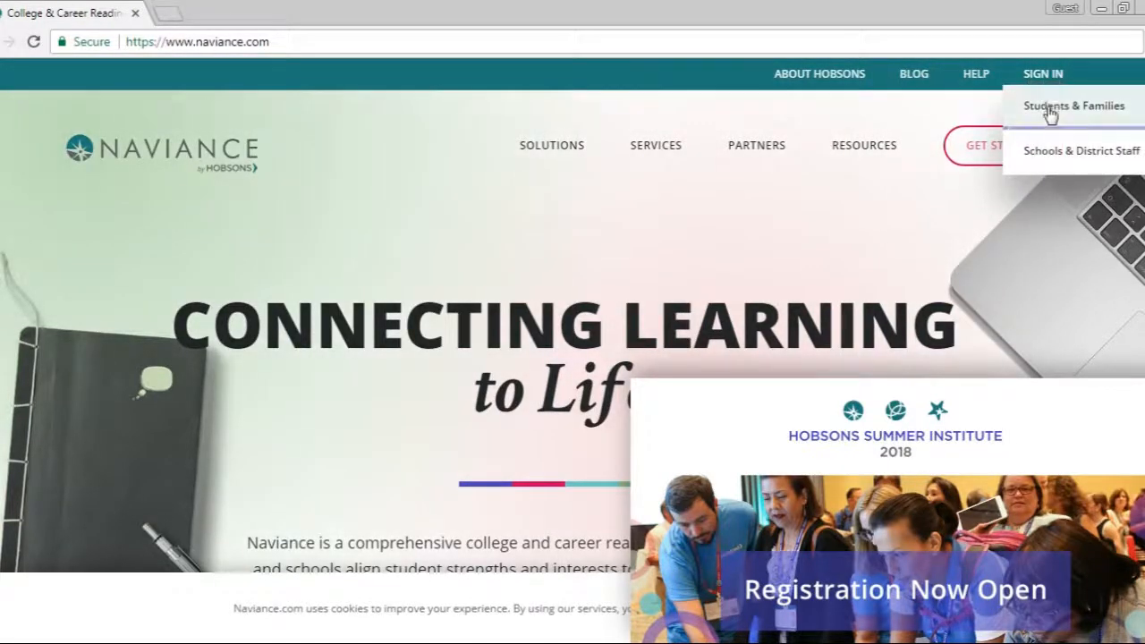
left_click(1075, 106)
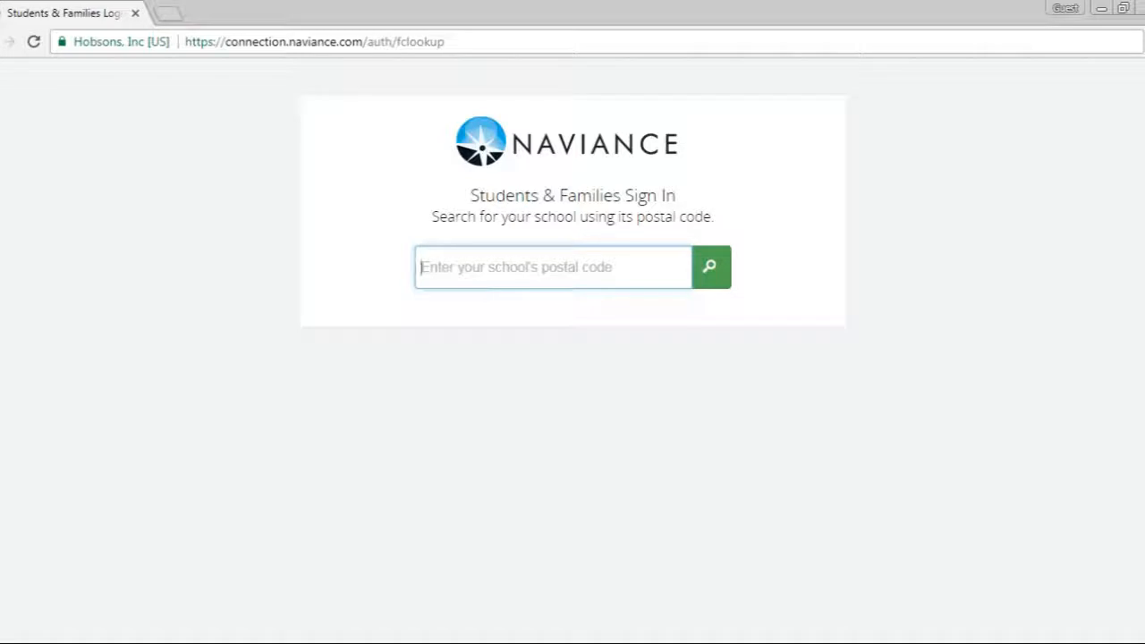
Search schools by postal code 27510 and select Carrboro High School
type("27510")
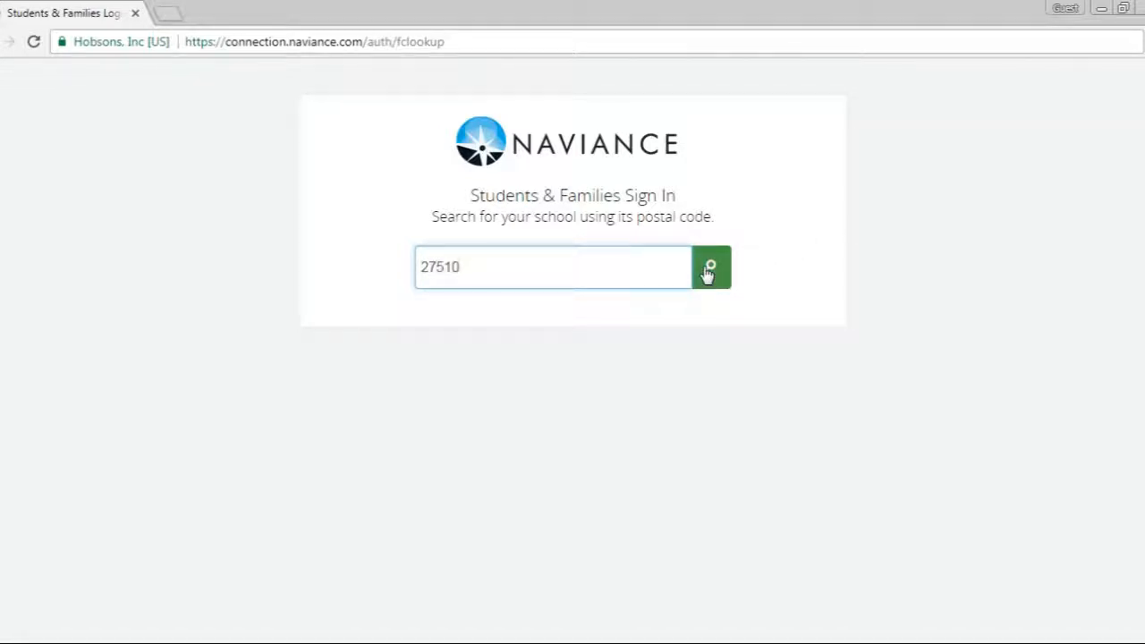
left_click(710, 267)
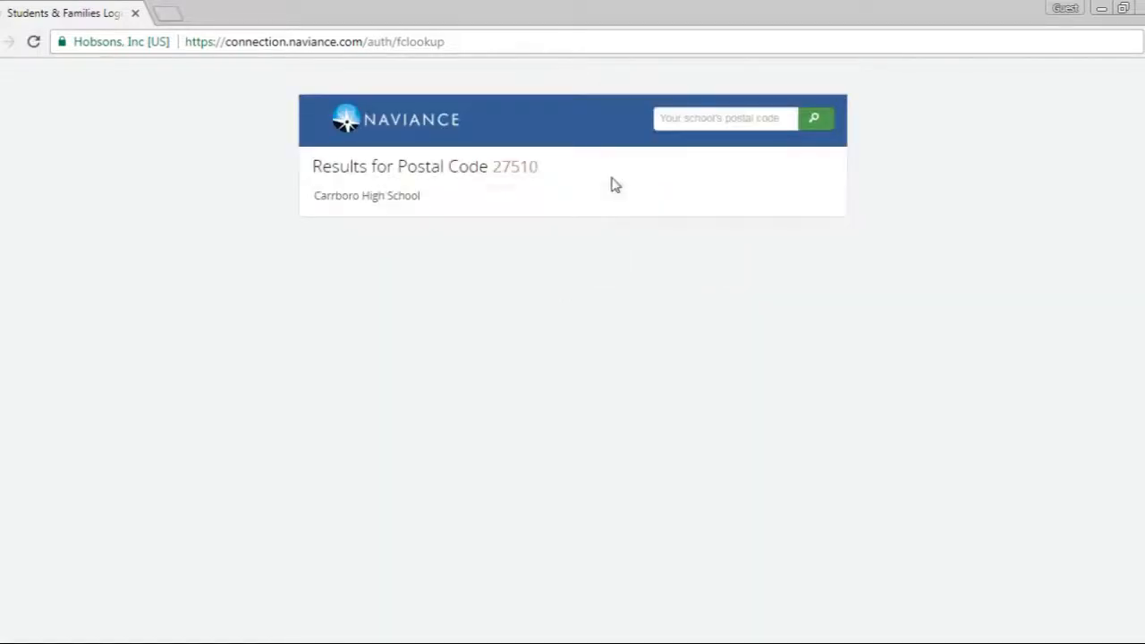
left_click(367, 196)
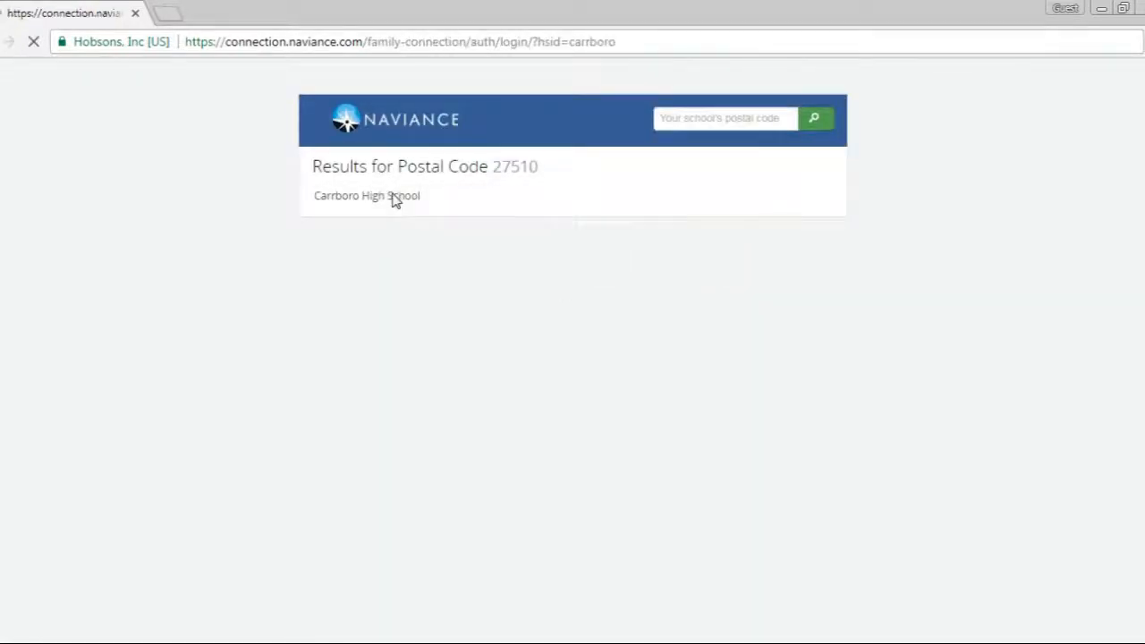
left_click(364, 195)
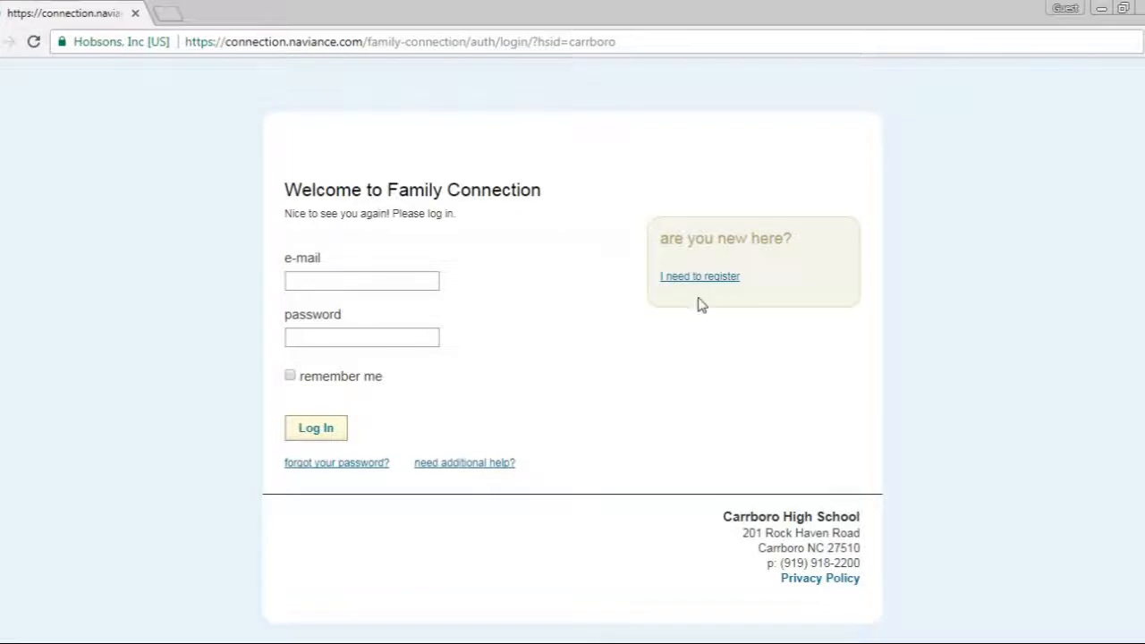
mouse_move(703, 286)
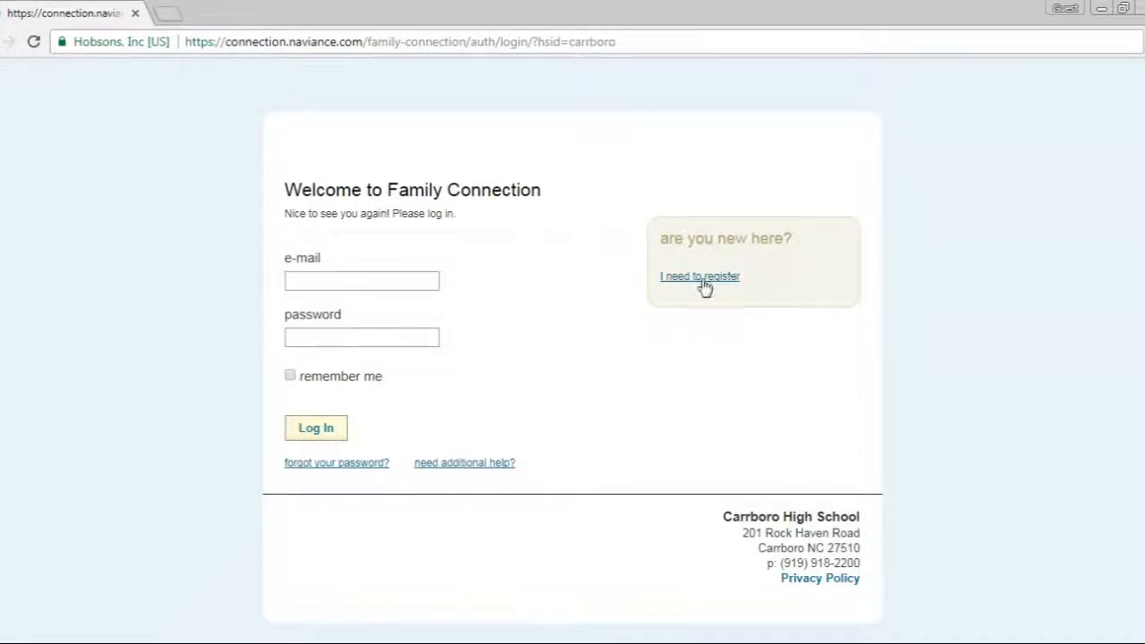
left_click(362, 280)
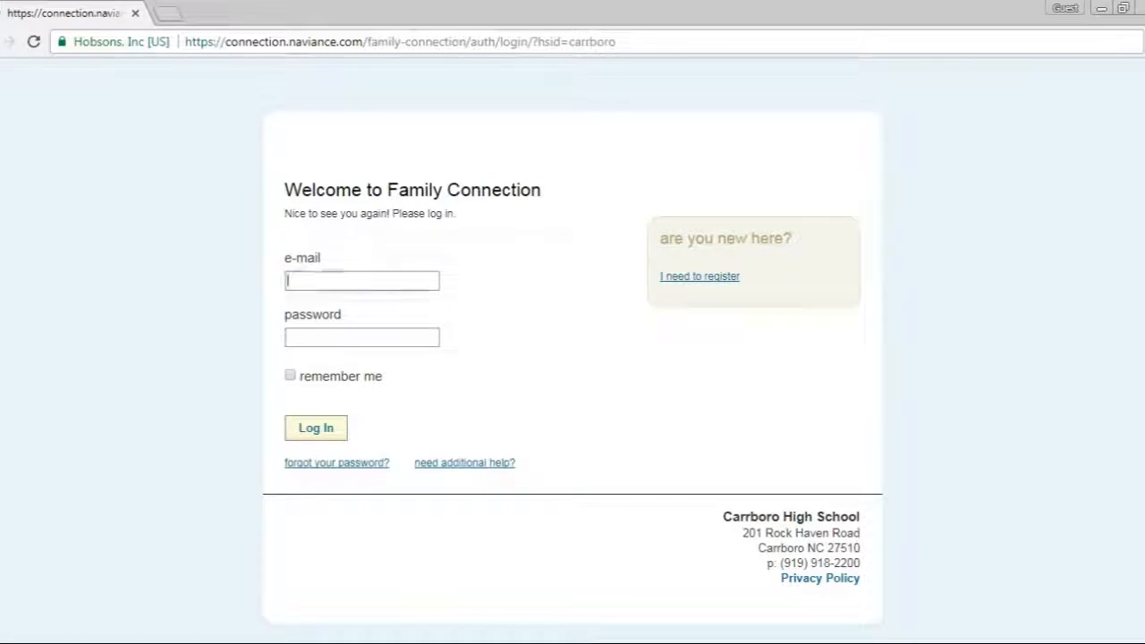
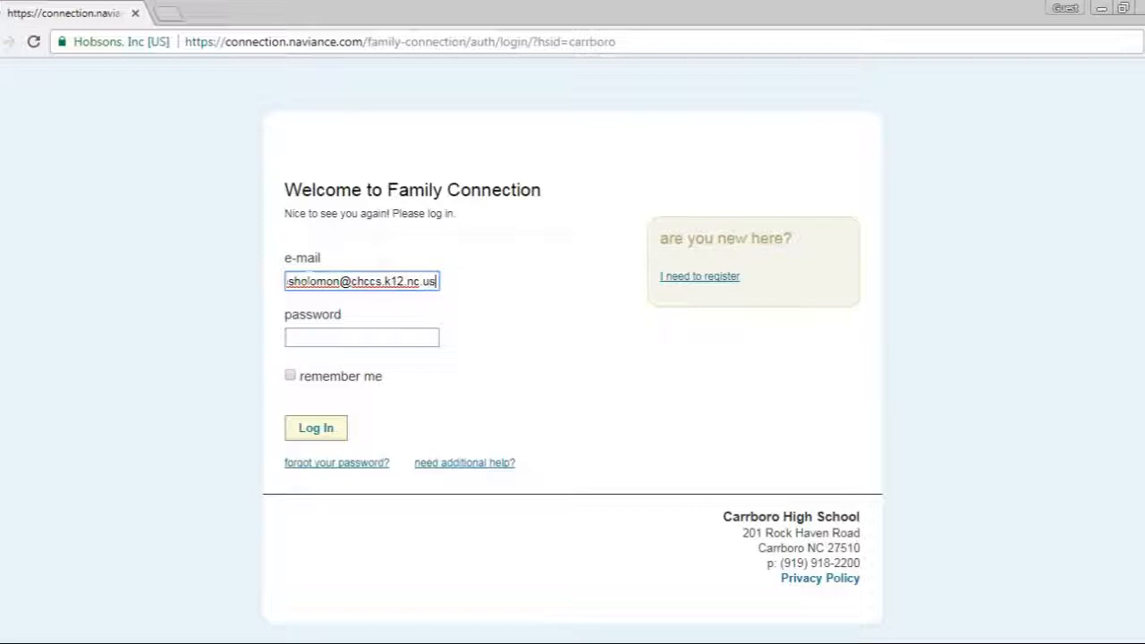
type("••••")
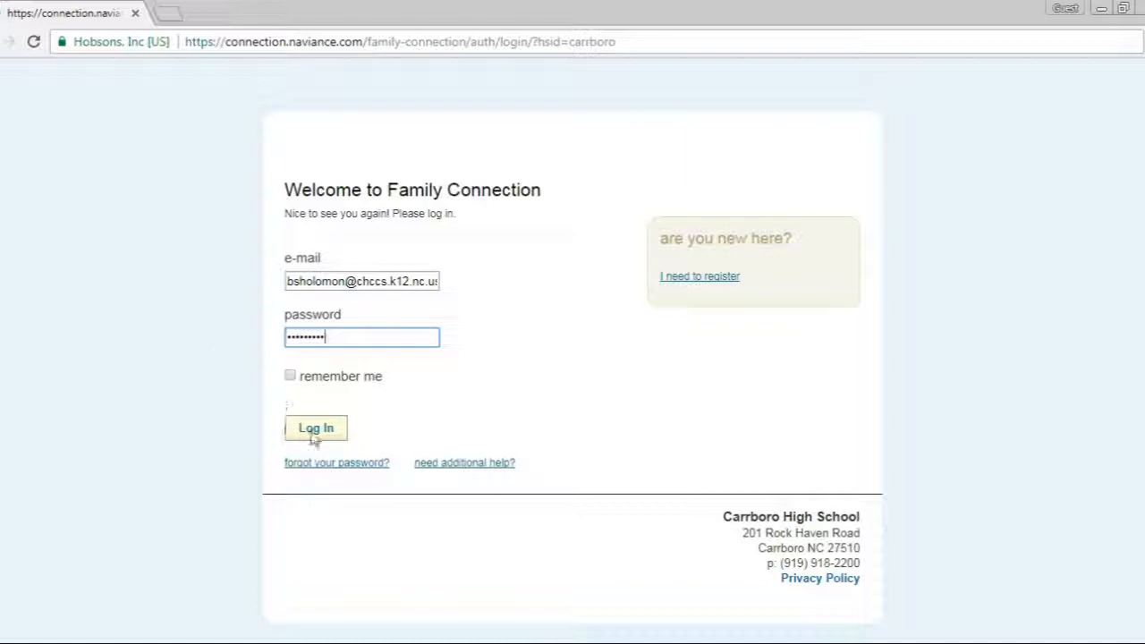
left_click(315, 428)
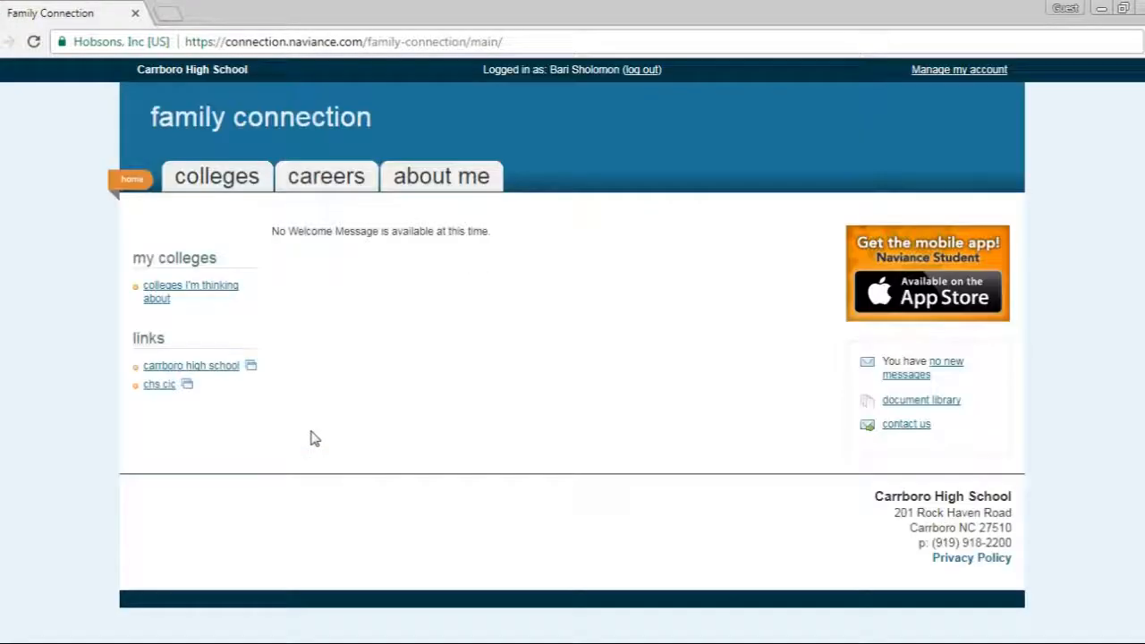
mouse_move(253, 246)
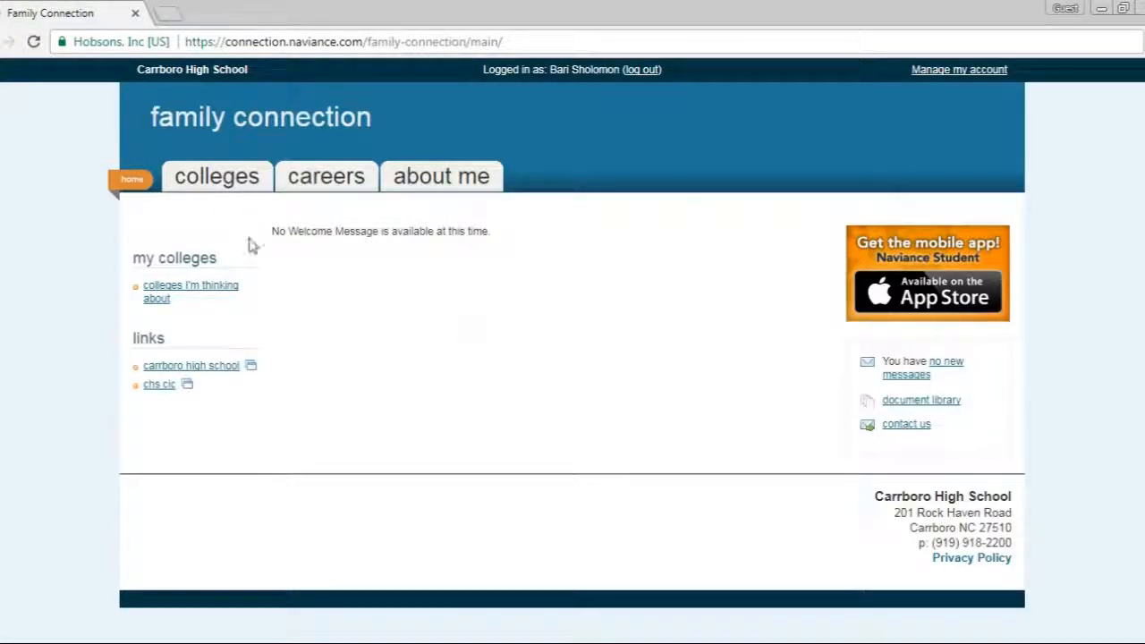
Open the 'colleges I'm thinking about' list under the colleges tab
left_click(217, 175)
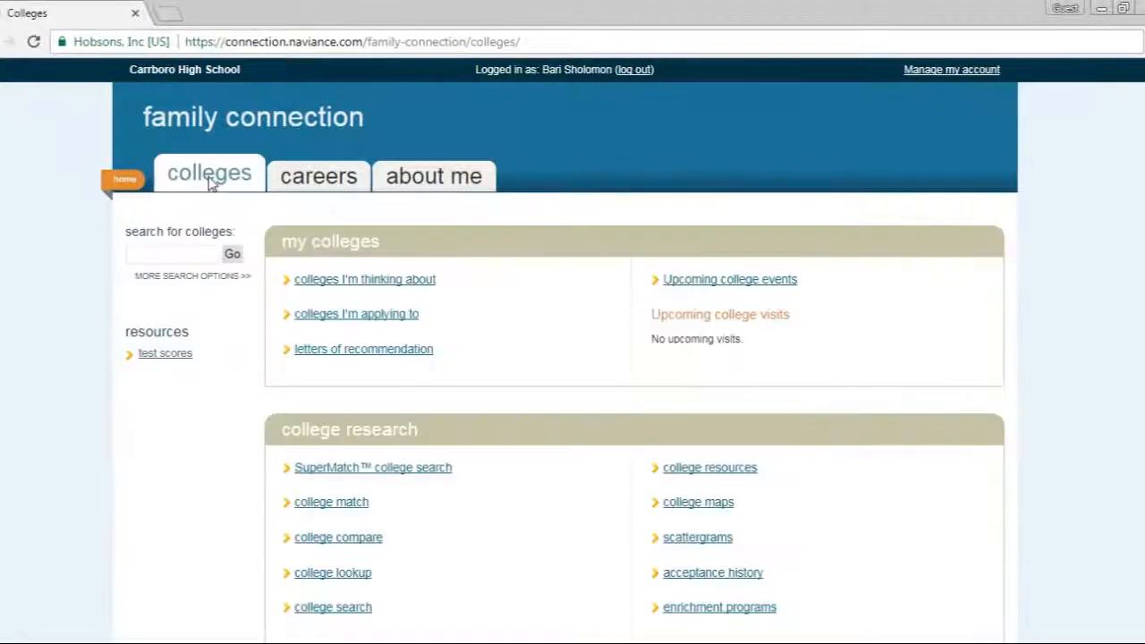
mouse_move(401, 284)
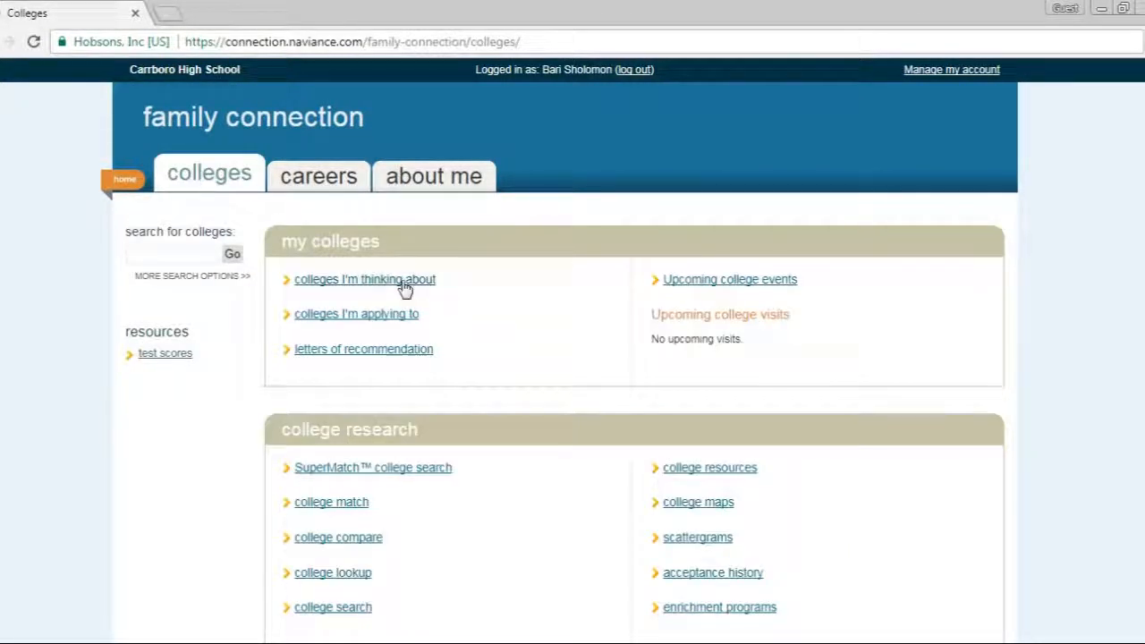
left_click(364, 279)
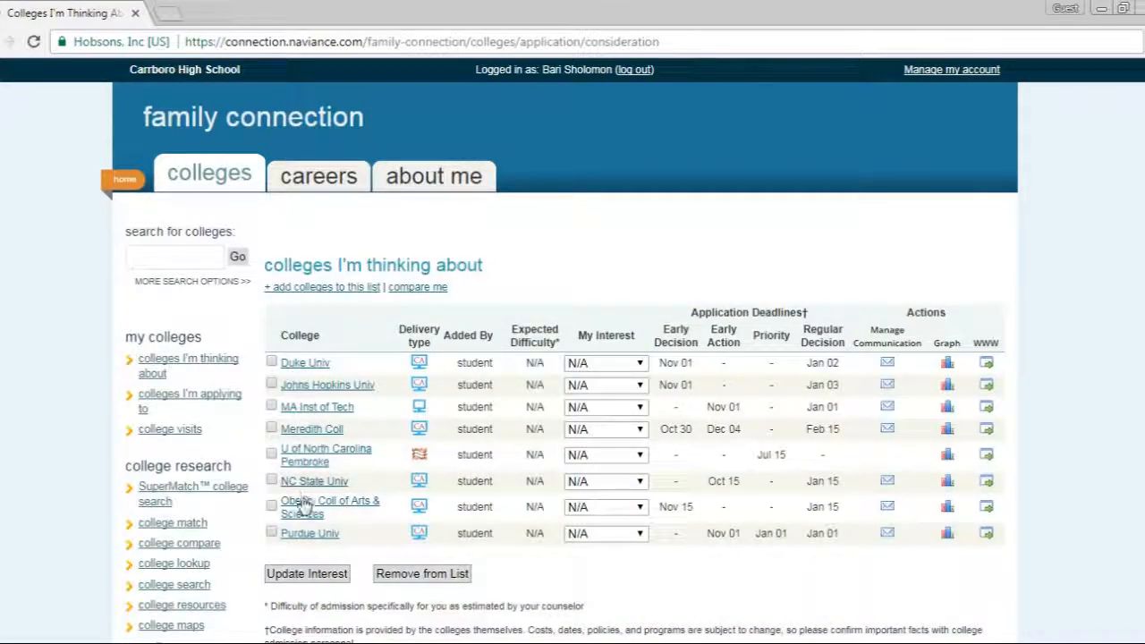
scroll("down", 3)
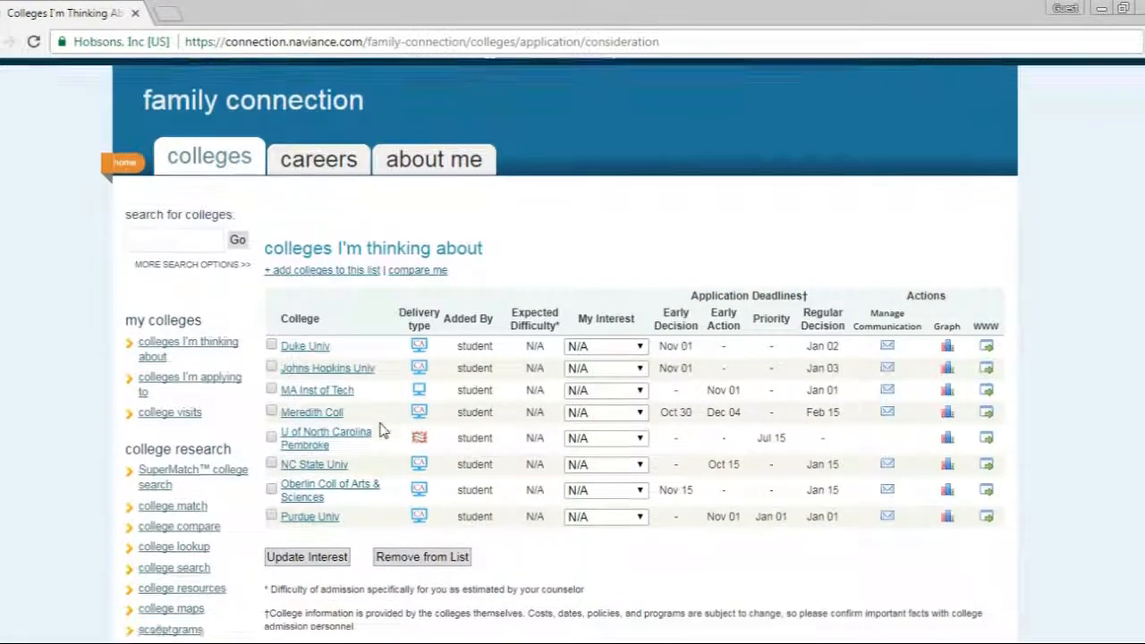
scroll("down", 3)
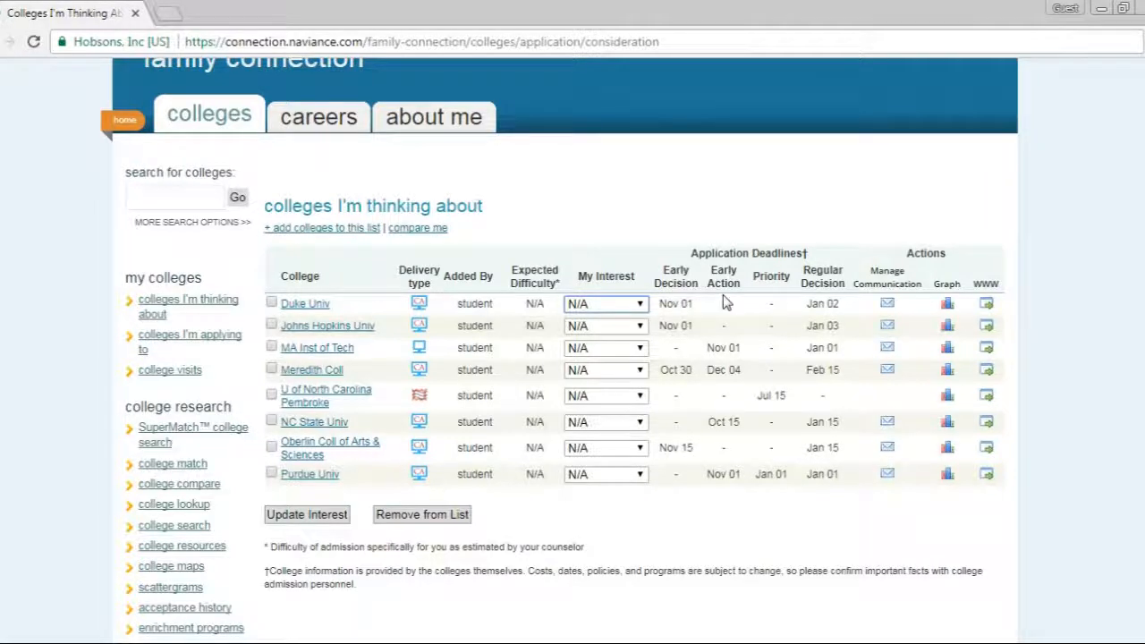
mouse_move(836, 319)
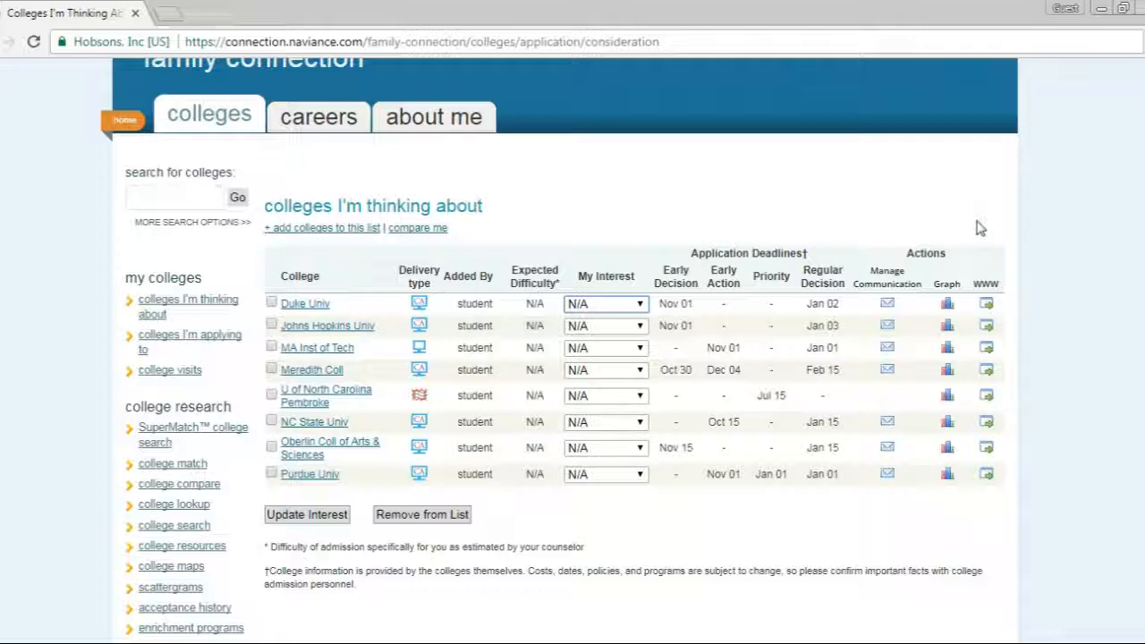
mouse_move(985, 305)
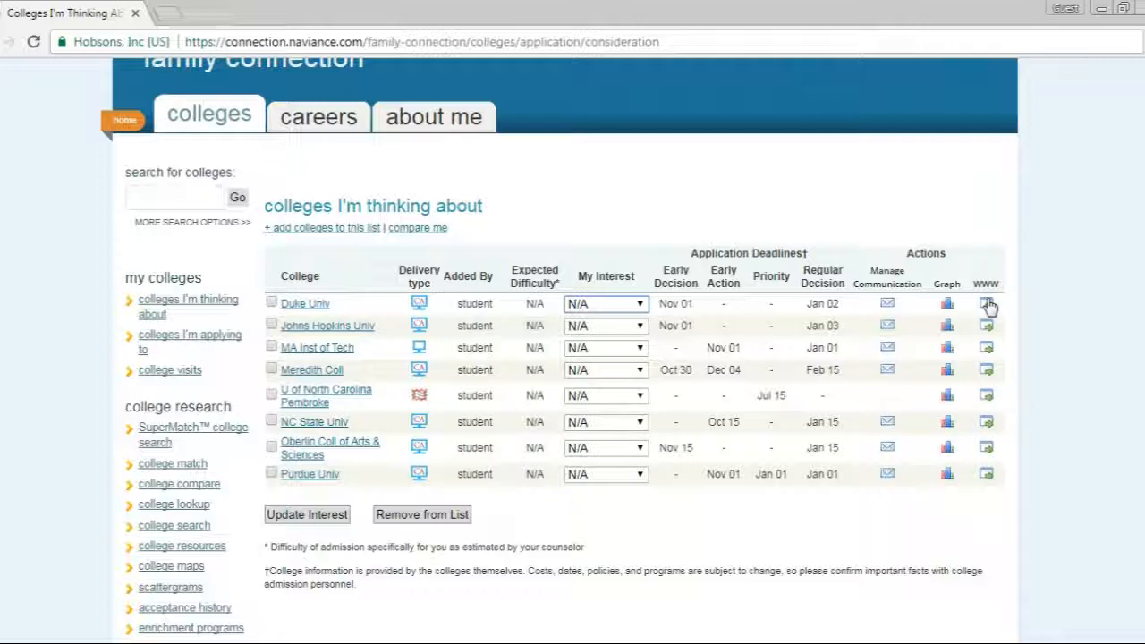
mouse_move(355, 447)
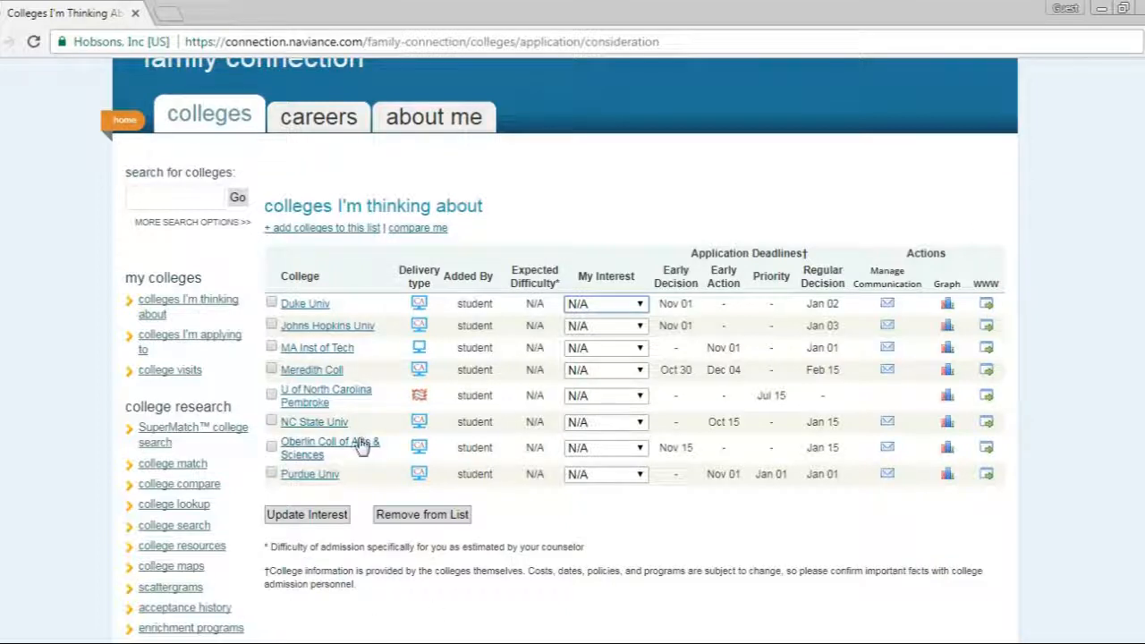
mouse_move(324, 432)
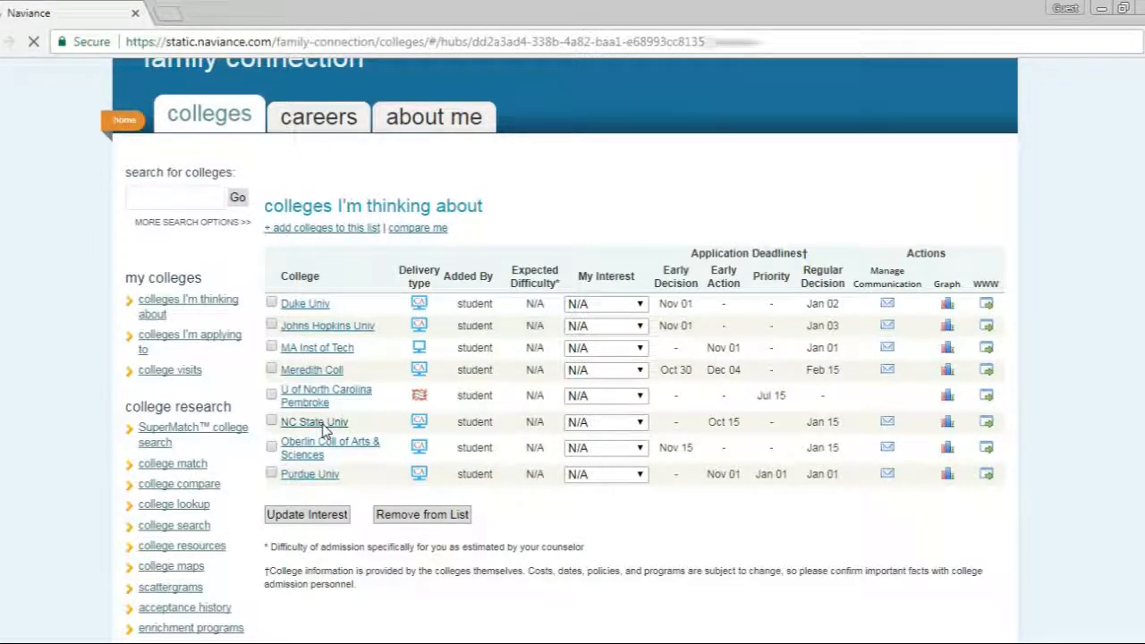
left_click(313, 422)
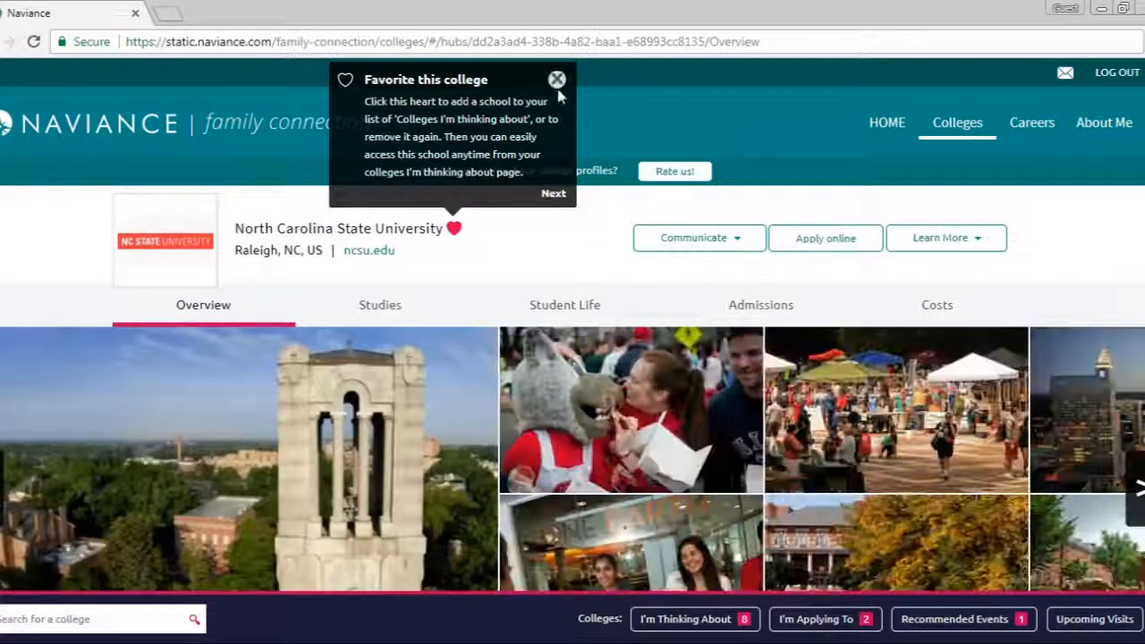
left_click(557, 80)
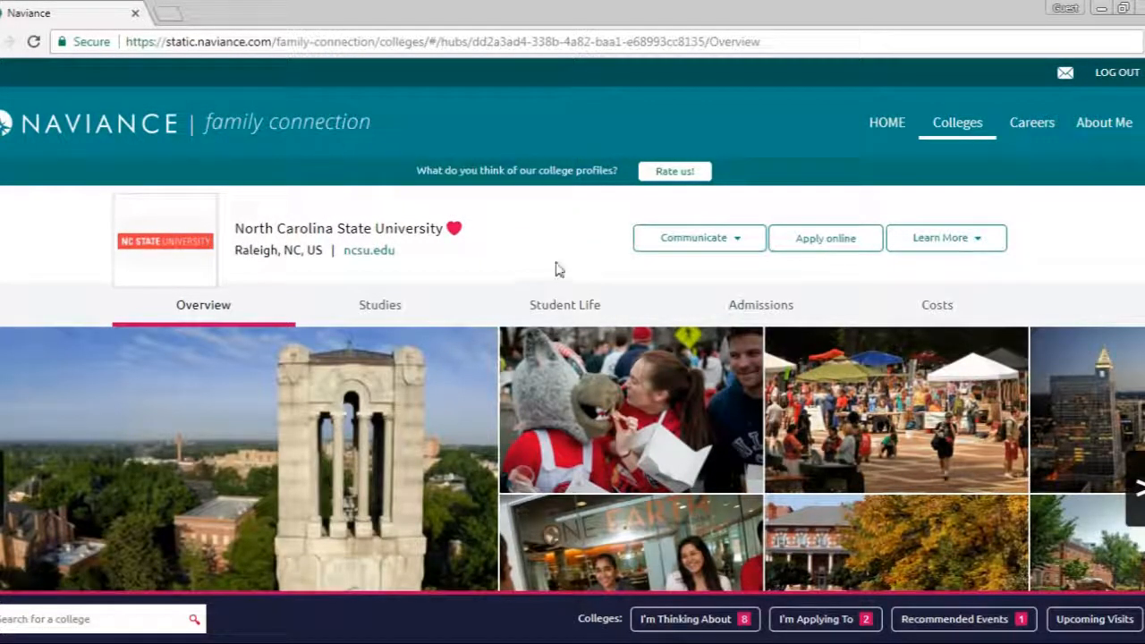
scroll("down", 3)
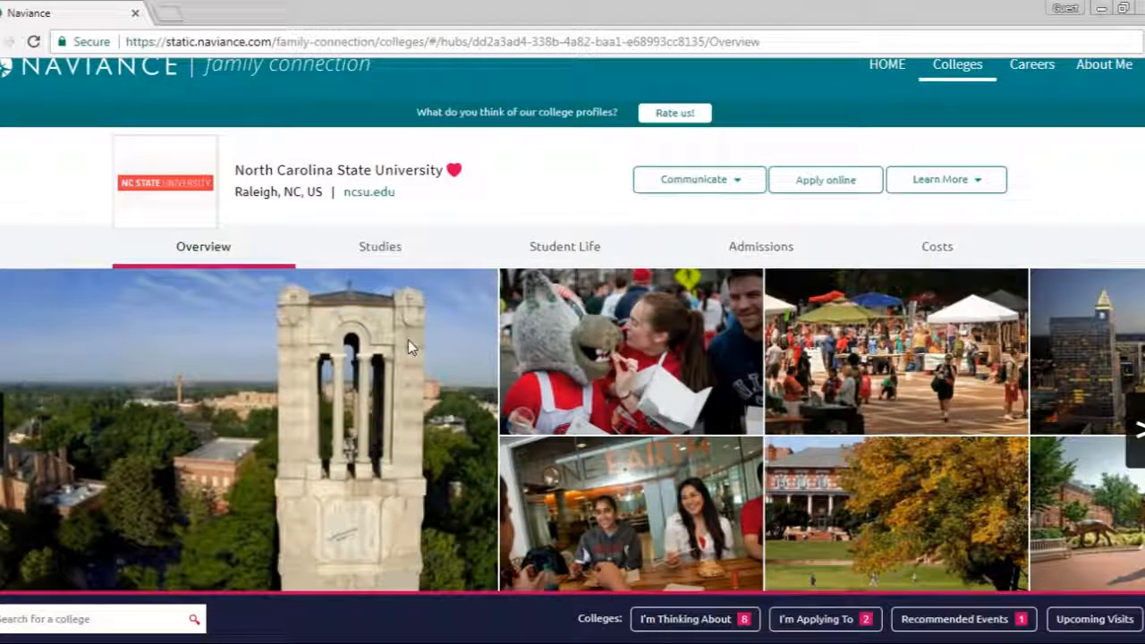
scroll("down", 3)
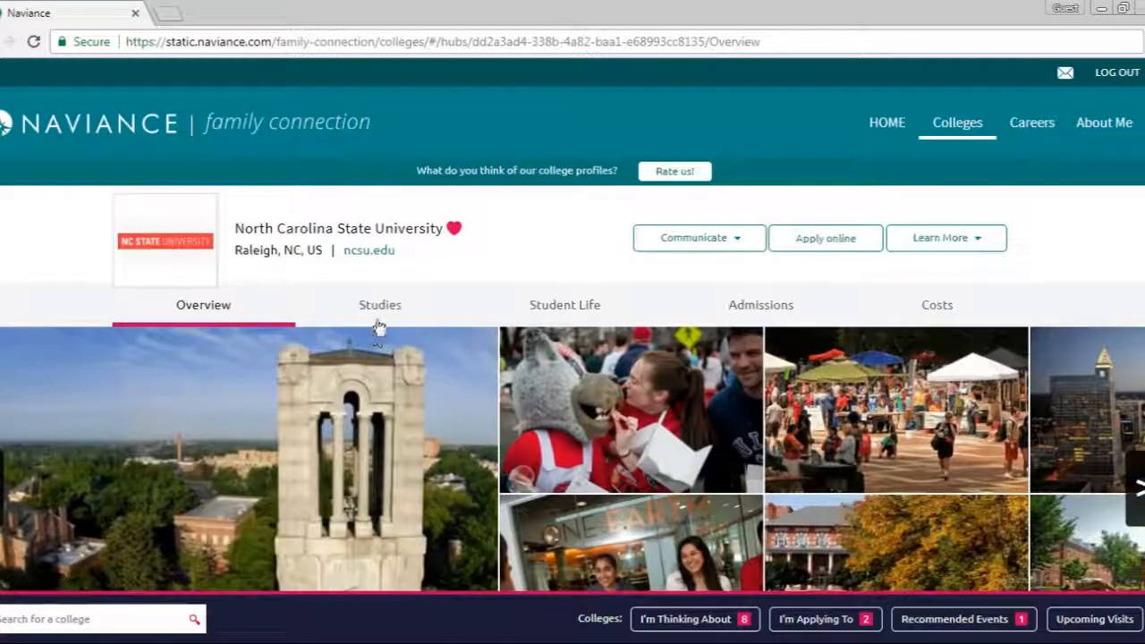
View NC State's Studies statistics, then its Student Life information
left_click(379, 304)
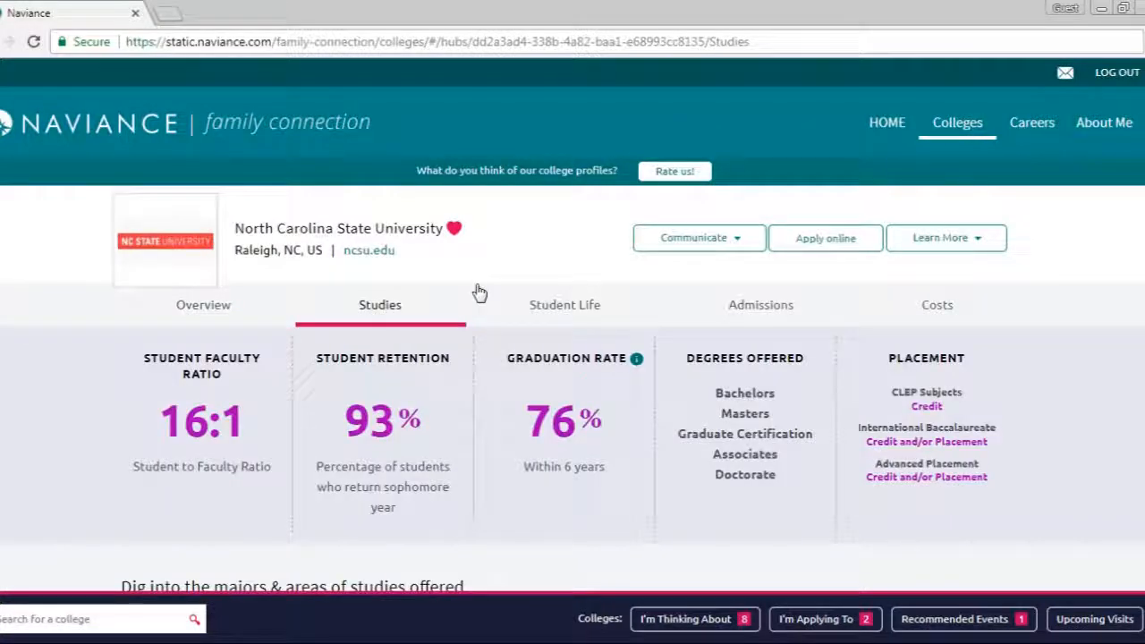
left_click(564, 304)
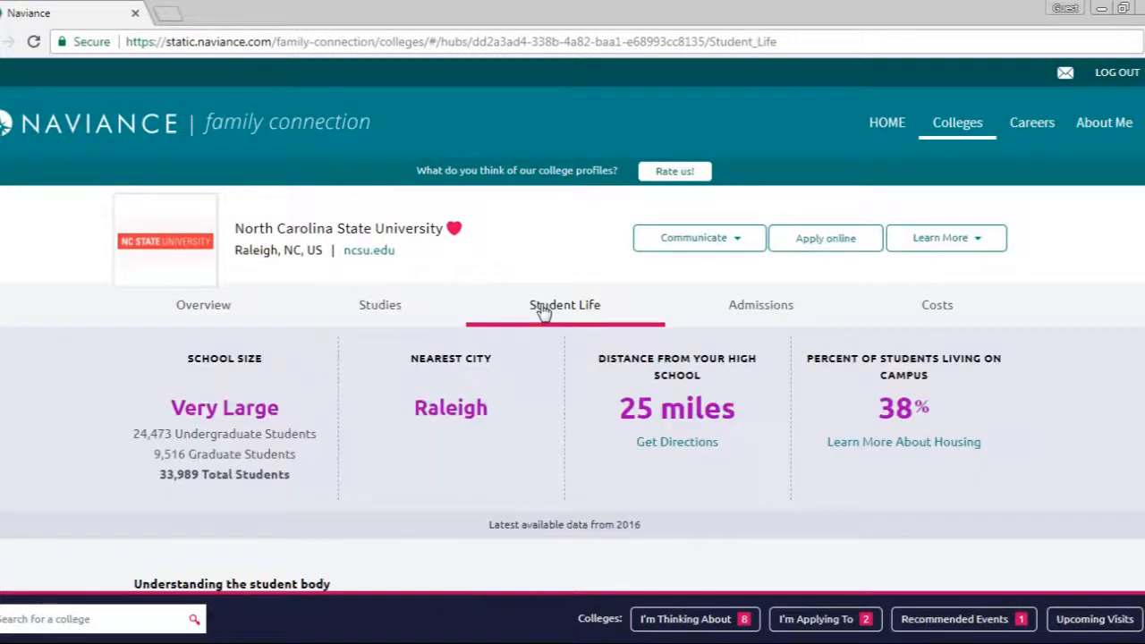
scroll("down", 3)
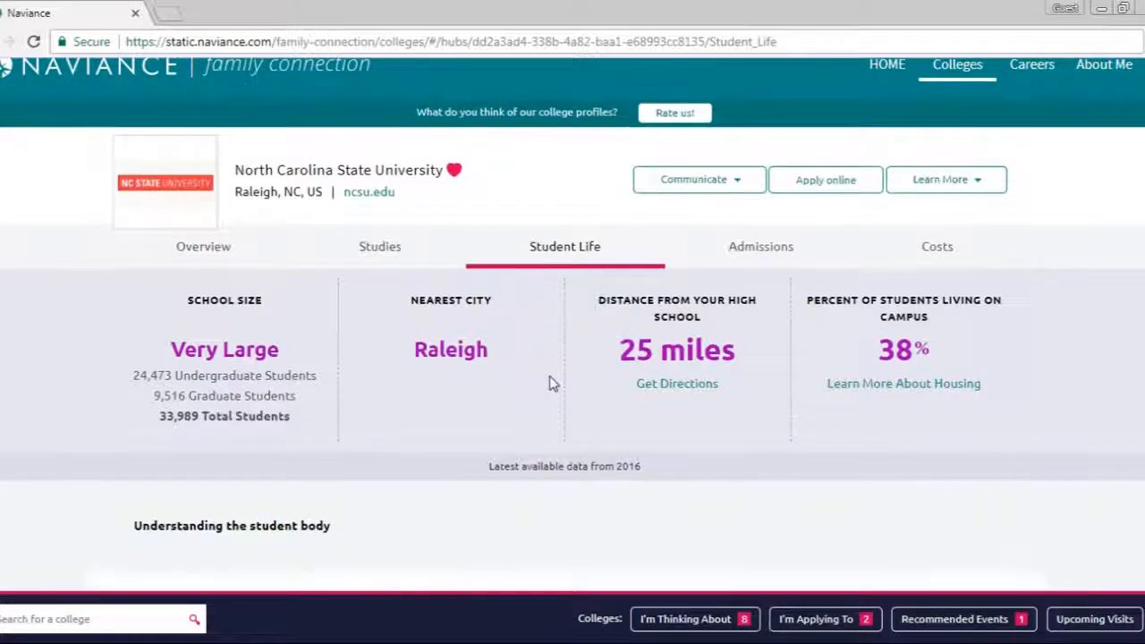
Show NC State's Admissions tab, scrolling down to the weighted GPA vs SAT scattergram
left_click(760, 246)
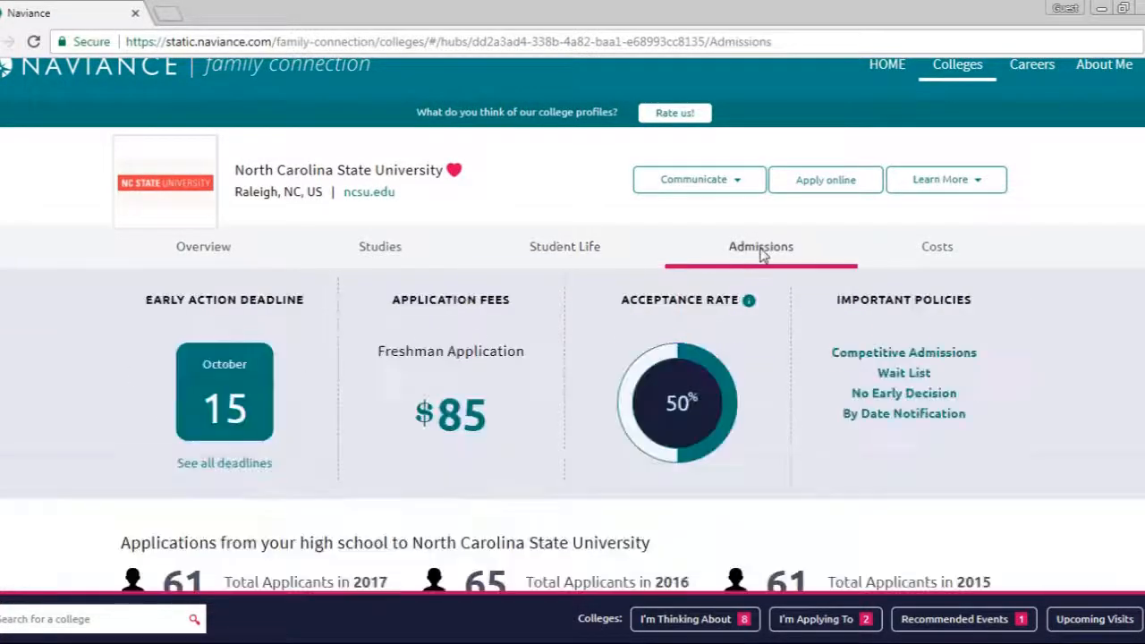
mouse_move(611, 260)
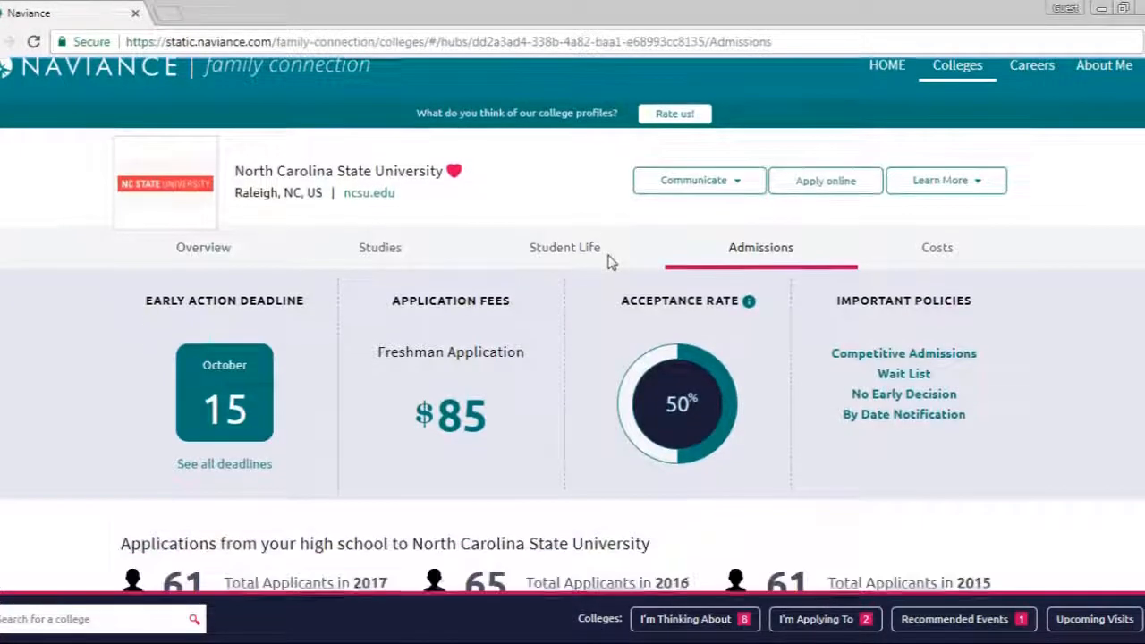
scroll("down", 3)
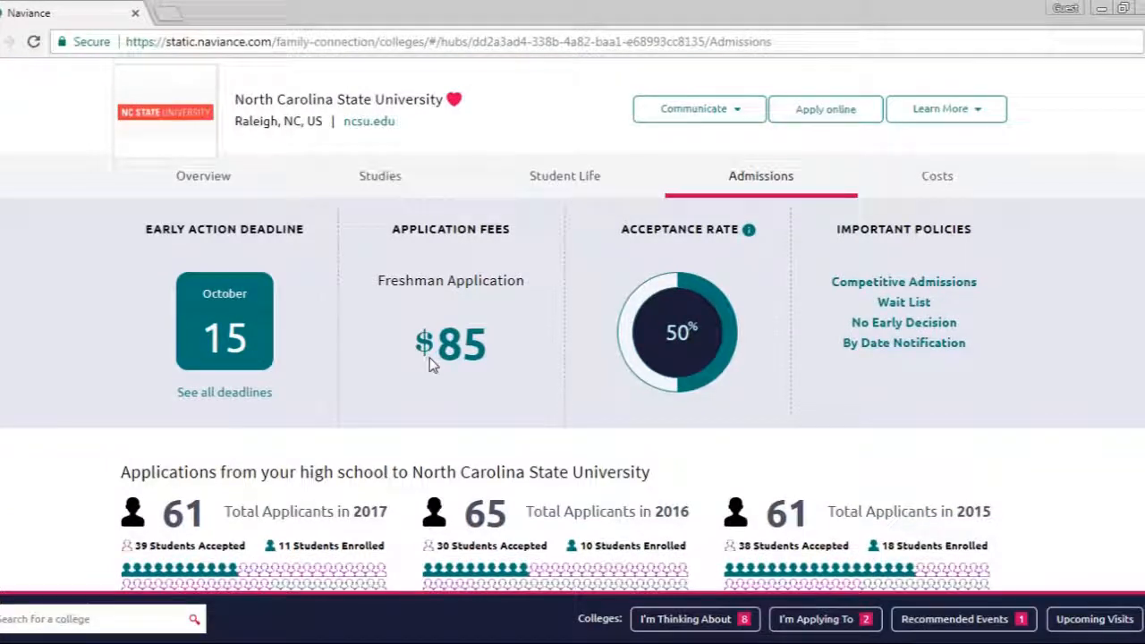
scroll("down", 3)
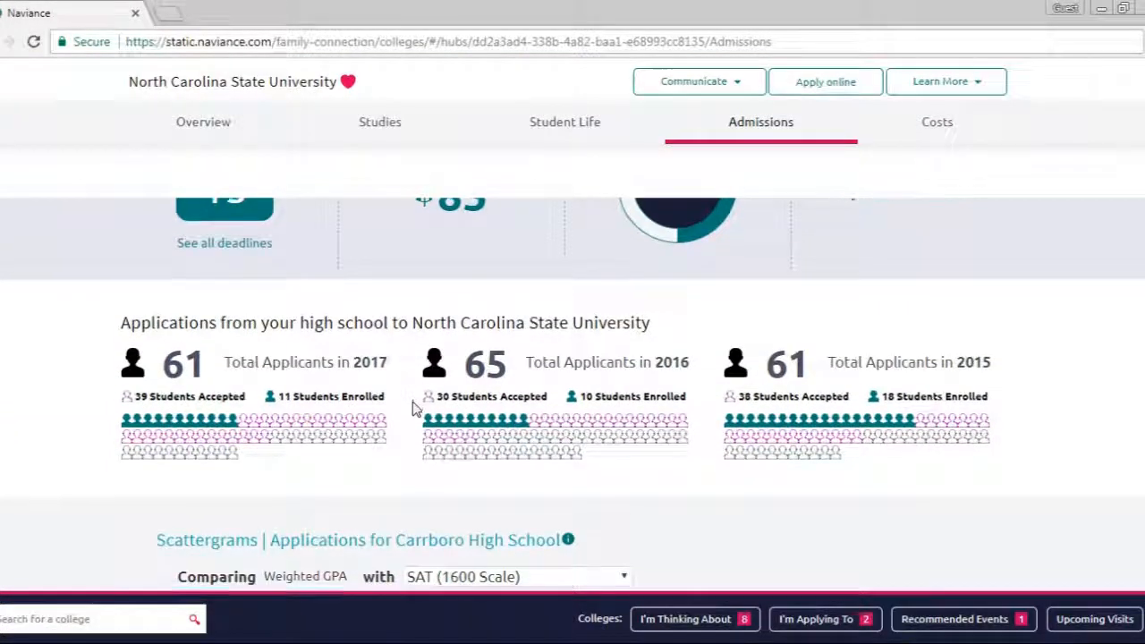
scroll("down", 3)
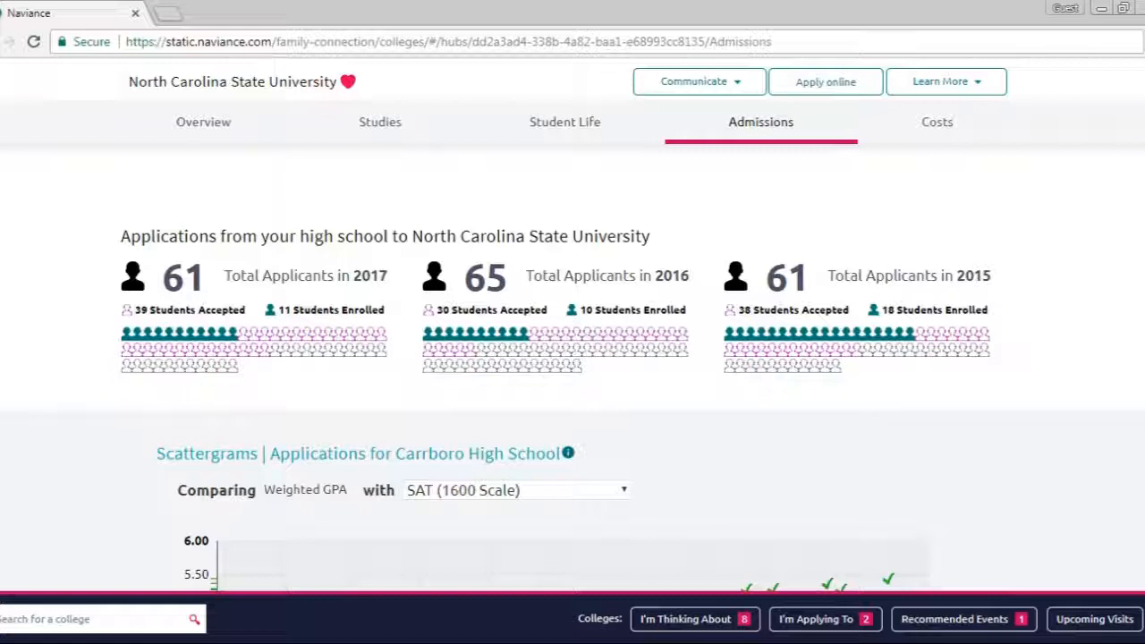
mouse_move(397, 192)
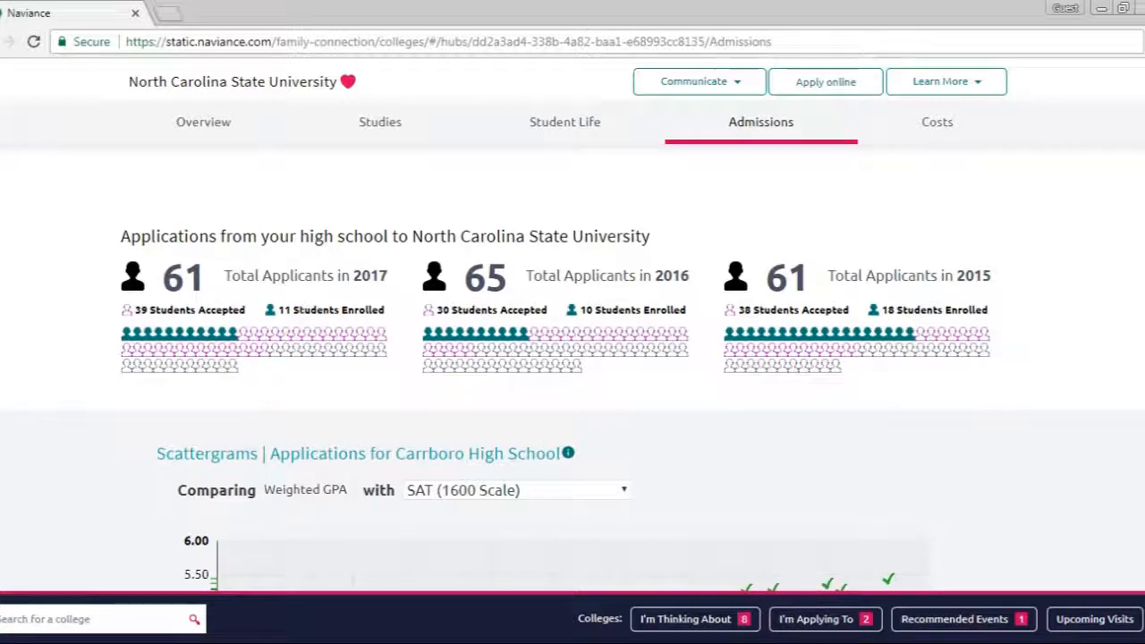
scroll("down", 3)
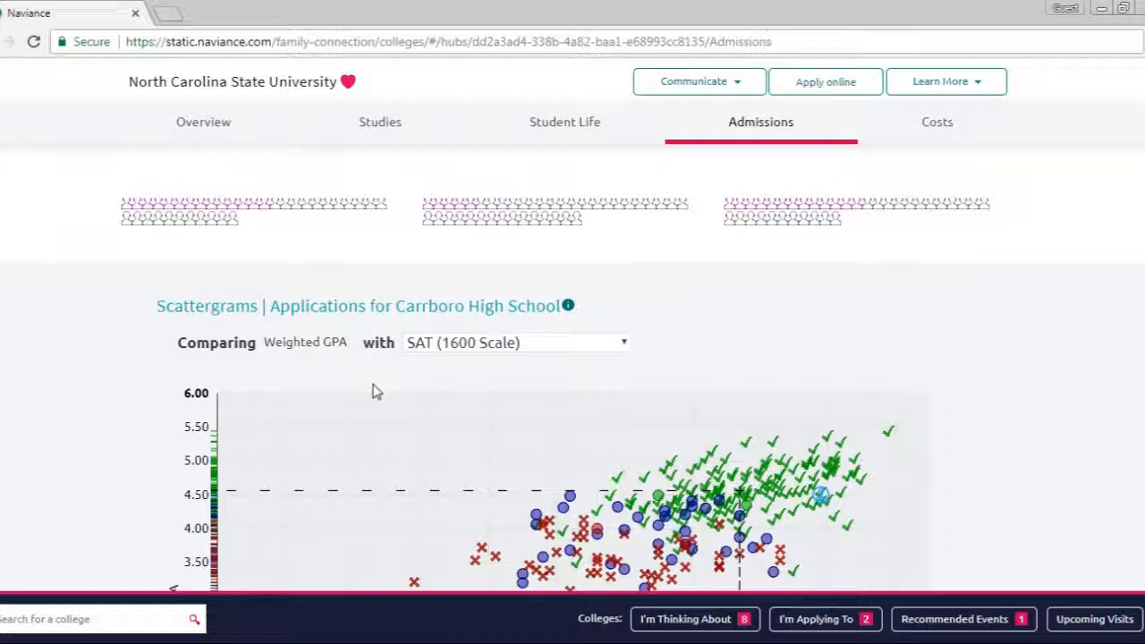
scroll("down", 3)
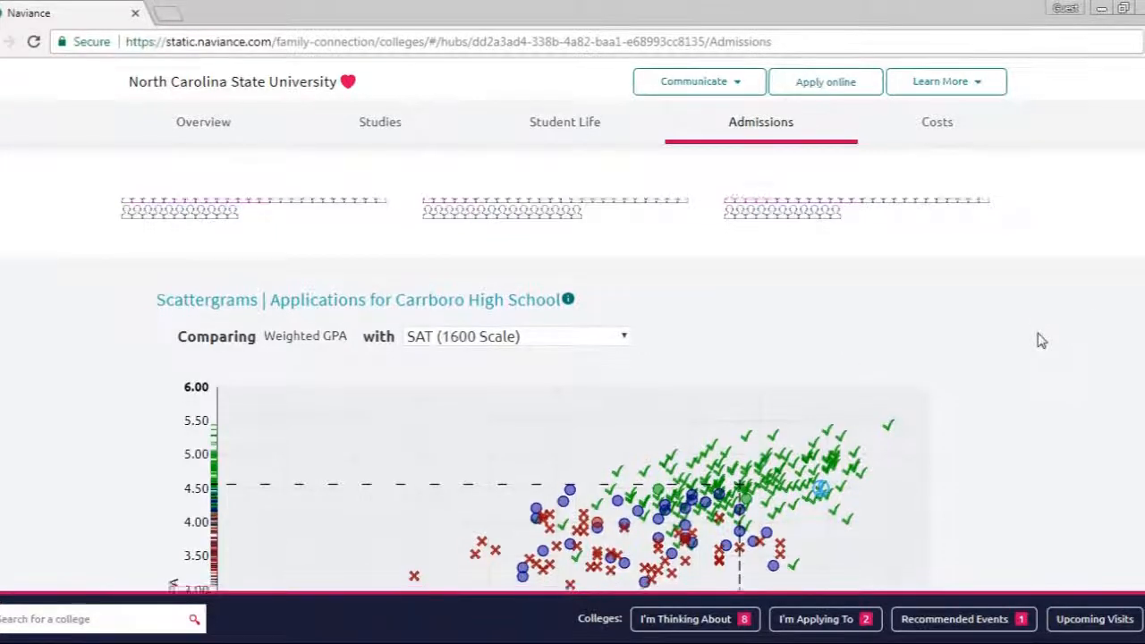
scroll("down", 3)
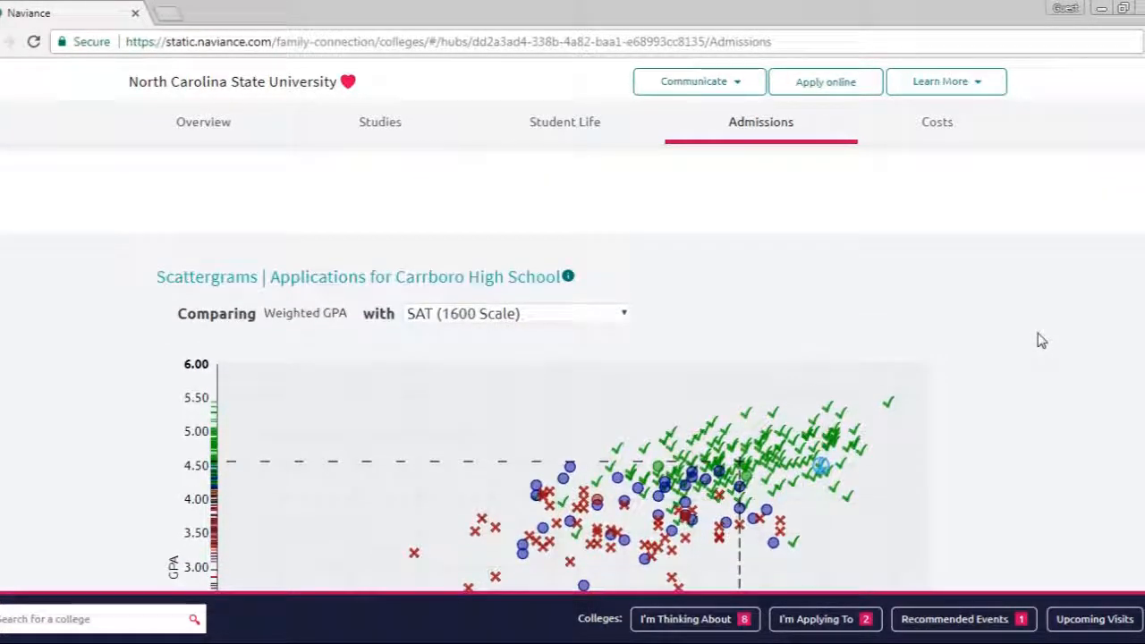
scroll("down", 3)
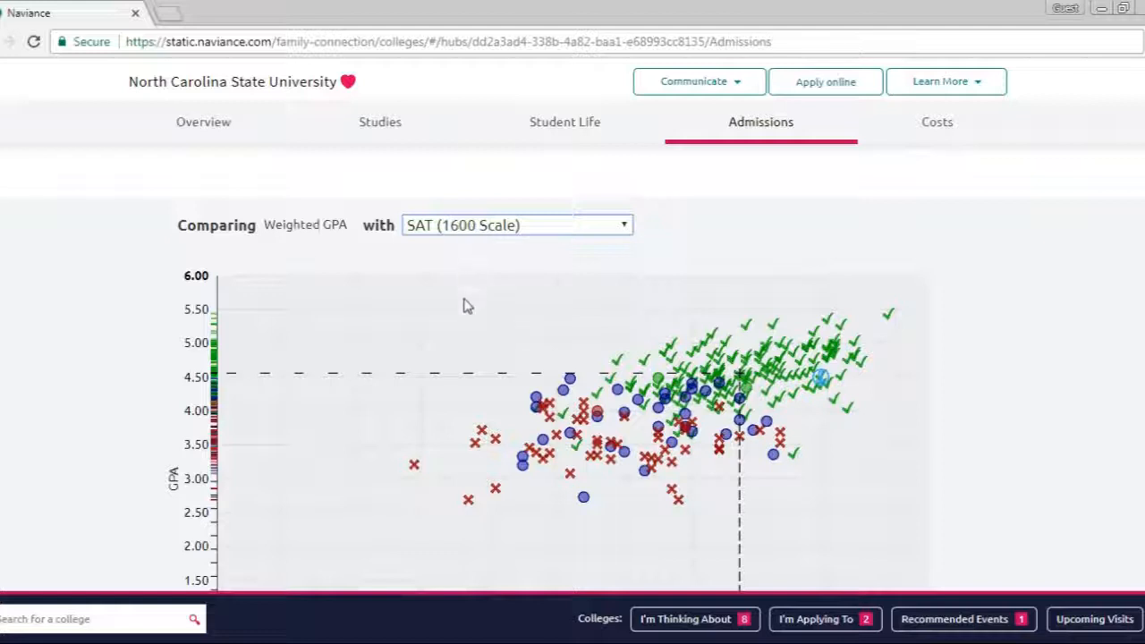
Switch the scattergram to weighted GPA vs ACT and check the application requirements
left_click(517, 225)
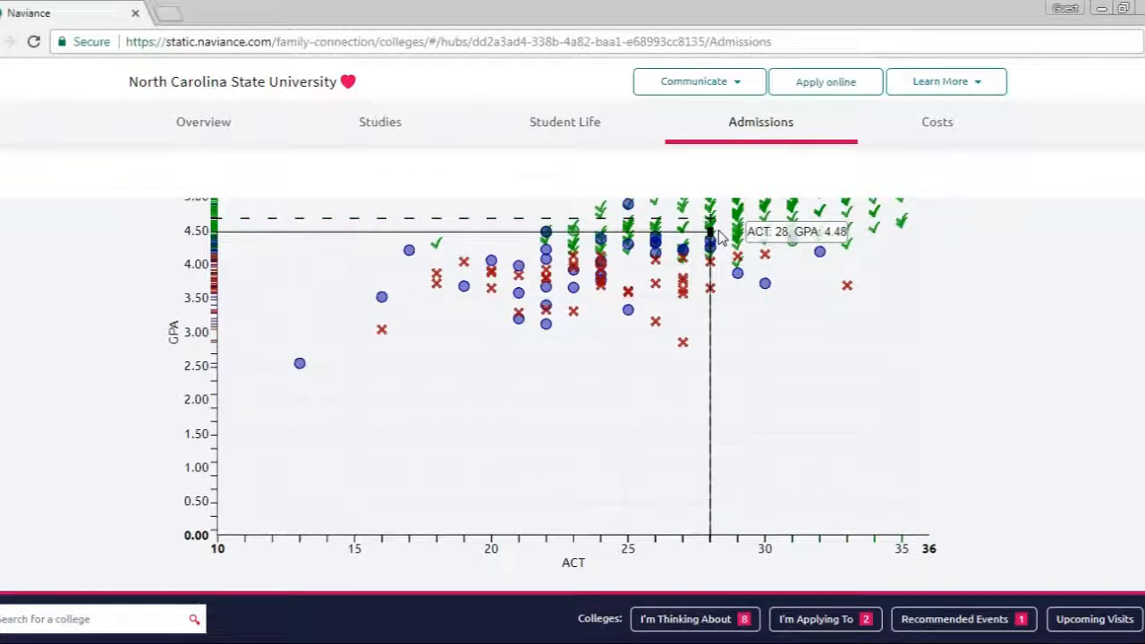
mouse_move(652, 285)
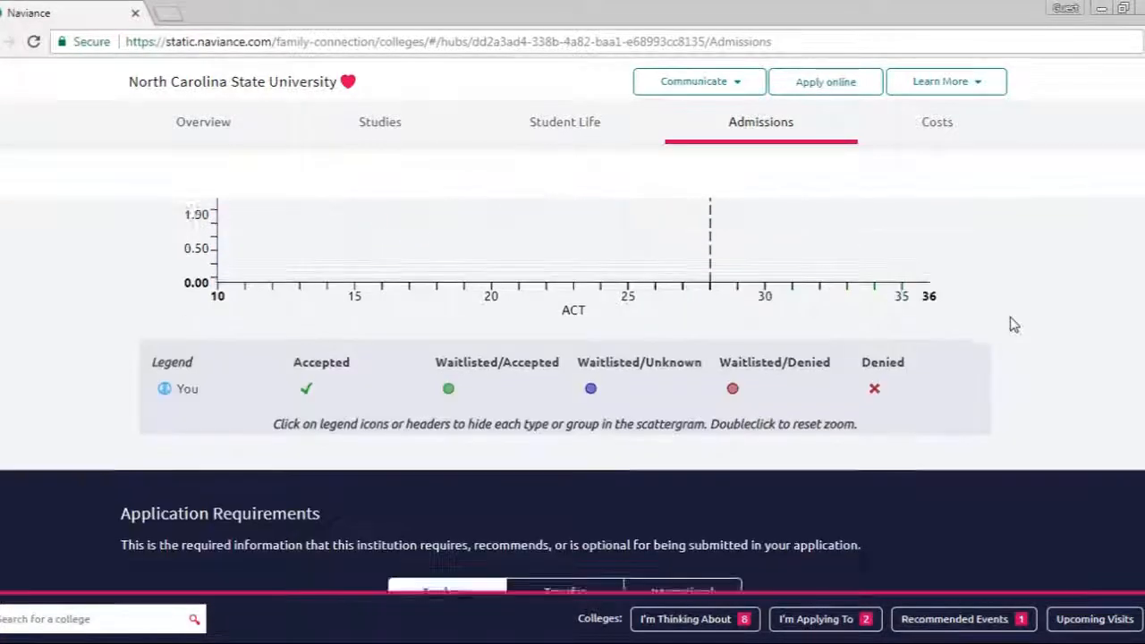
scroll("down", 3)
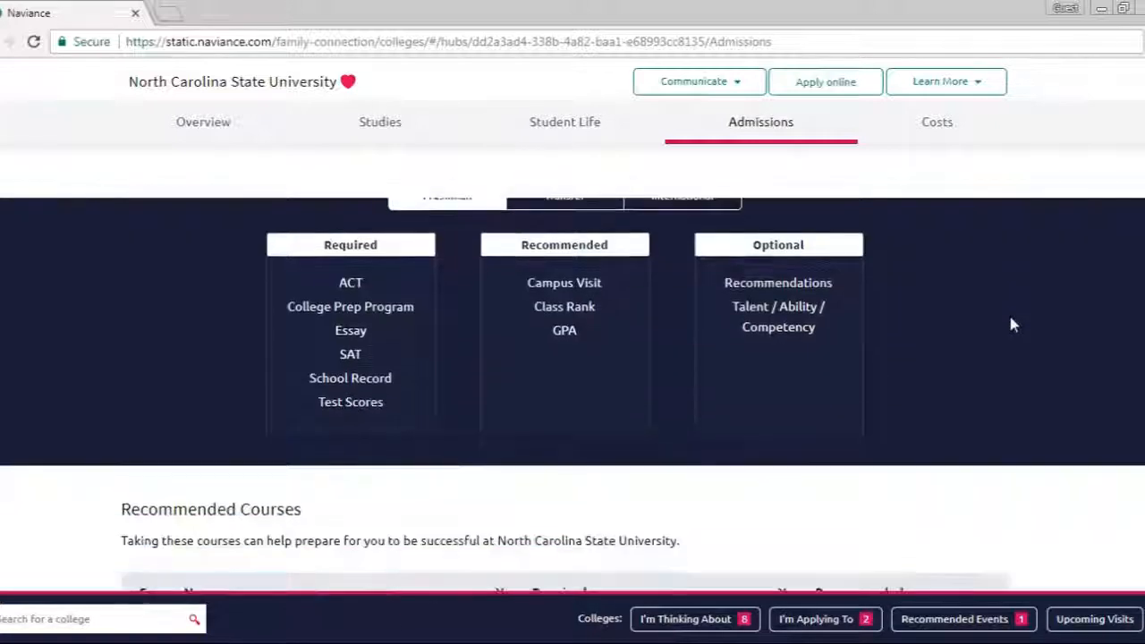
scroll("up", 3)
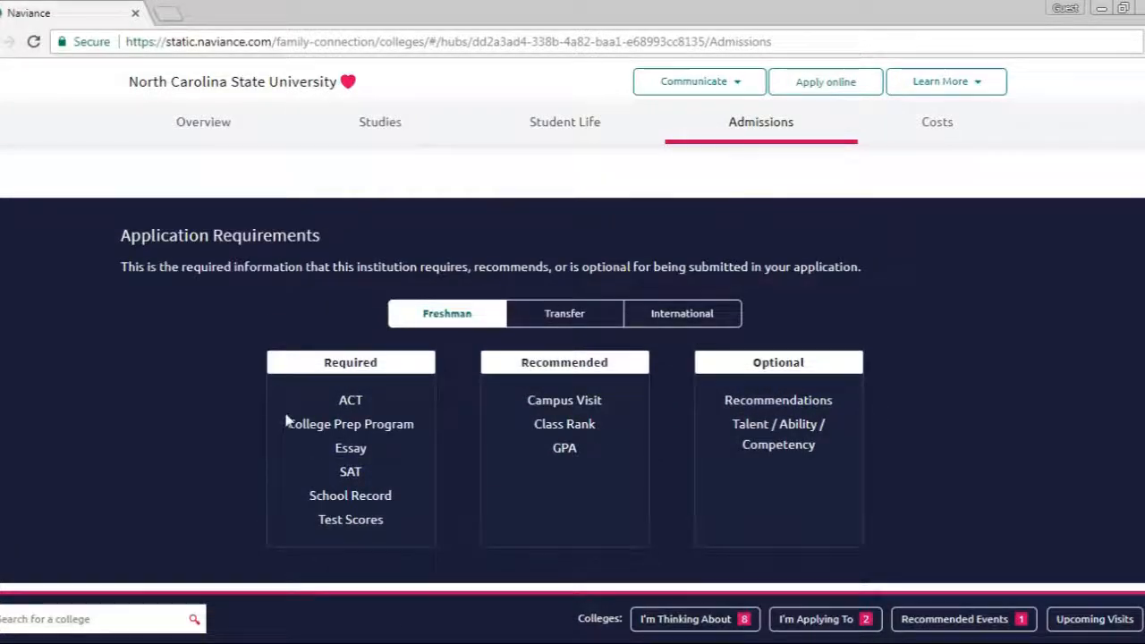
mouse_move(508, 479)
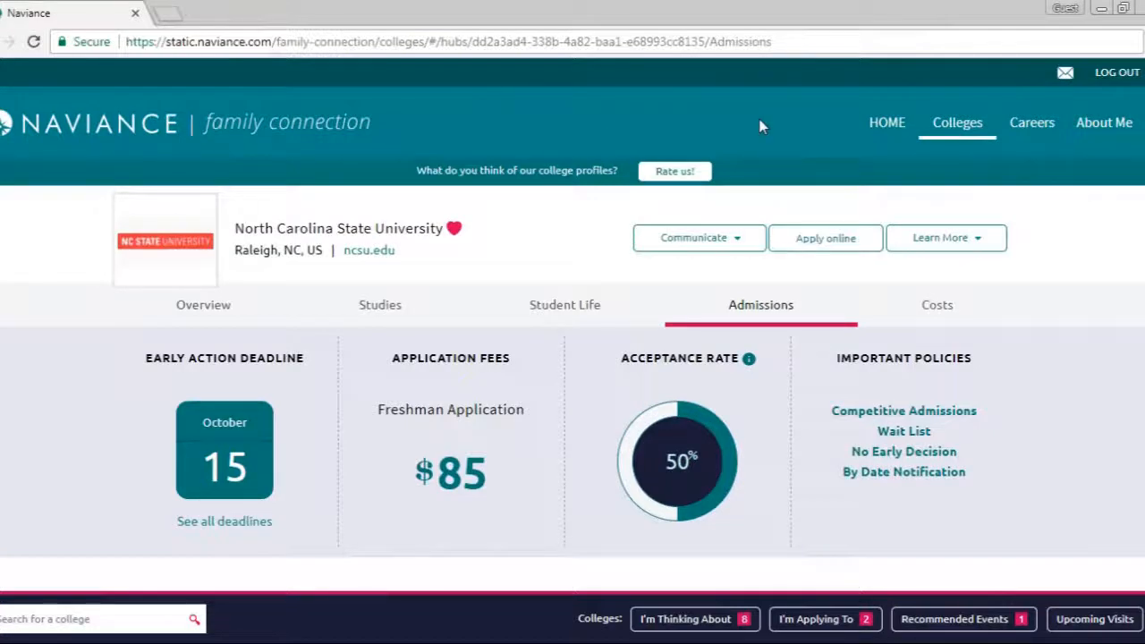
mouse_move(821, 154)
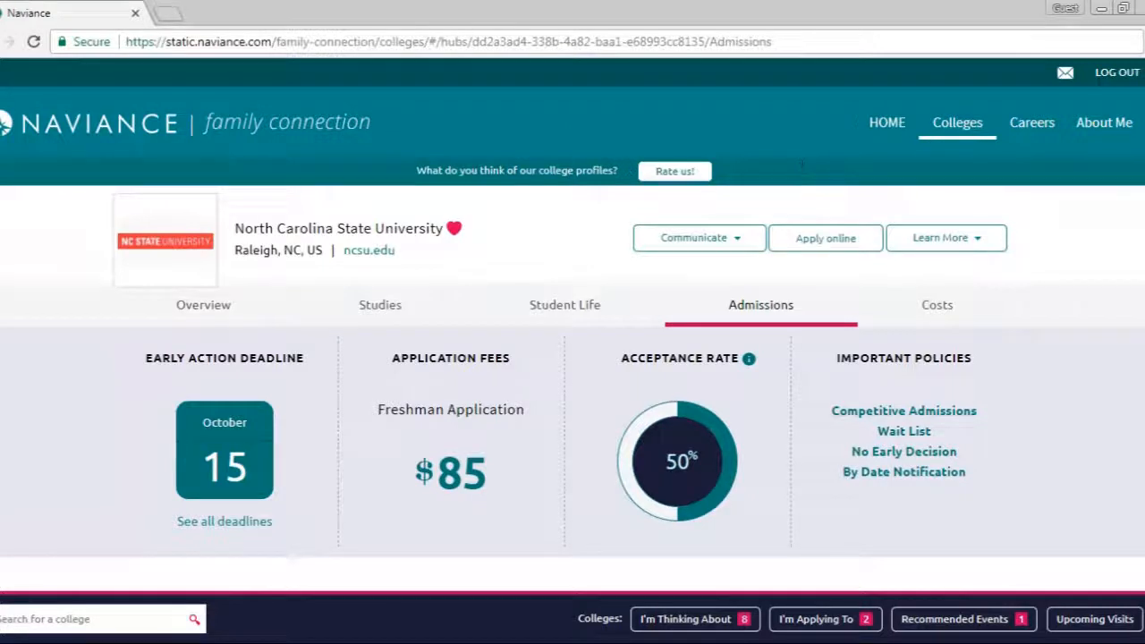
Go to SuperMatch College Search from the Family Connection colleges section
left_click(887, 122)
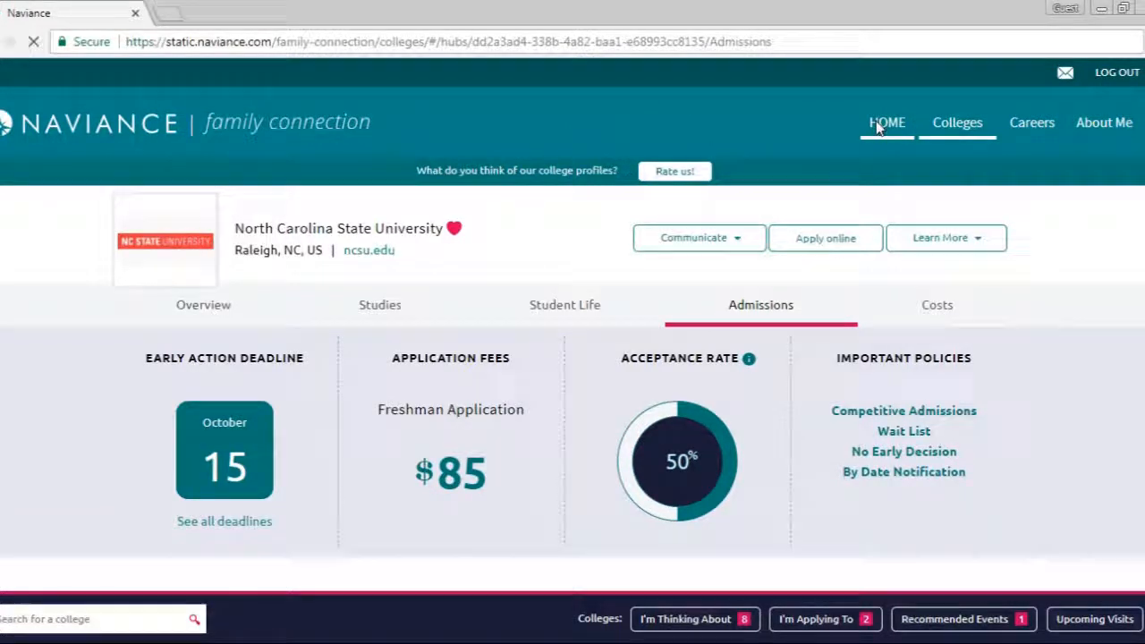
left_click(886, 123)
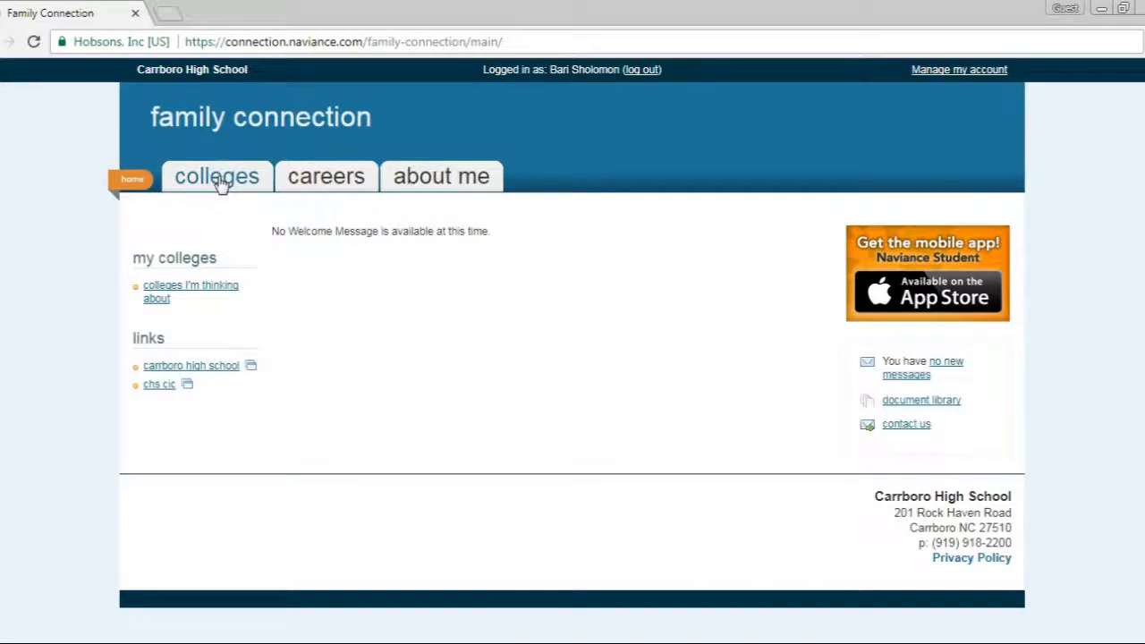
left_click(217, 176)
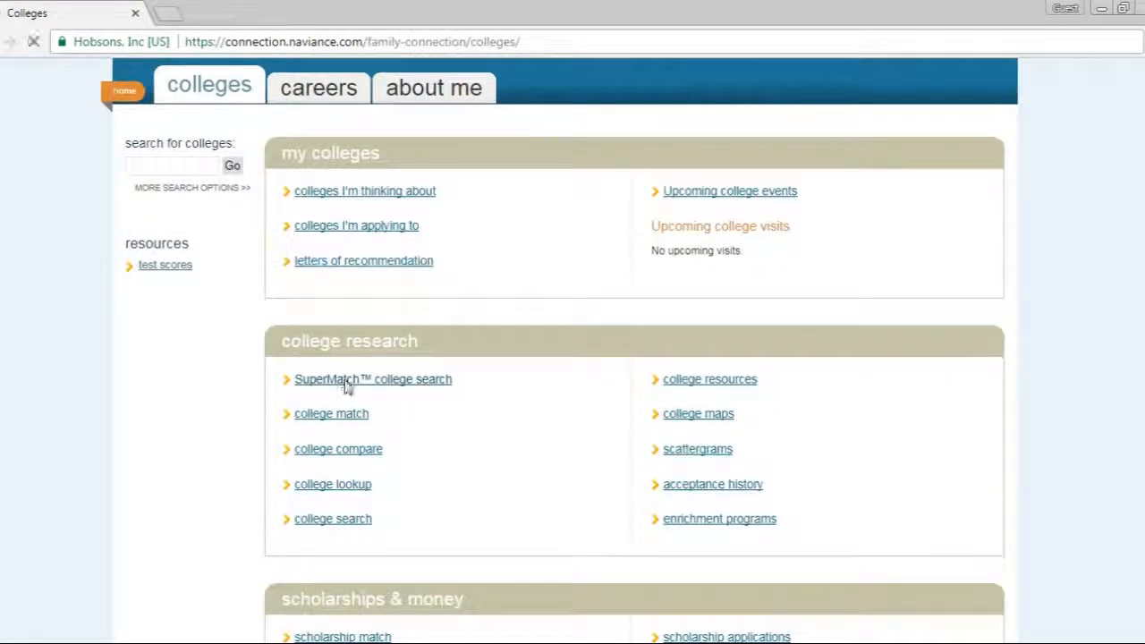
left_click(373, 380)
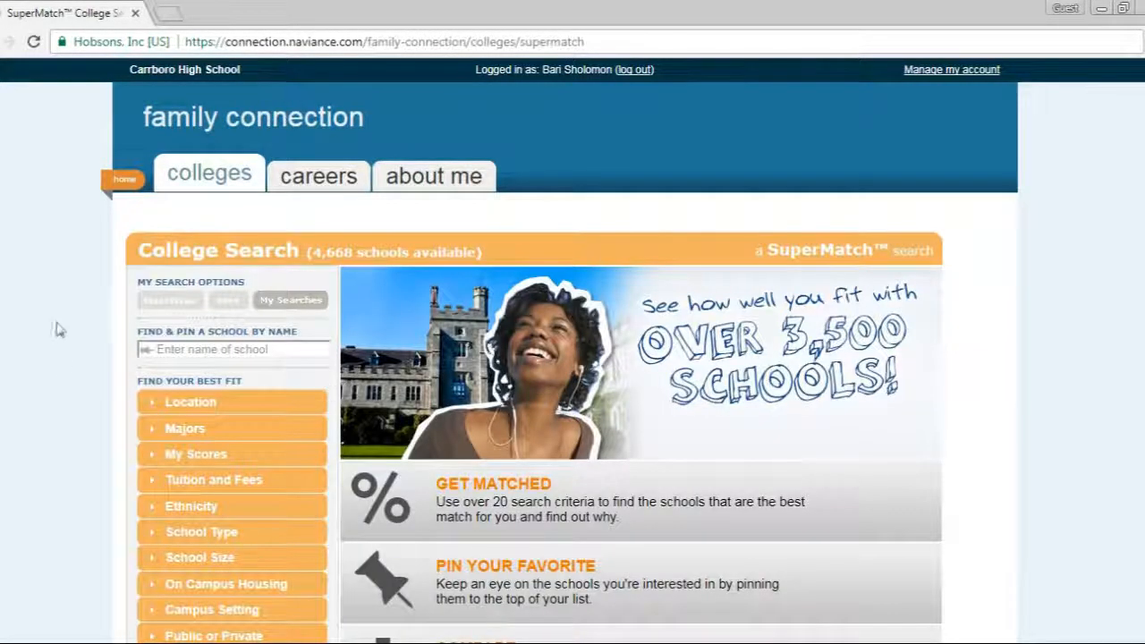
Expand SuperMatch's location criteria and look over the unset score sliders
scroll("down", 3)
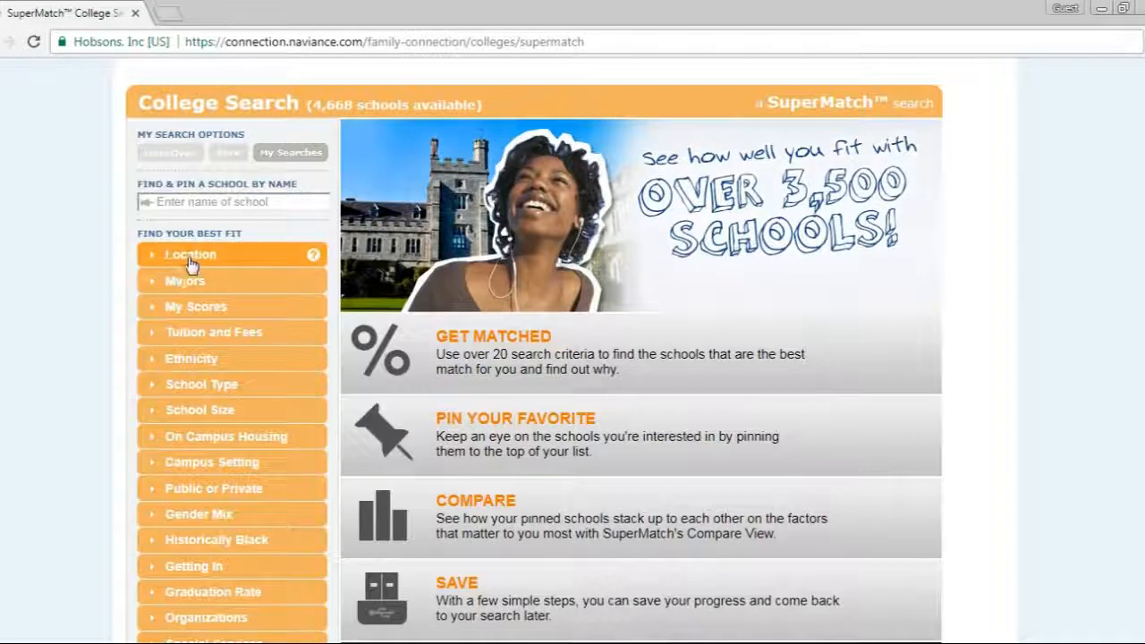
left_click(187, 254)
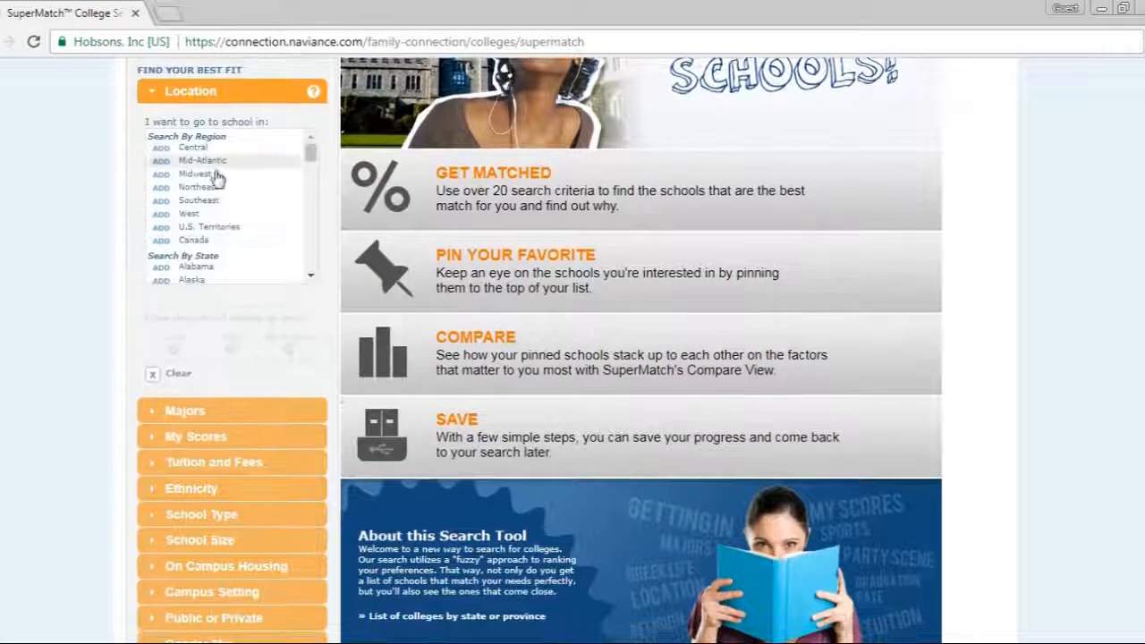
scroll("down", 3)
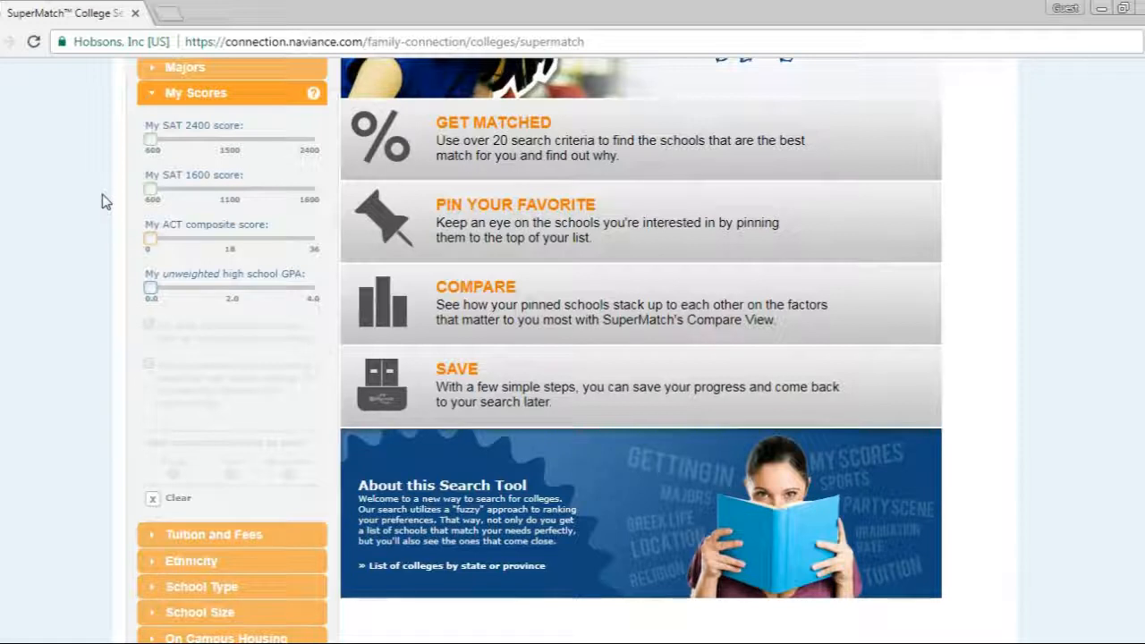
scroll("down", 3)
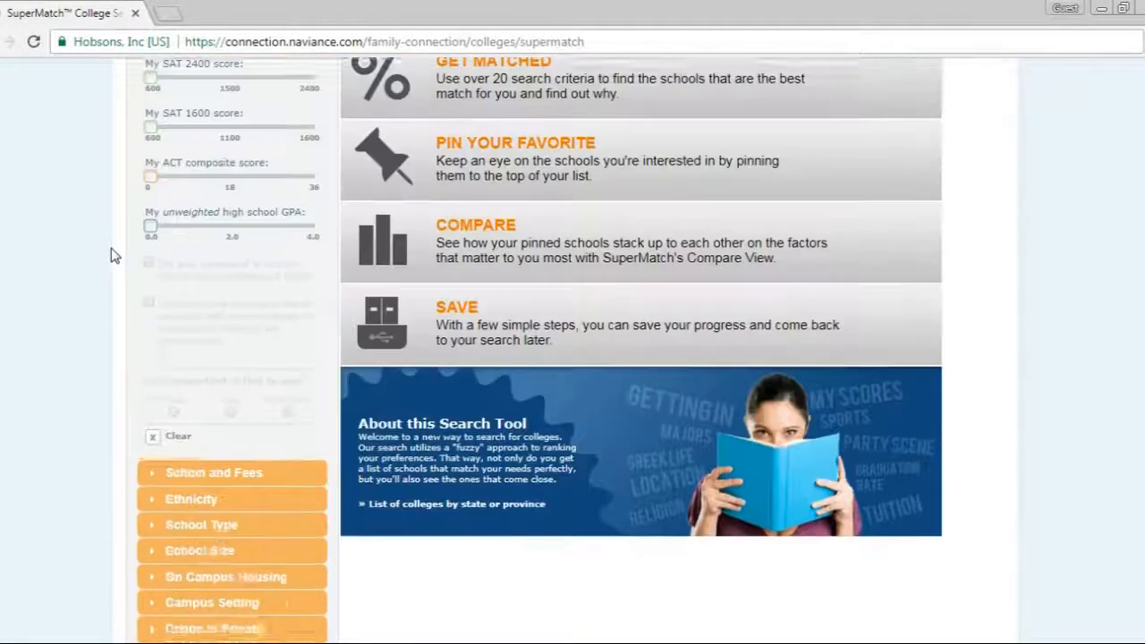
scroll("up", 3)
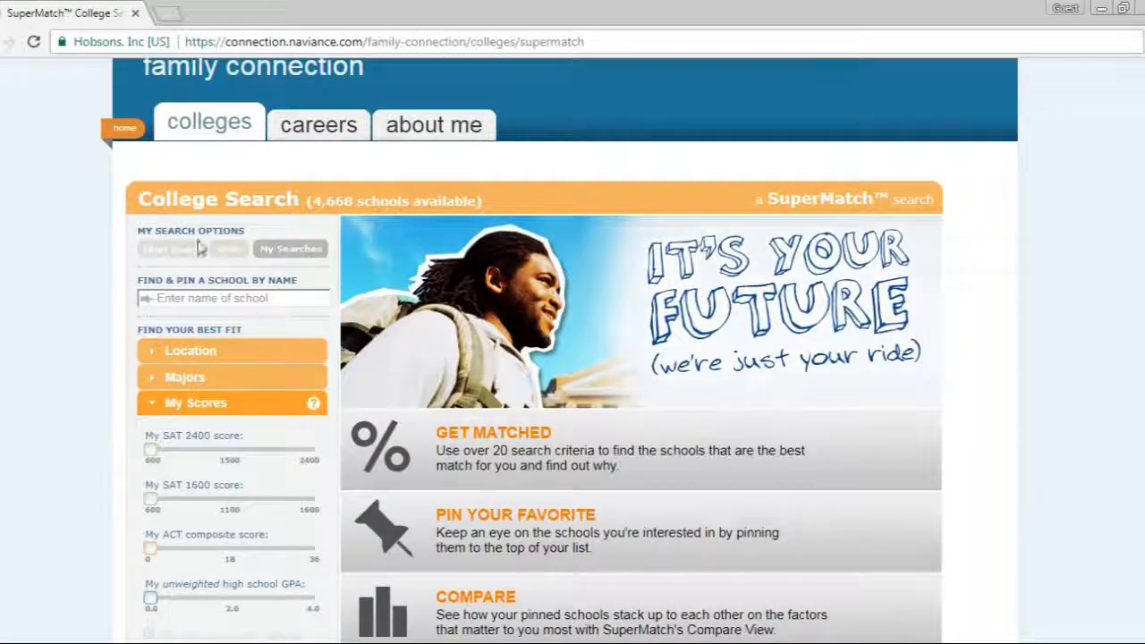
Run the saved '1st search' and pin NC State, Elon and Appalachian State
left_click(289, 248)
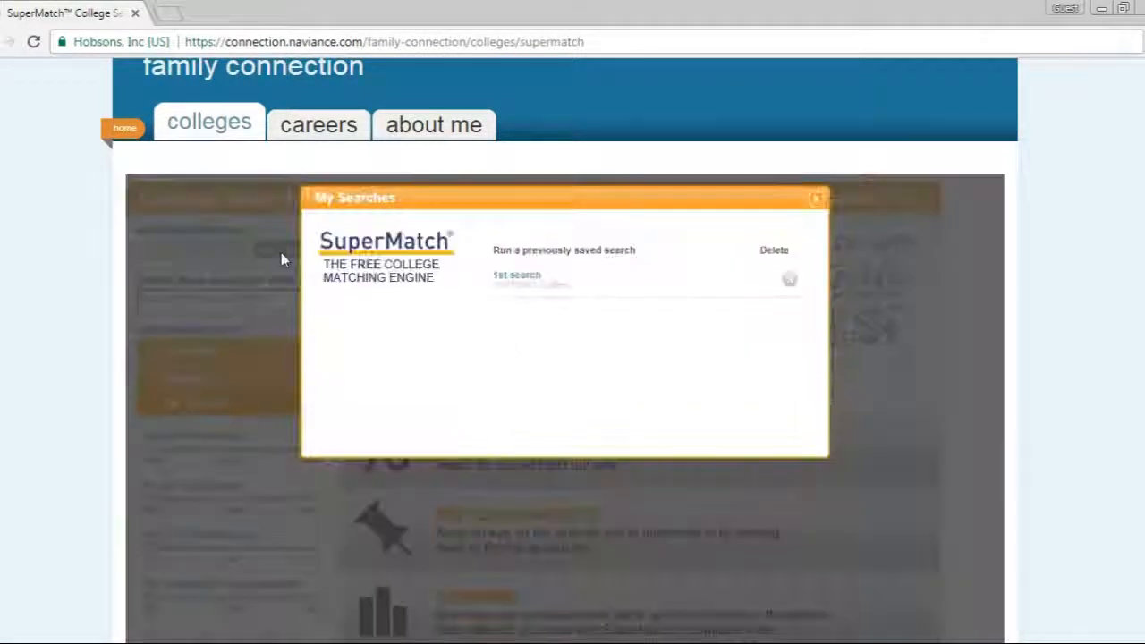
left_click(517, 274)
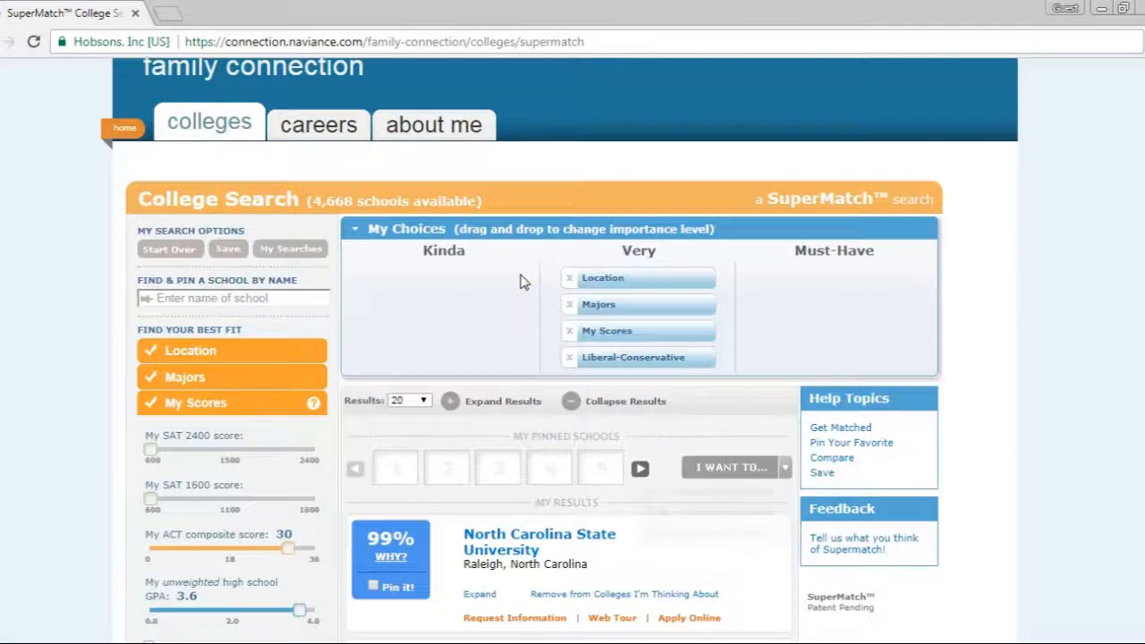
scroll("down", 3)
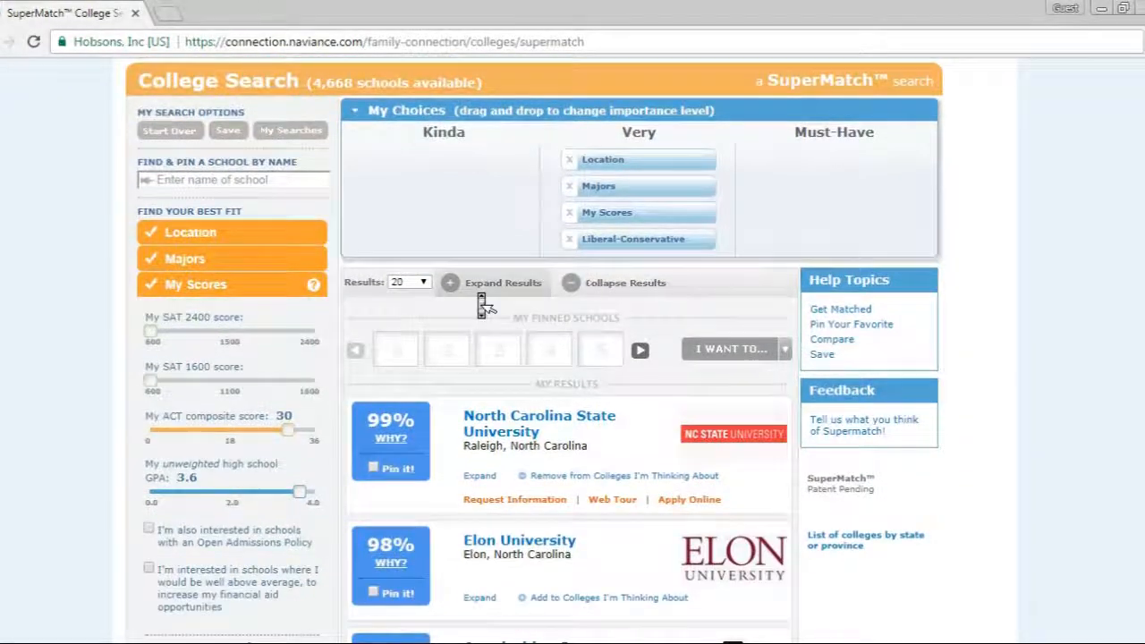
left_click(373, 467)
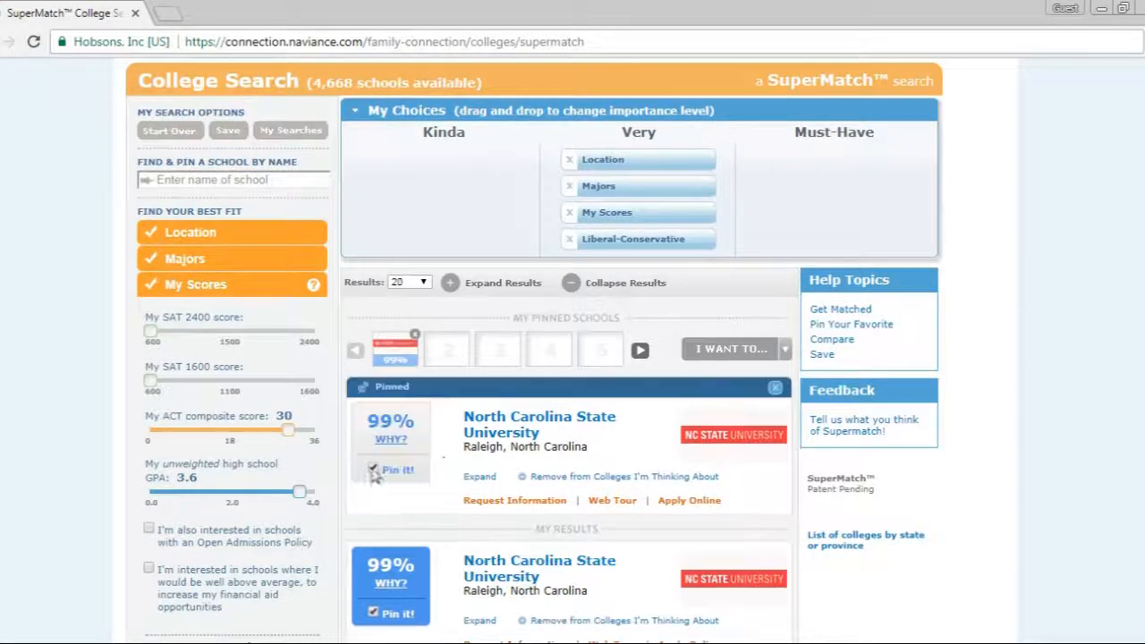
scroll("down", 3)
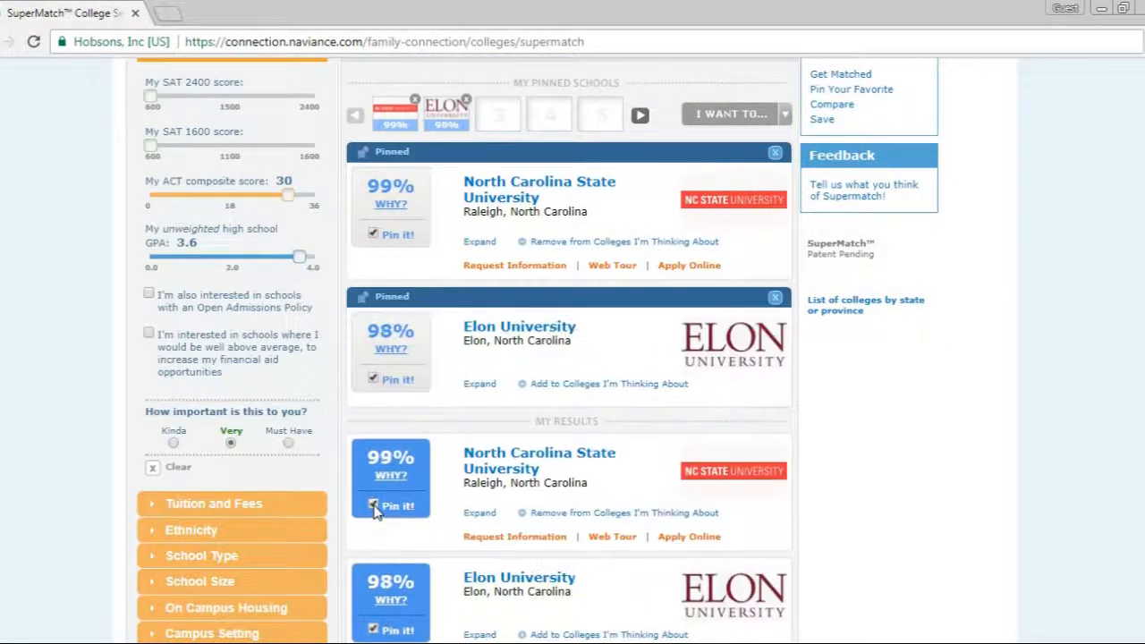
scroll("down", 3)
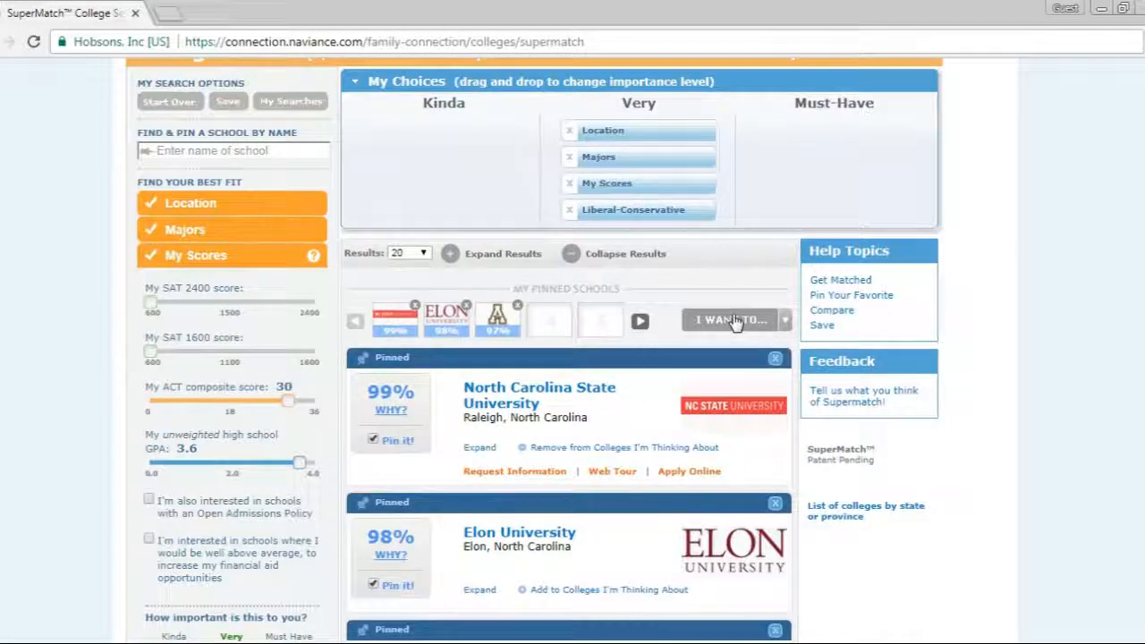
Compare the pinned schools and scroll through admissions, costs, student body and athletics
left_click(733, 319)
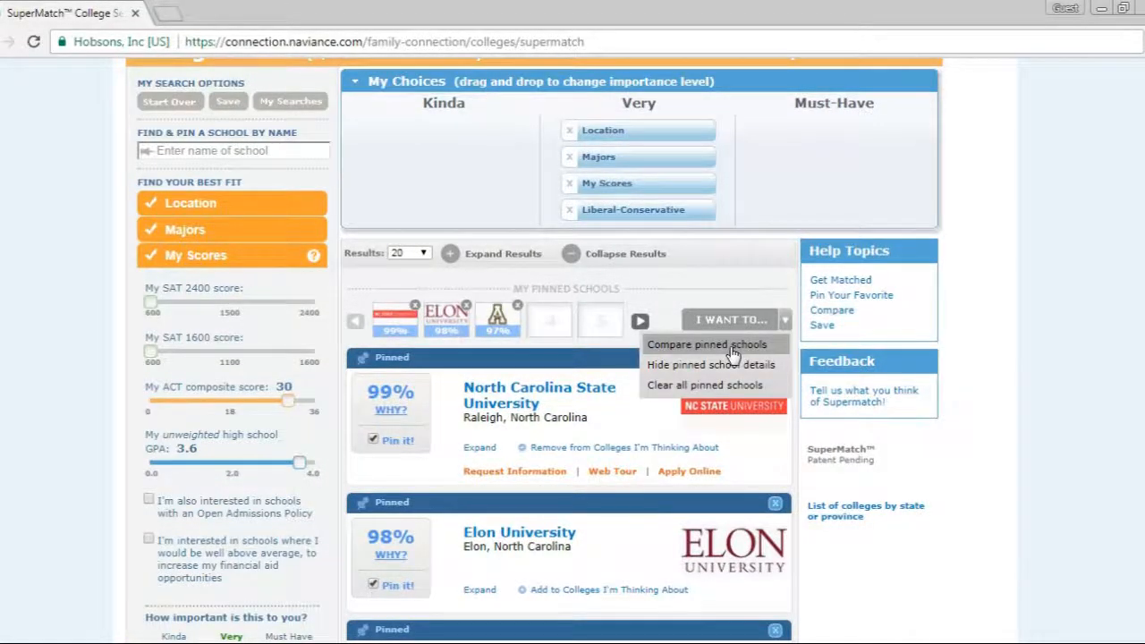
left_click(702, 344)
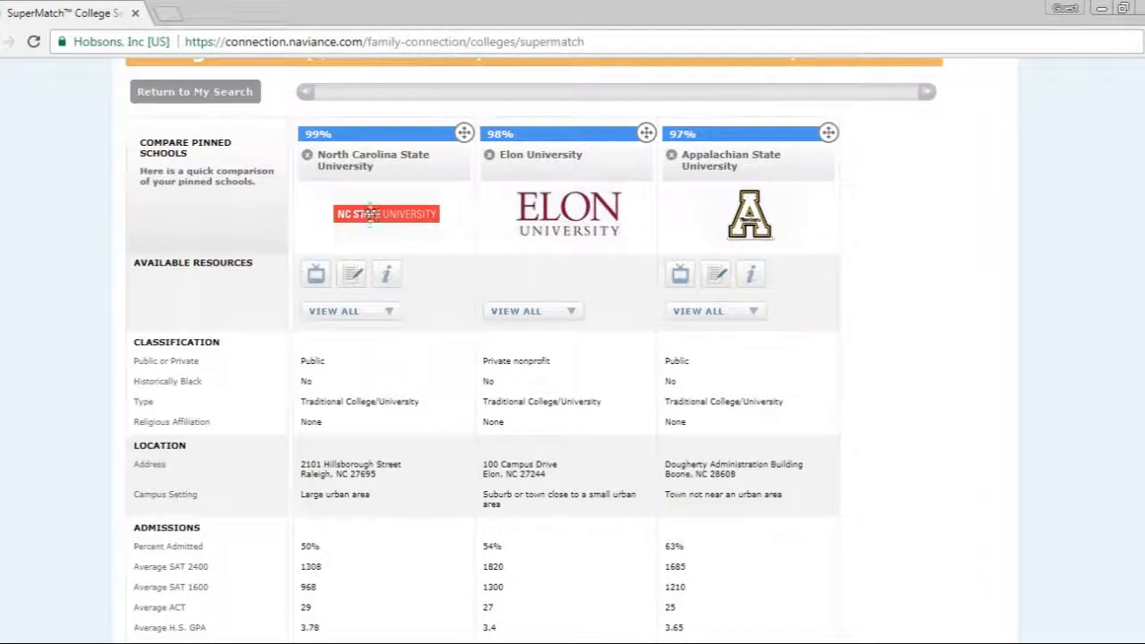
mouse_move(783, 222)
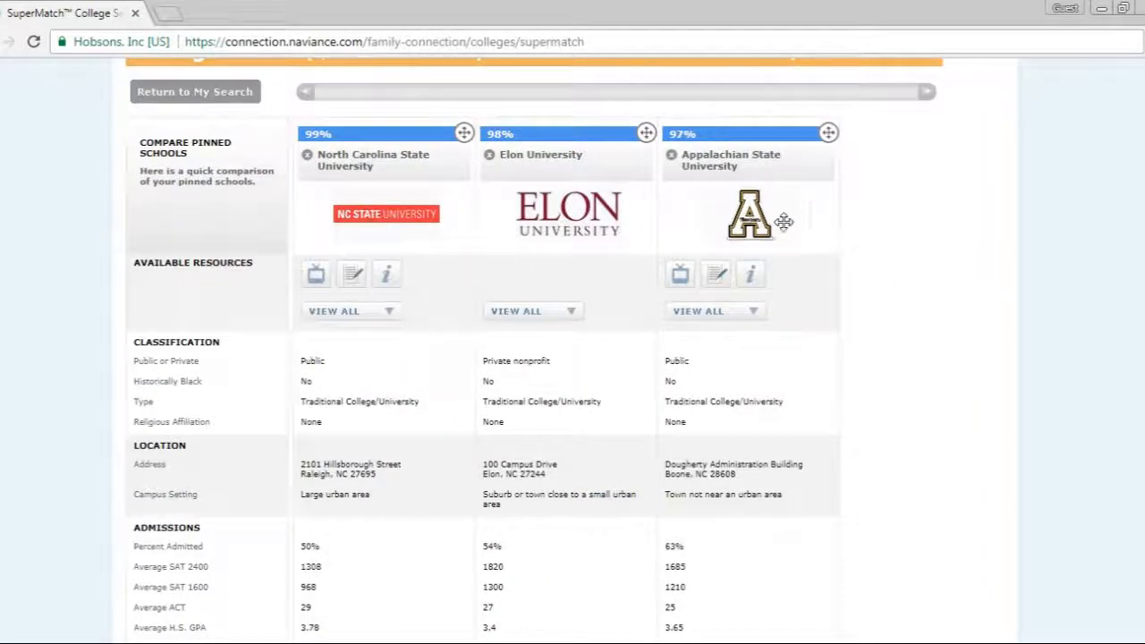
scroll("down", 3)
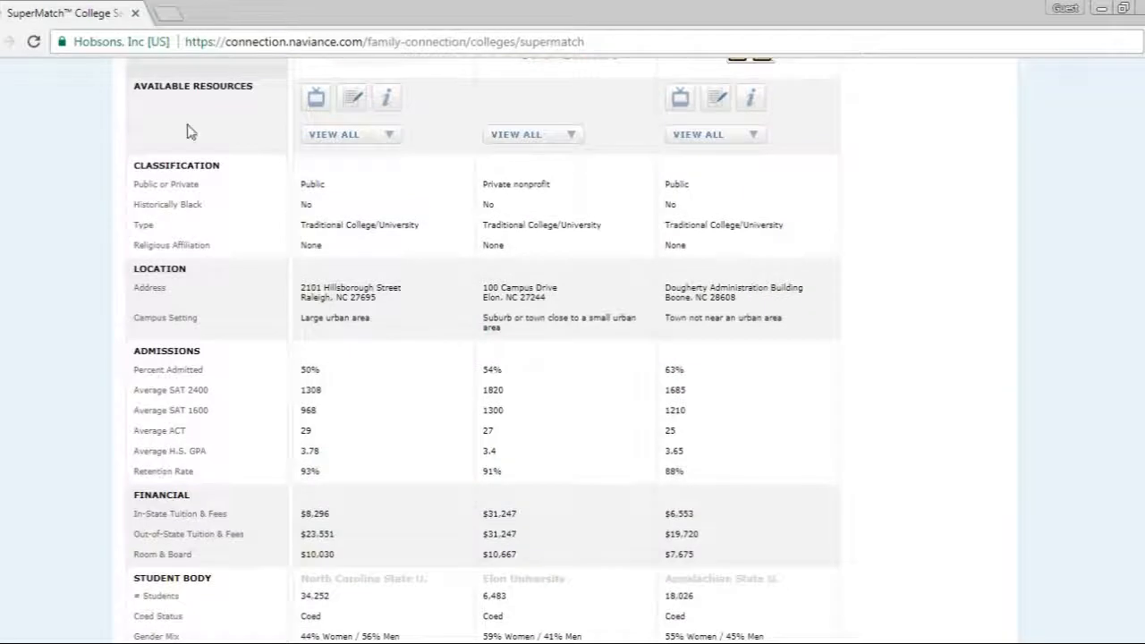
mouse_move(212, 216)
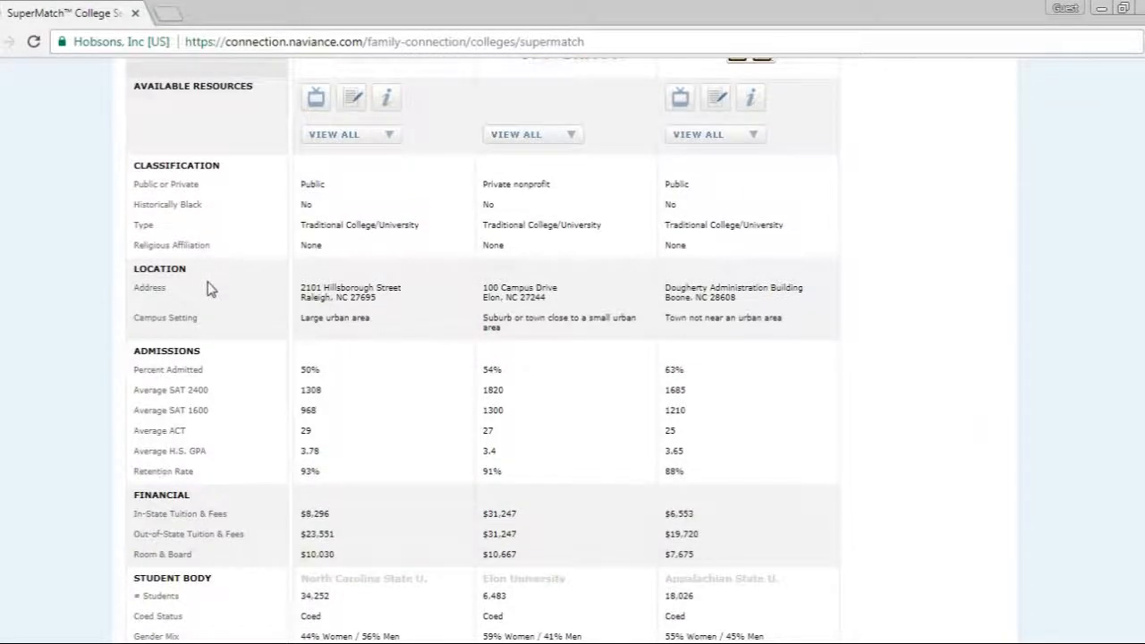
mouse_move(224, 382)
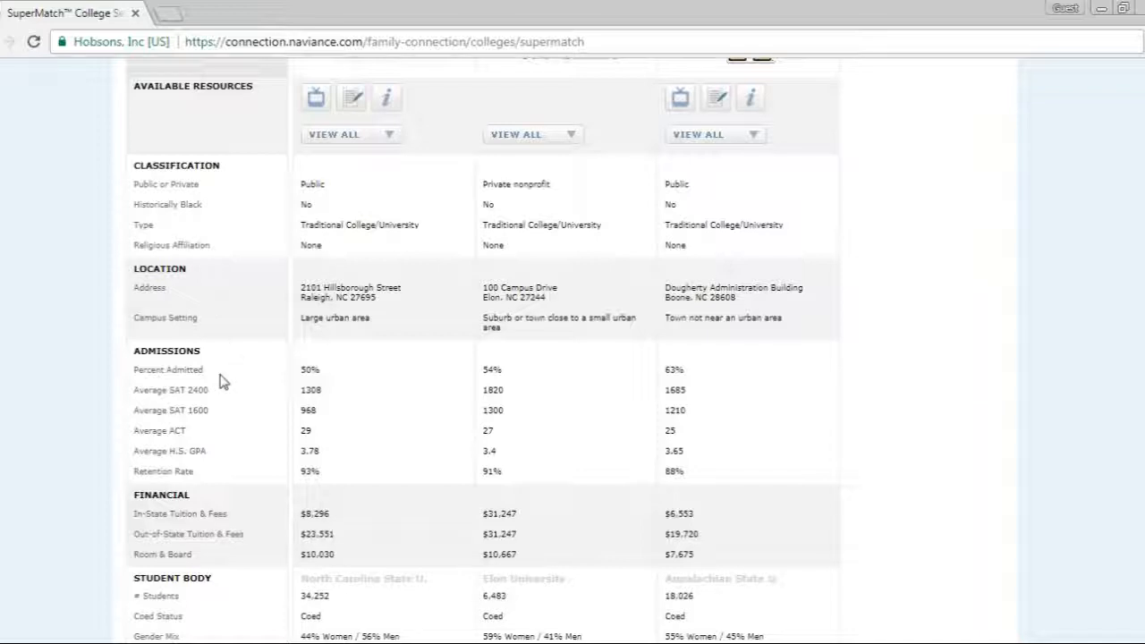
scroll("down", 3)
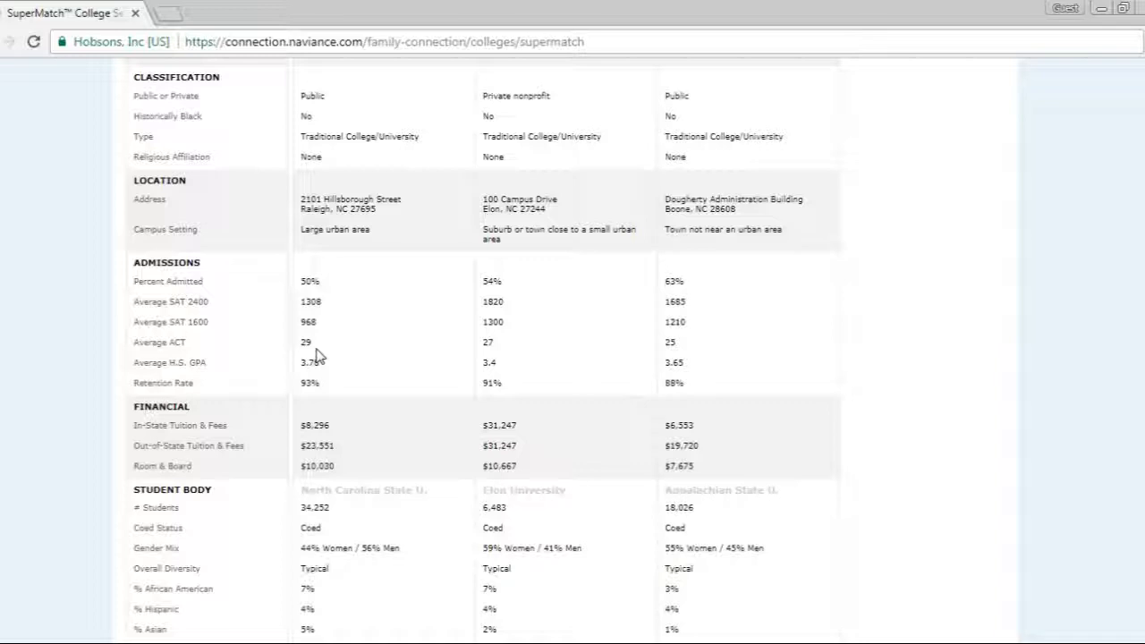
mouse_move(378, 427)
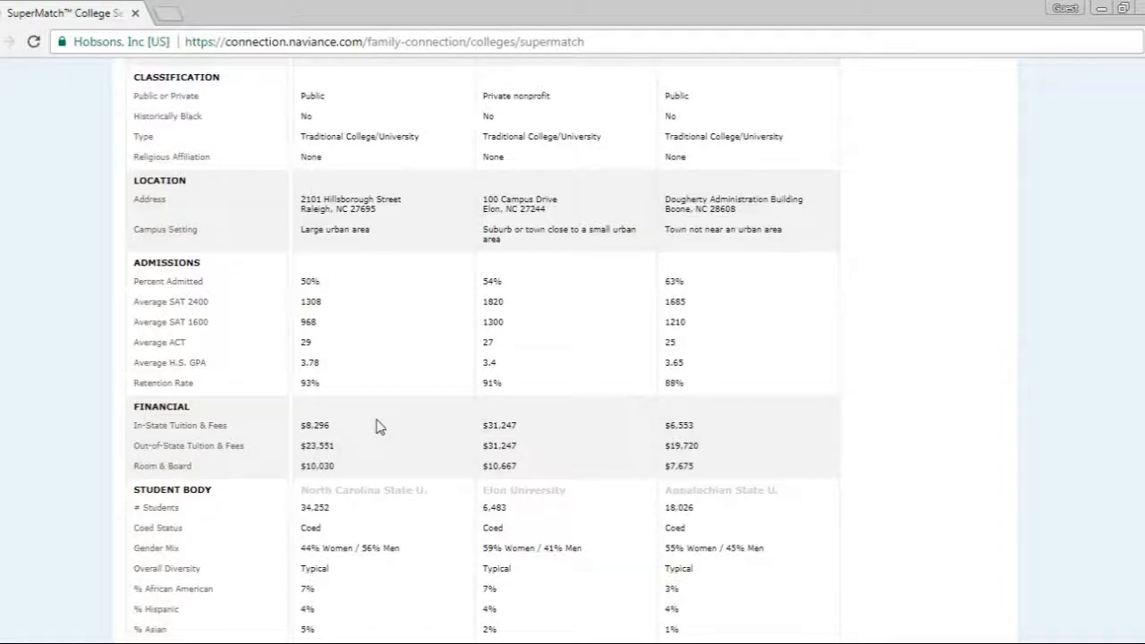
scroll("down", 3)
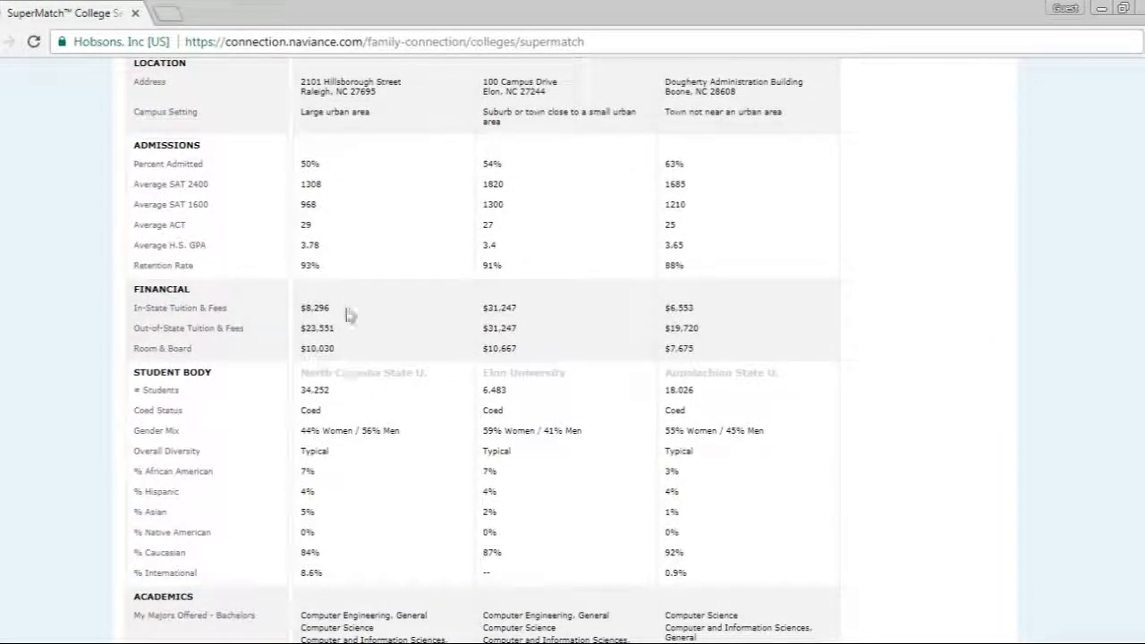
scroll("down", 3)
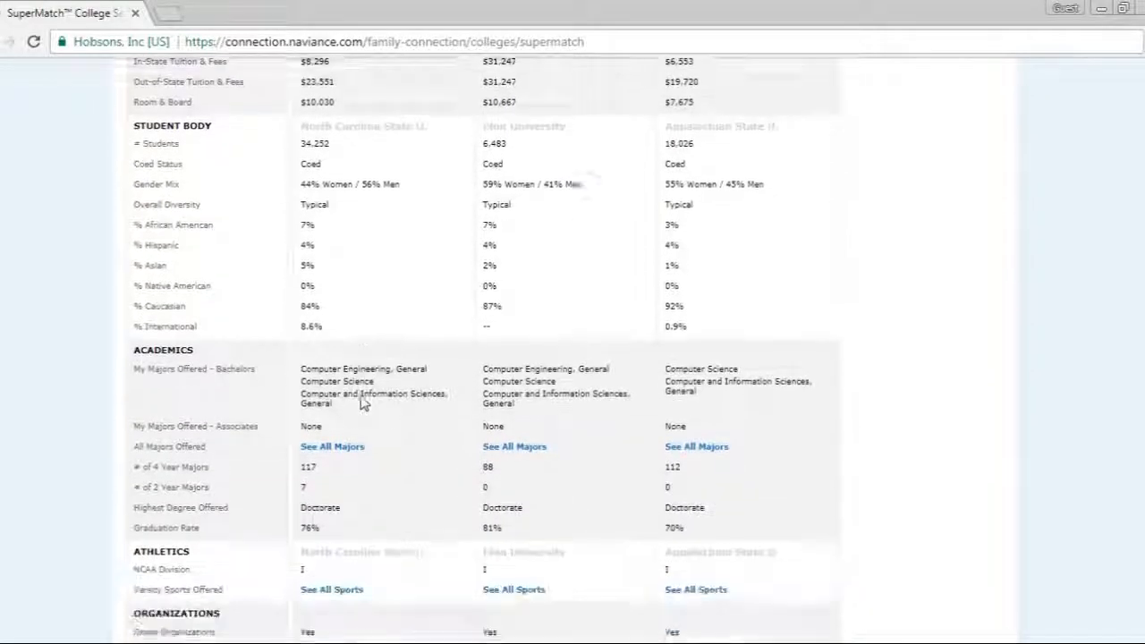
scroll("down", 3)
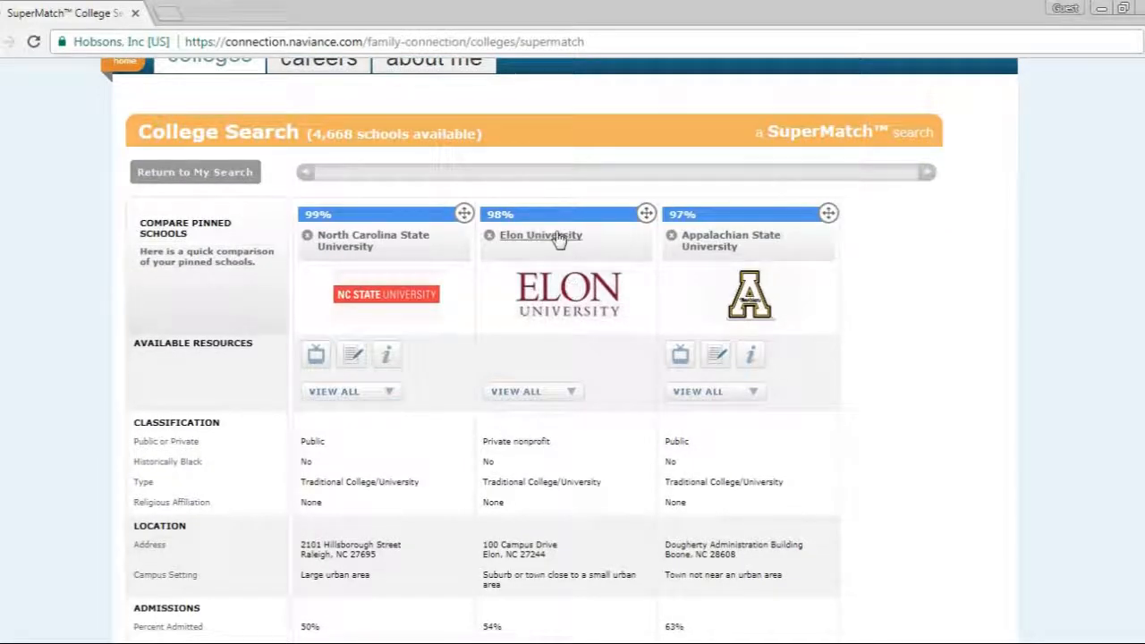
Show Elon University's admissions details: early decision deadline, application fee, acceptance rate
left_click(538, 235)
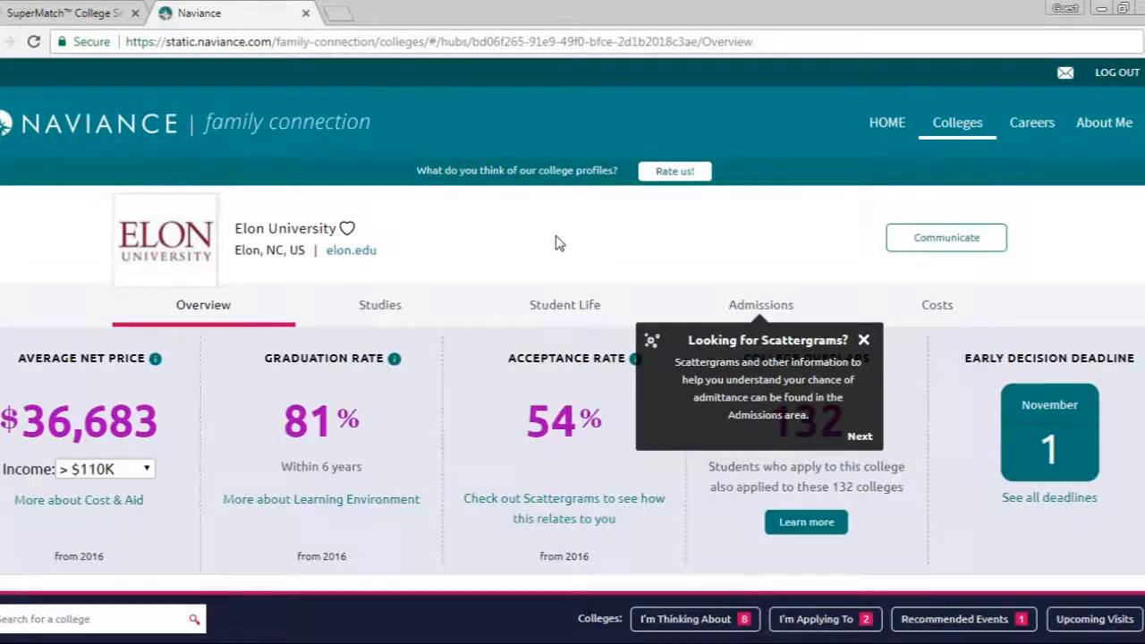
scroll("down", 3)
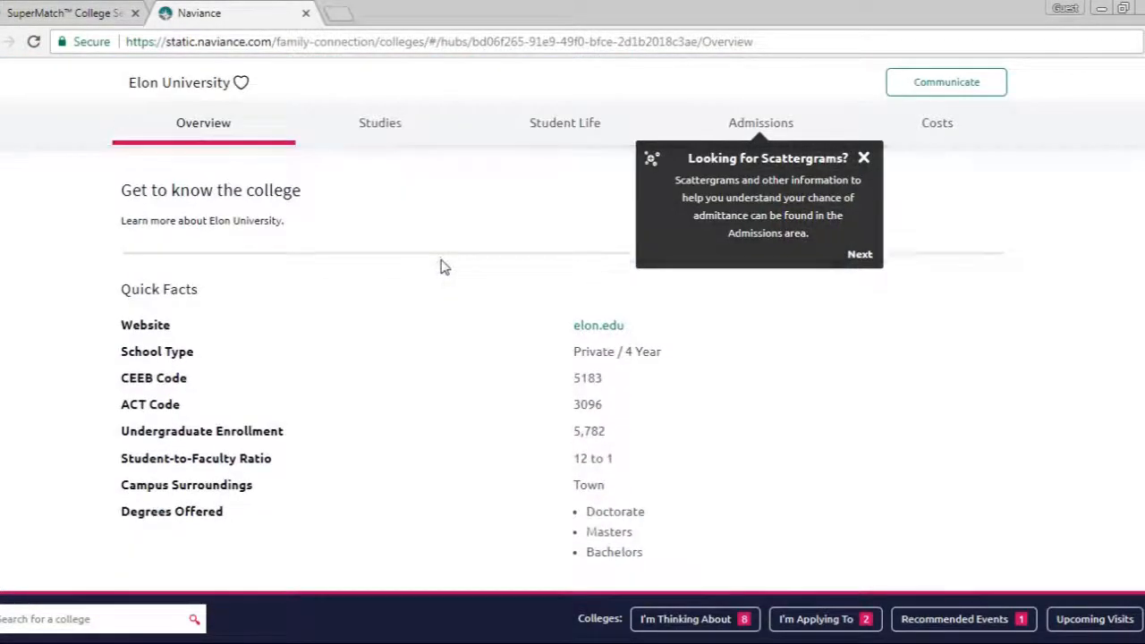
scroll("down", 3)
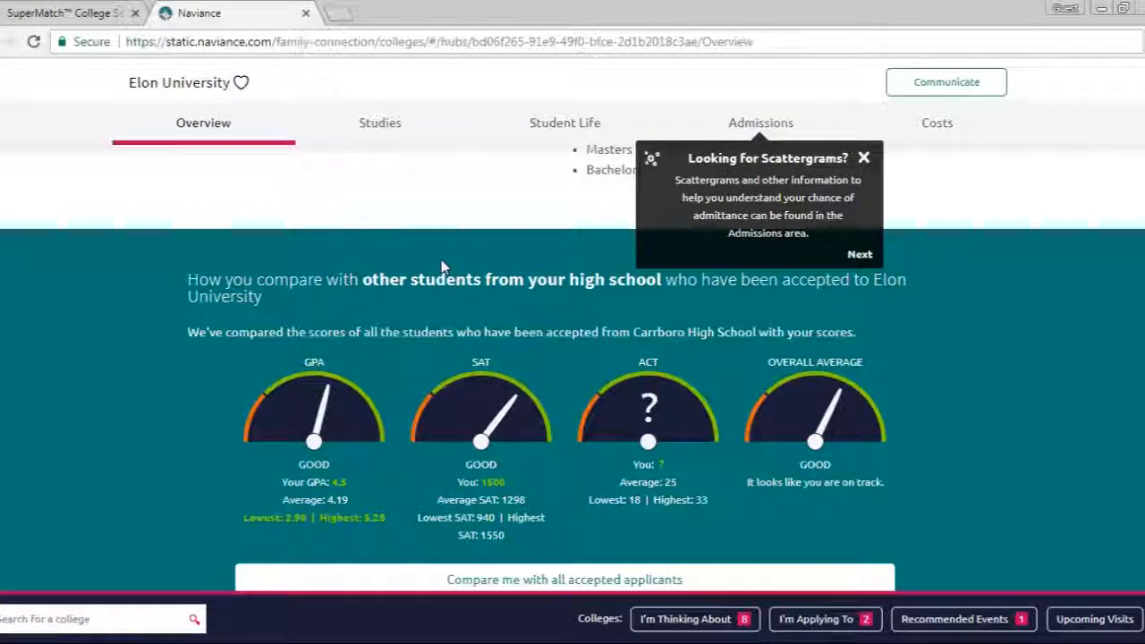
left_click(761, 122)
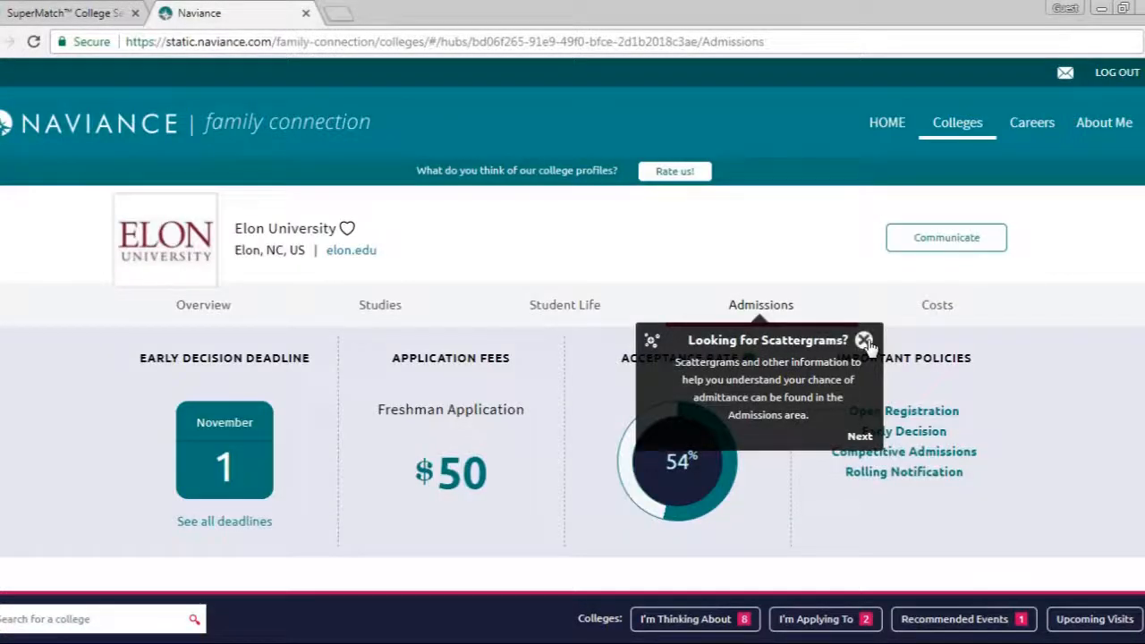
Switch Elon's Carrboro High scattergram to weighted GPA versus ACT instead of SAT (1600 Scale)
left_click(865, 339)
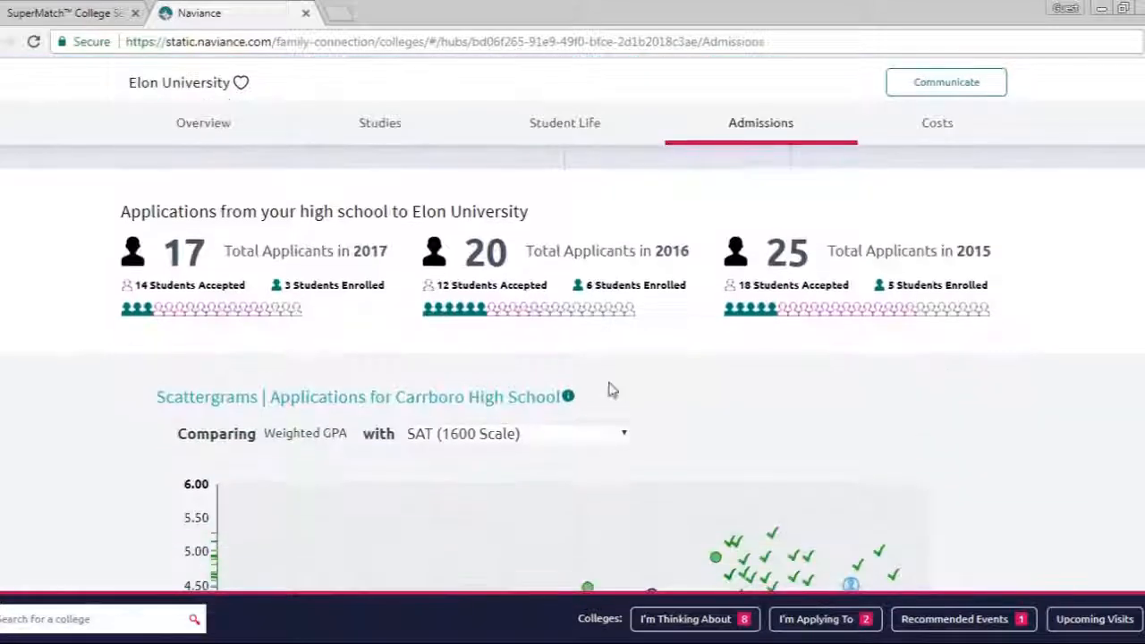
scroll("down", 3)
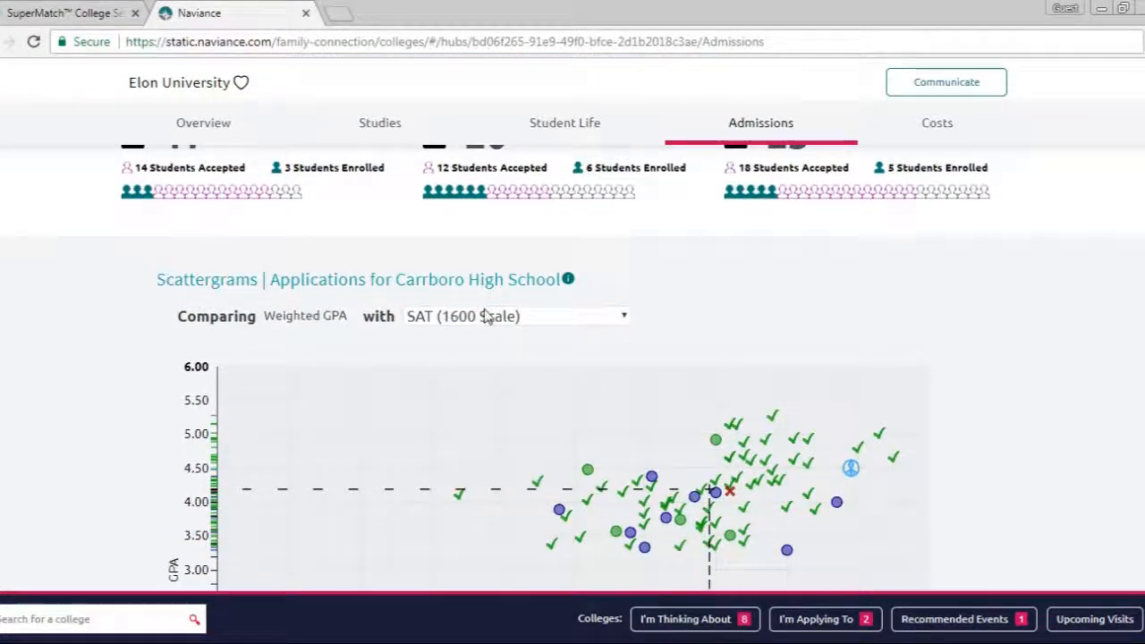
left_click(517, 316)
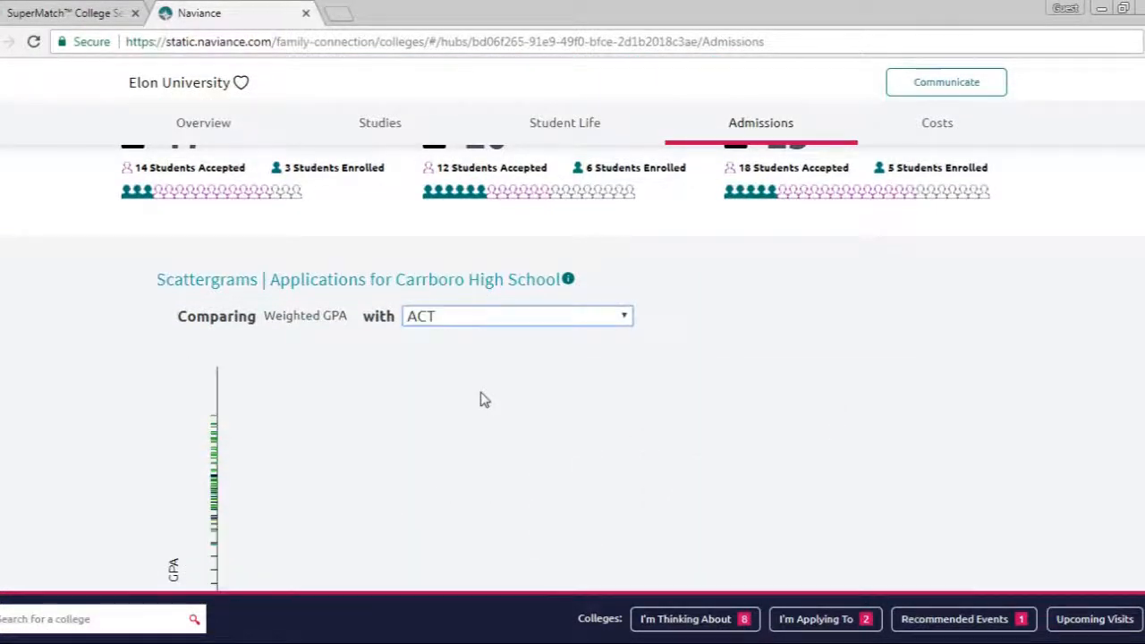
scroll("down", 3)
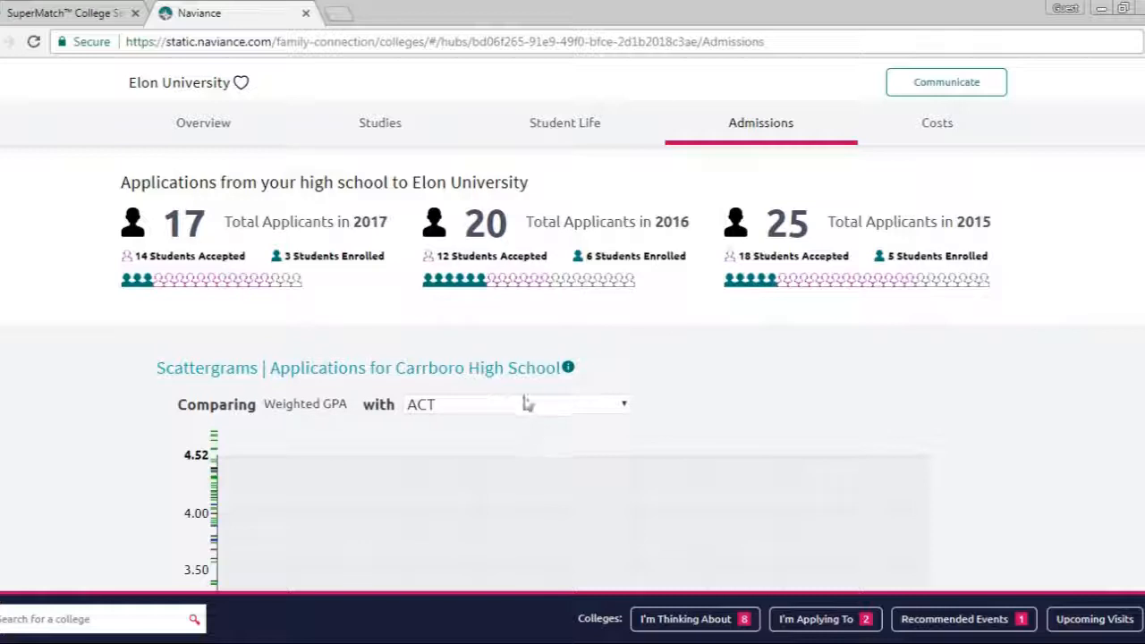
left_click(517, 404)
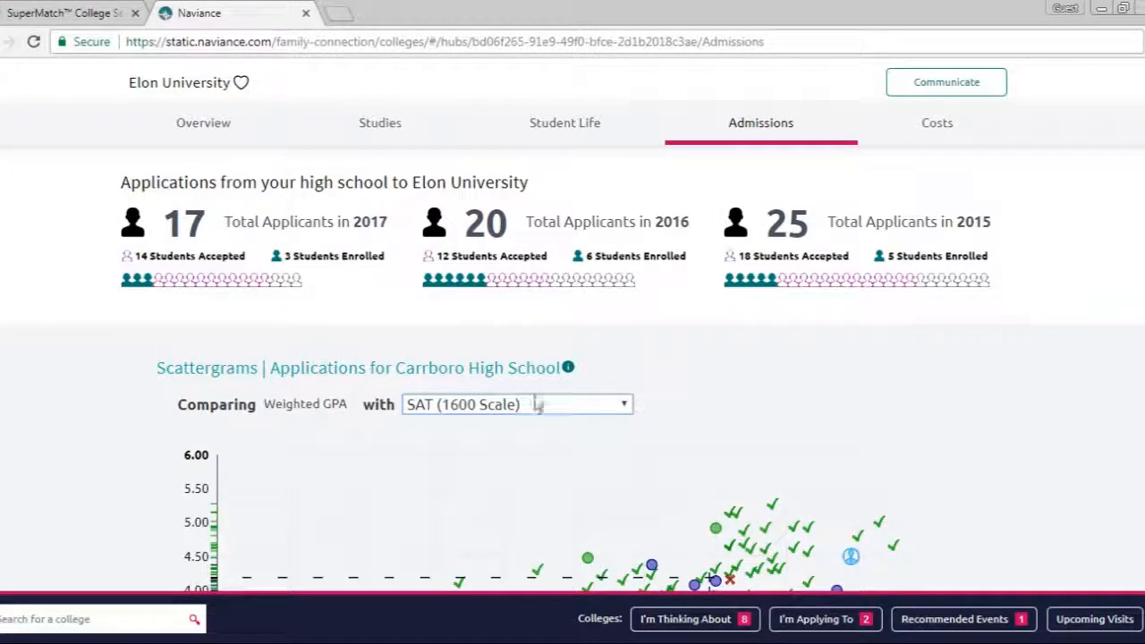
mouse_move(524, 492)
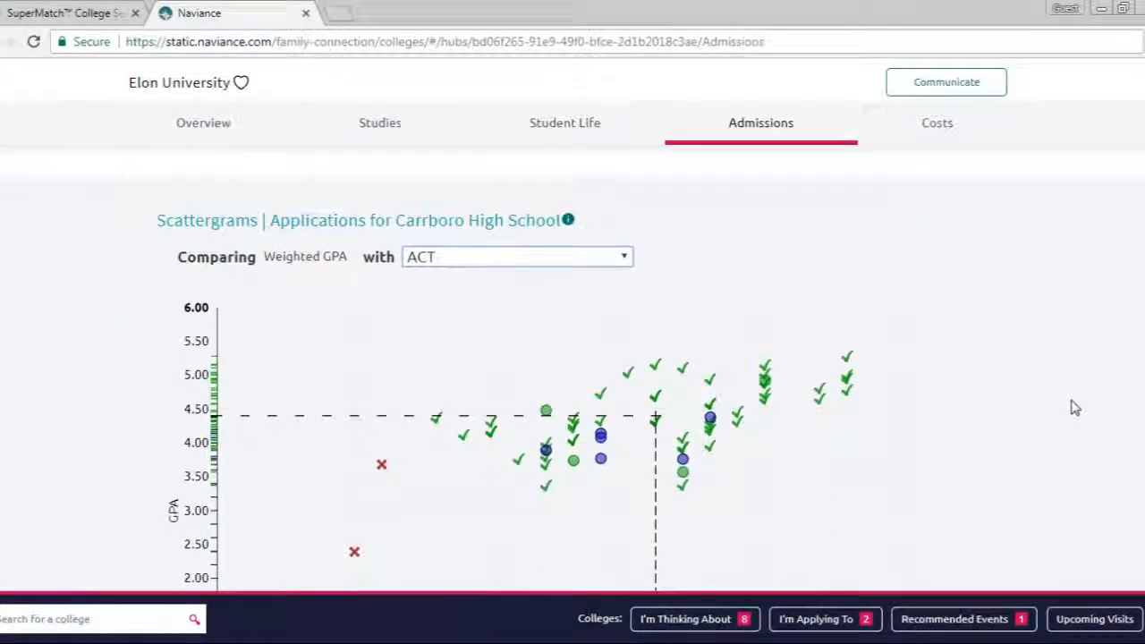
scroll("down", 3)
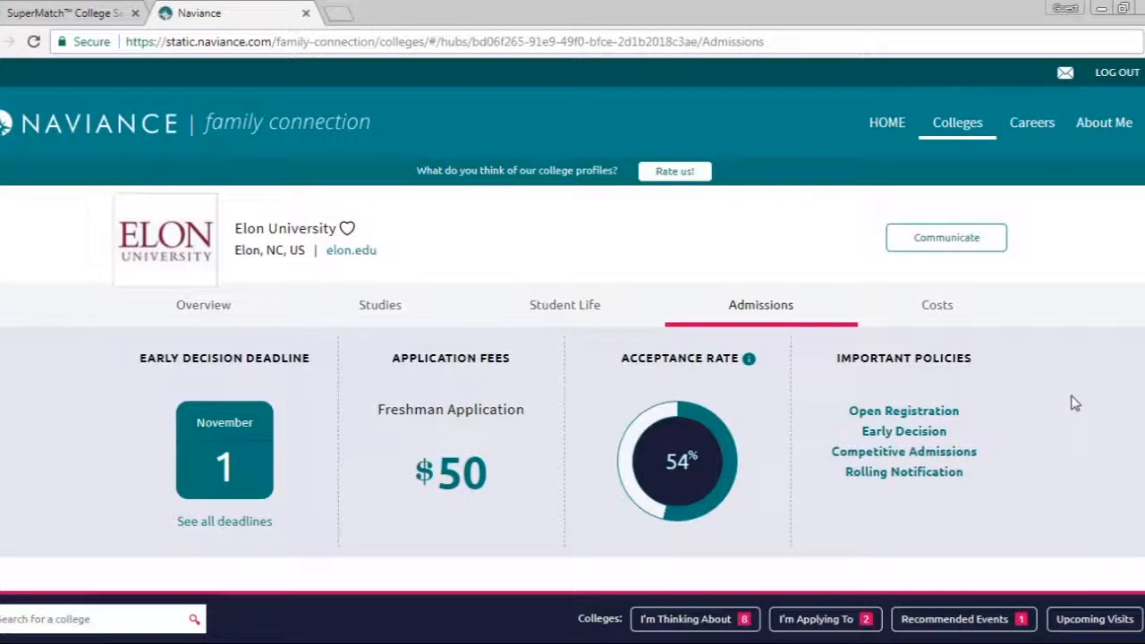
mouse_move(883, 127)
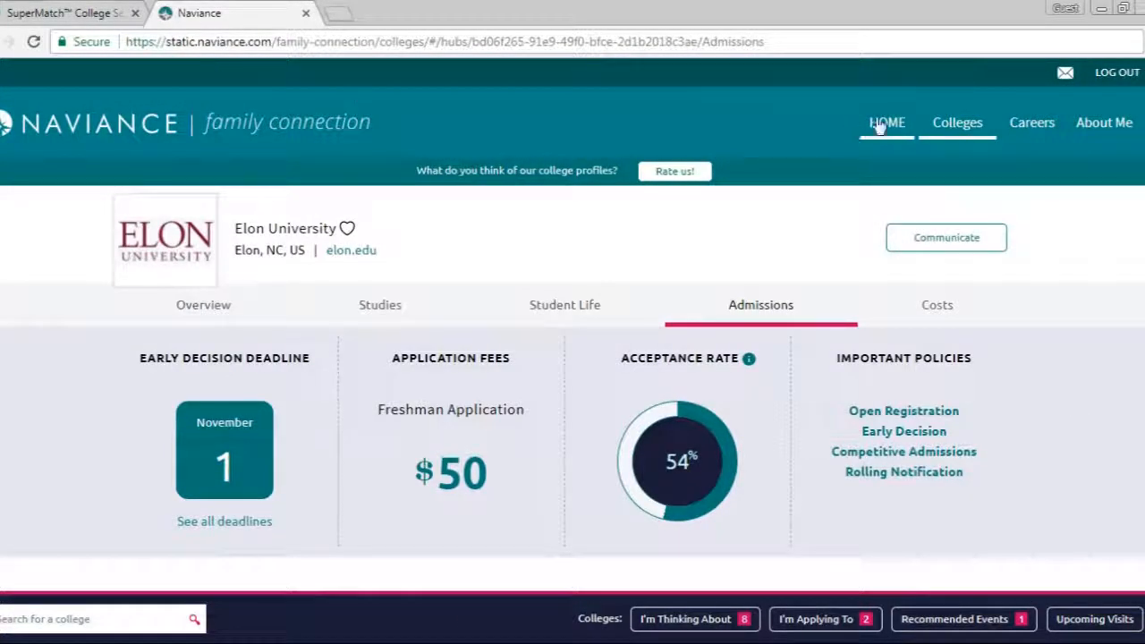
View the Do What You Are results showing the ENFJ type completed Apr 27, 2016
left_click(887, 122)
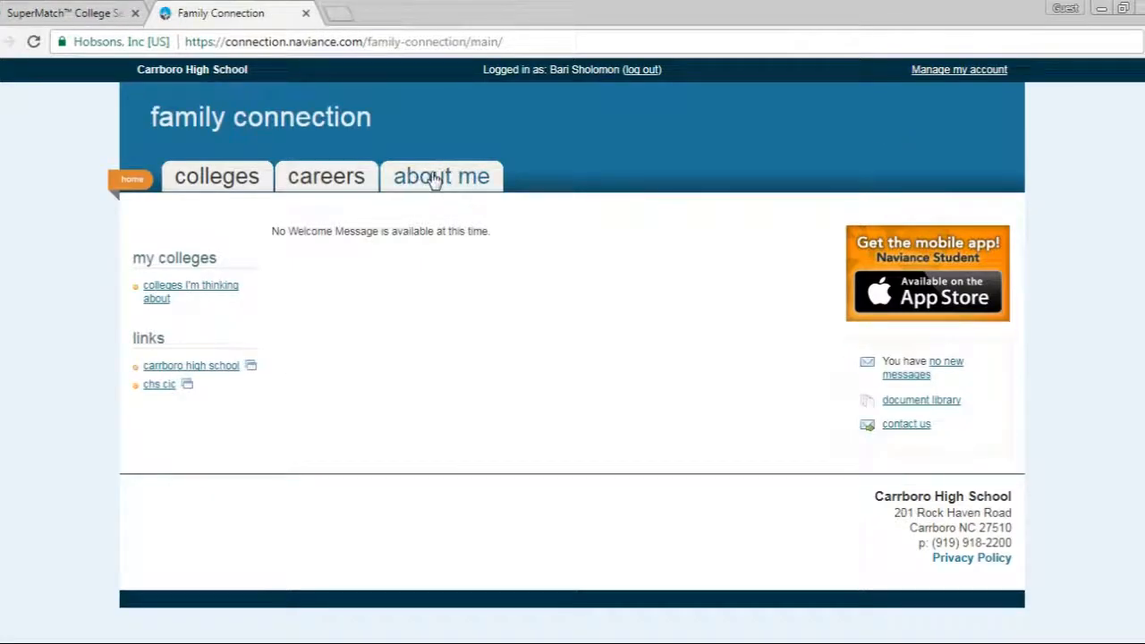
left_click(441, 175)
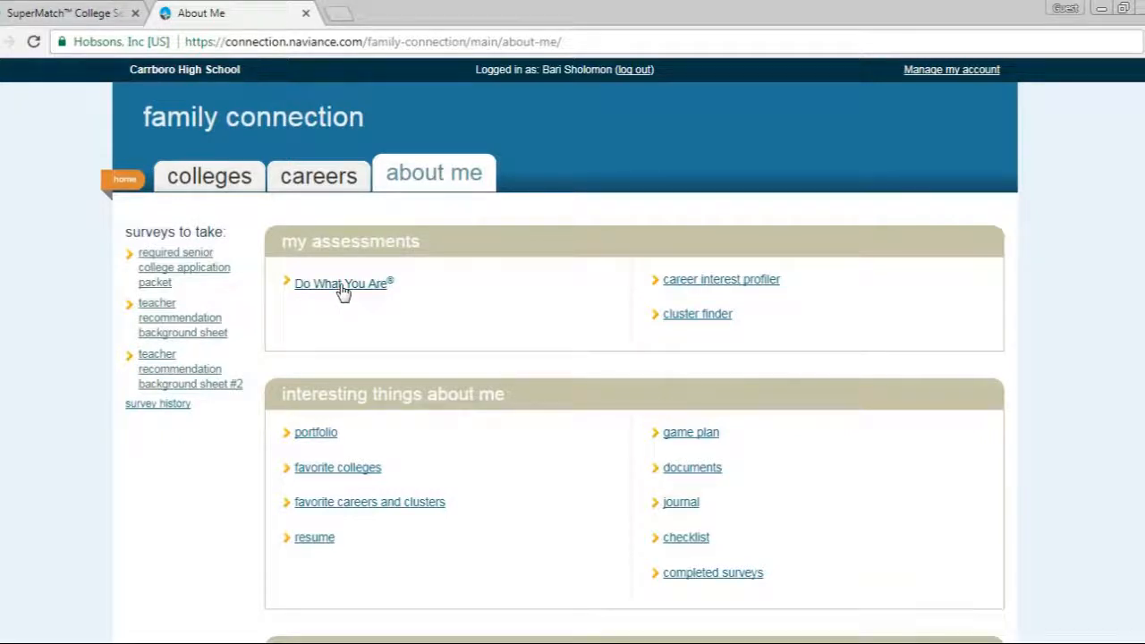
left_click(341, 284)
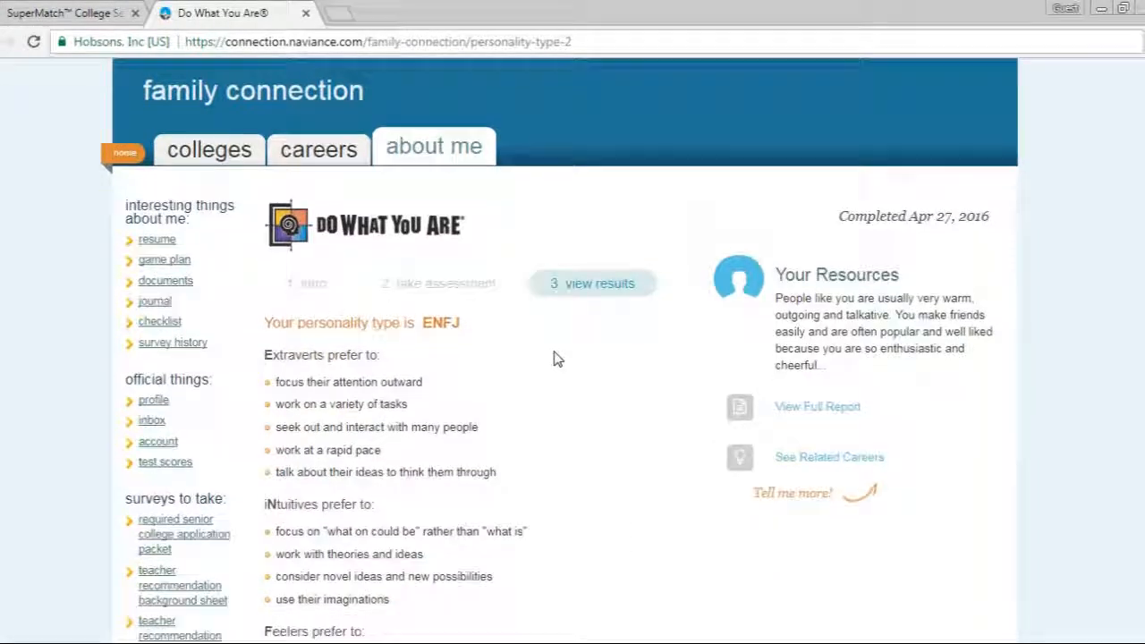
scroll("down", 3)
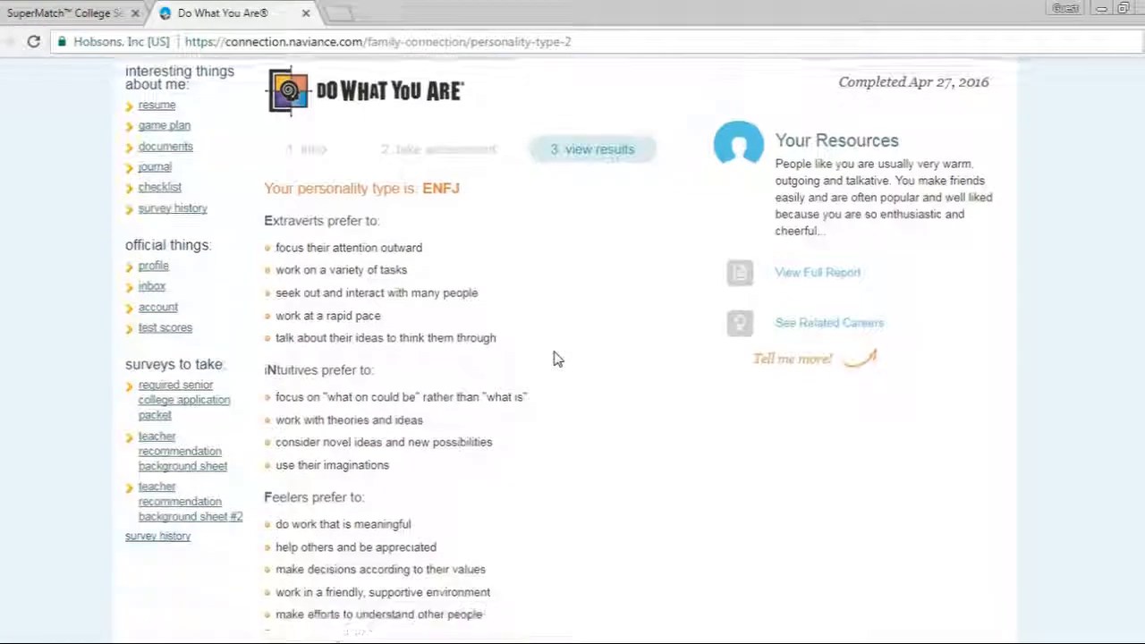
scroll("down", 3)
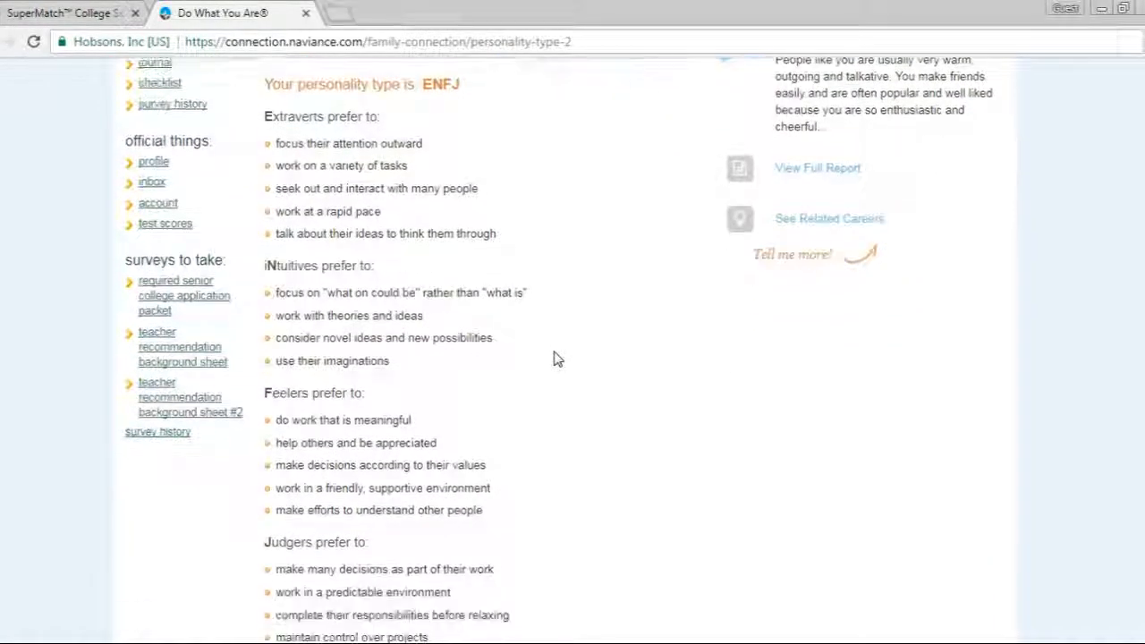
scroll("down", 3)
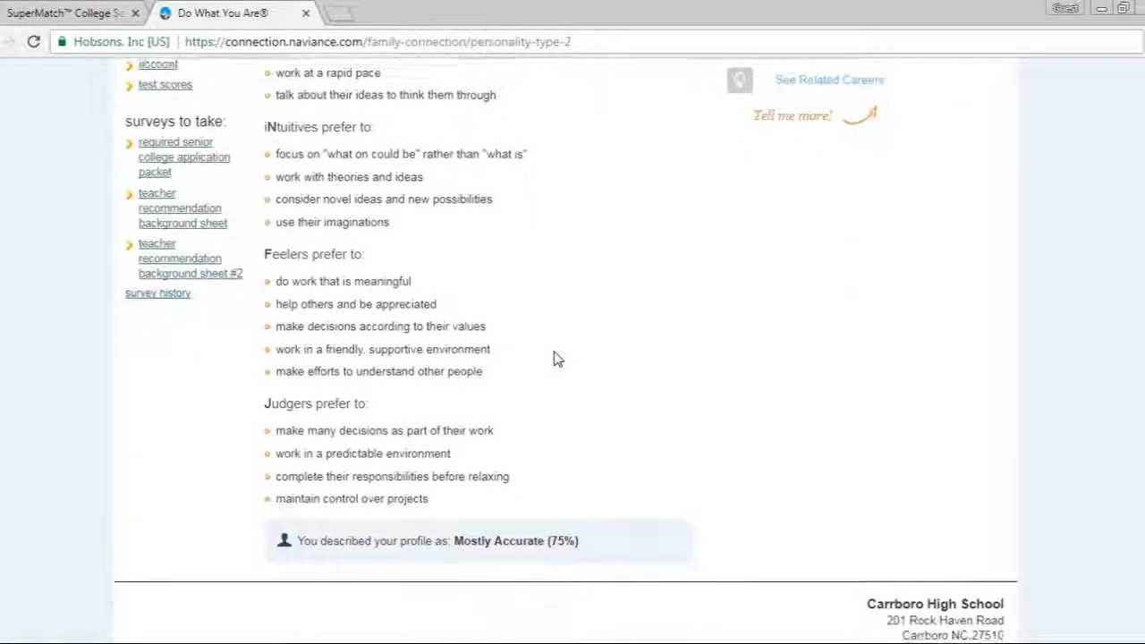
scroll("up", 3)
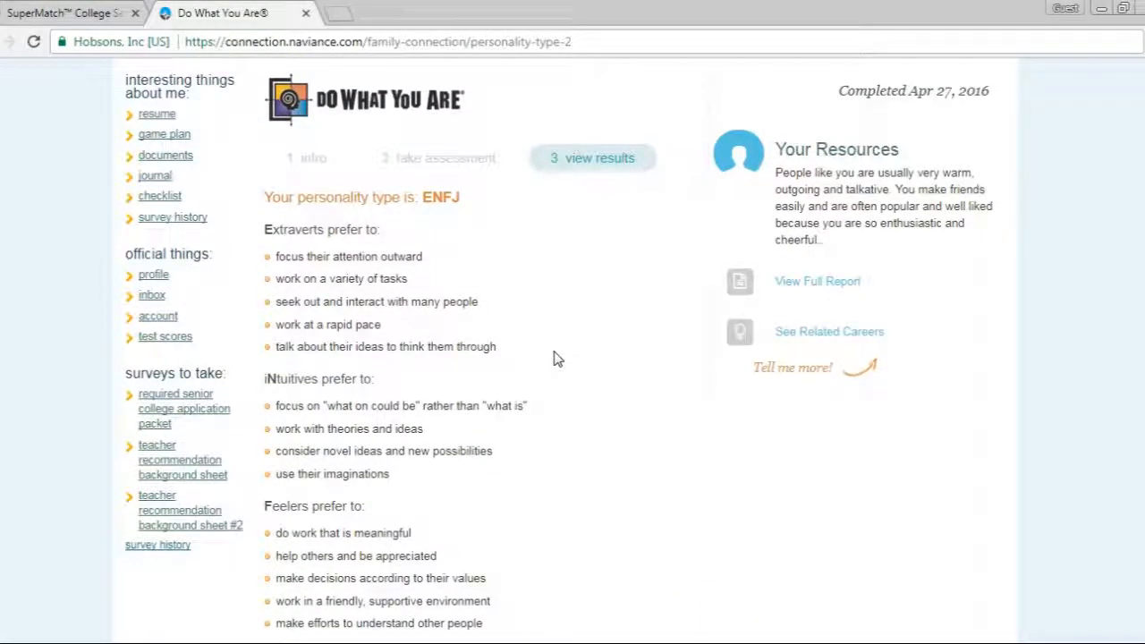
mouse_move(805, 337)
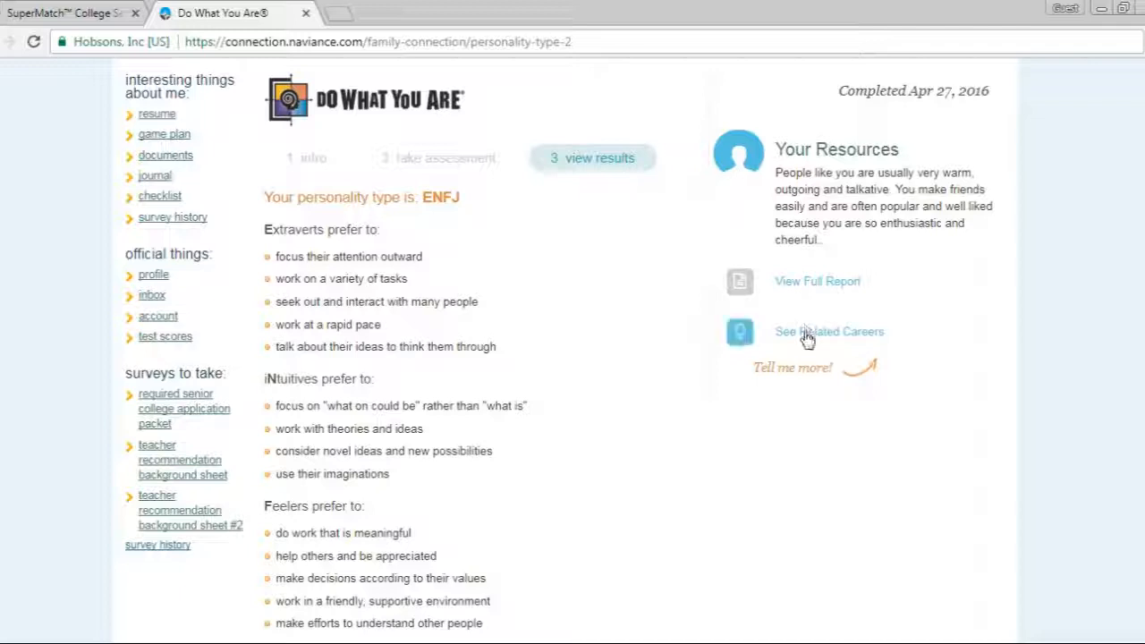
Show the ENFJ related-careers table pairing education careers with fields of study
left_click(829, 332)
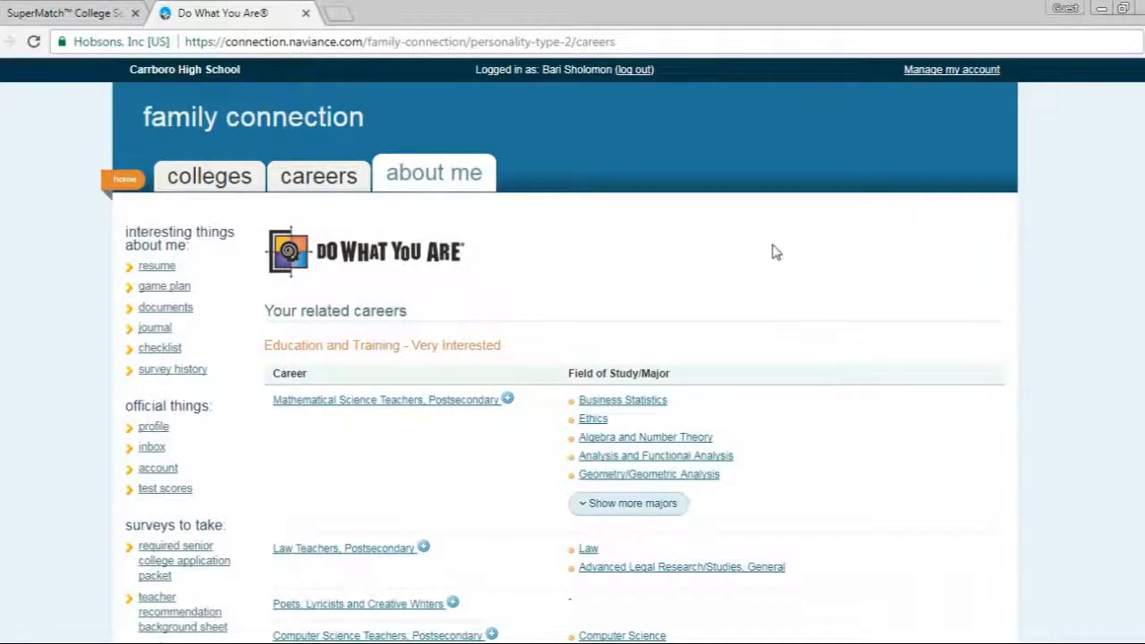
scroll("down", 3)
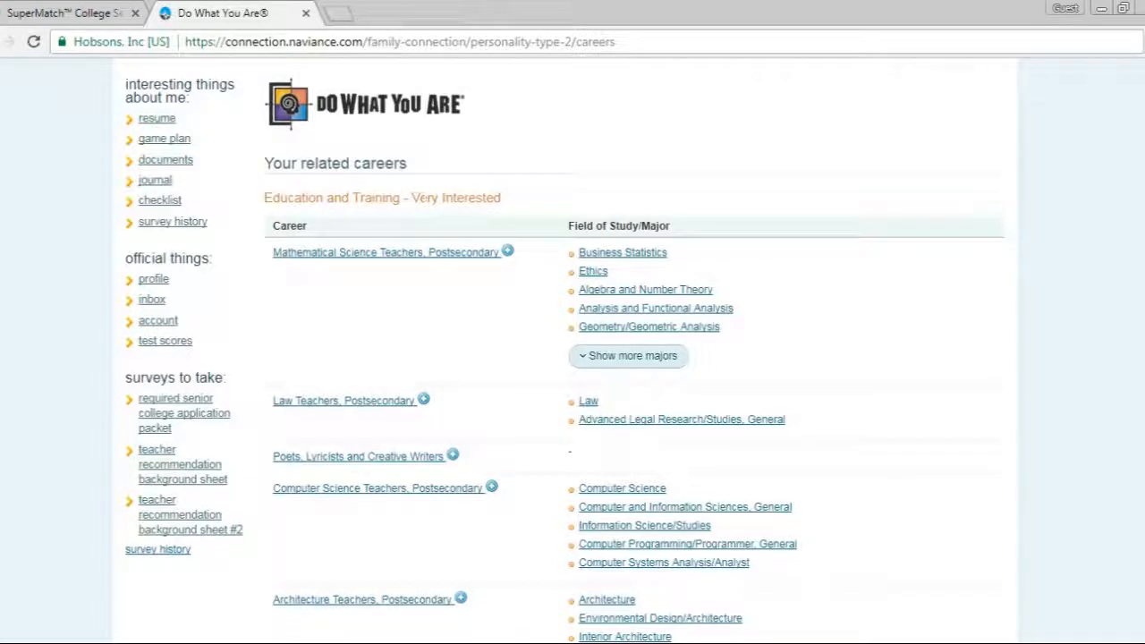
mouse_move(393, 309)
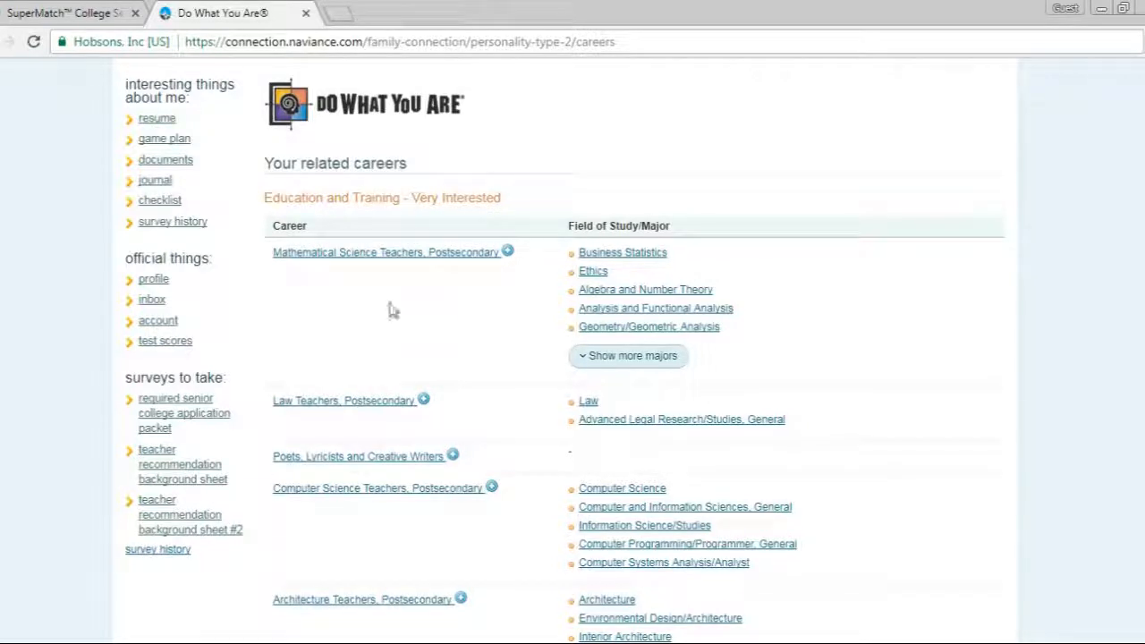
scroll("down", 3)
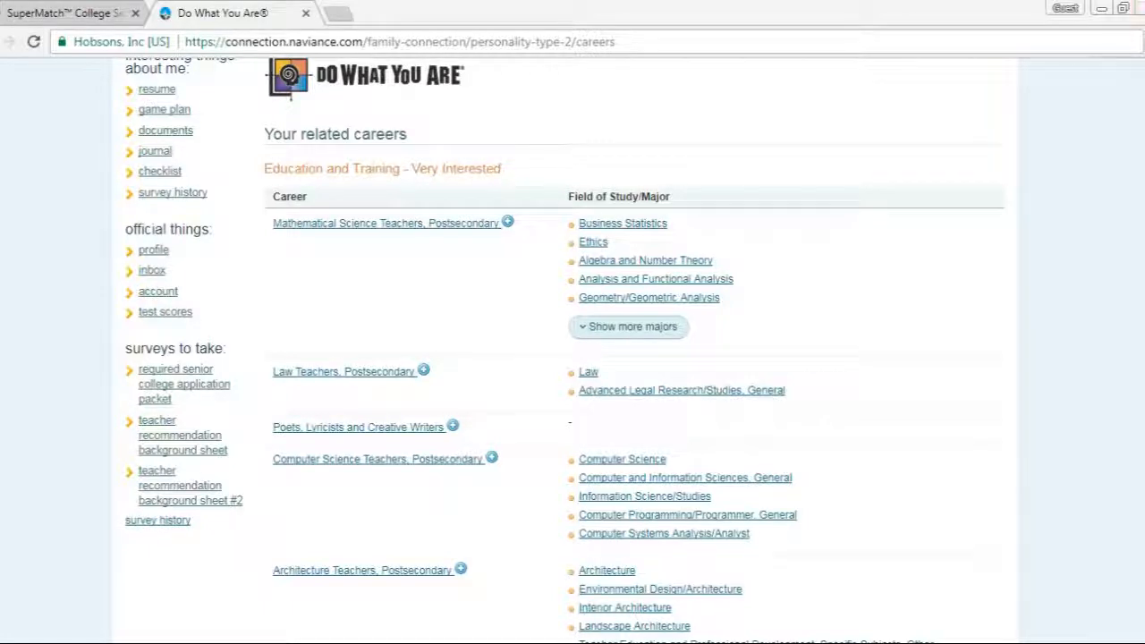
scroll("down", 3)
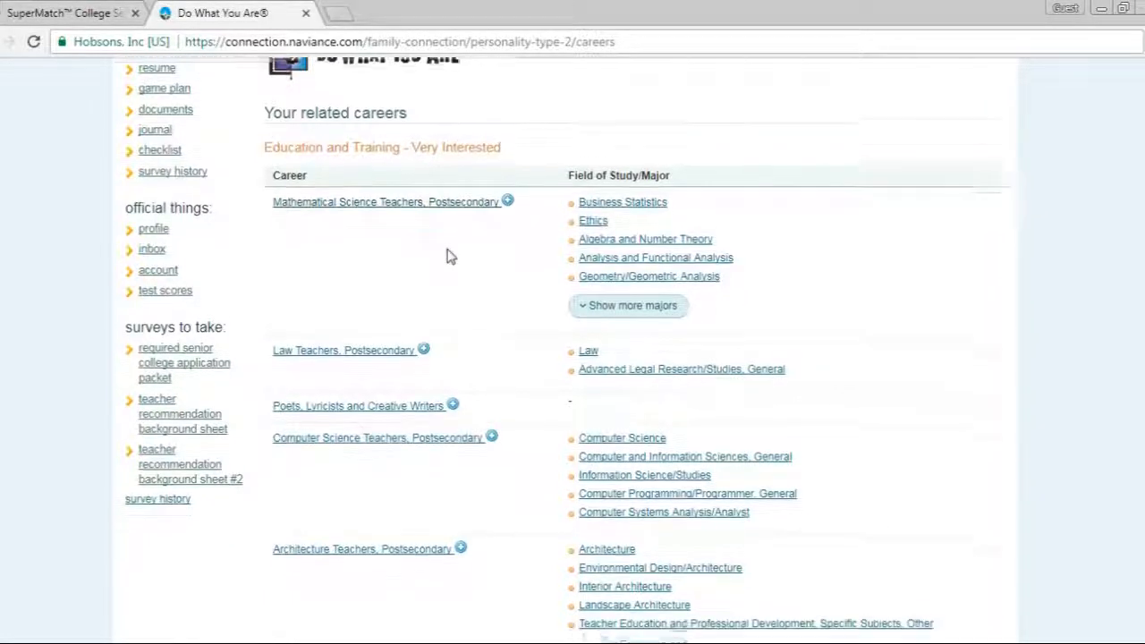
scroll("down", 3)
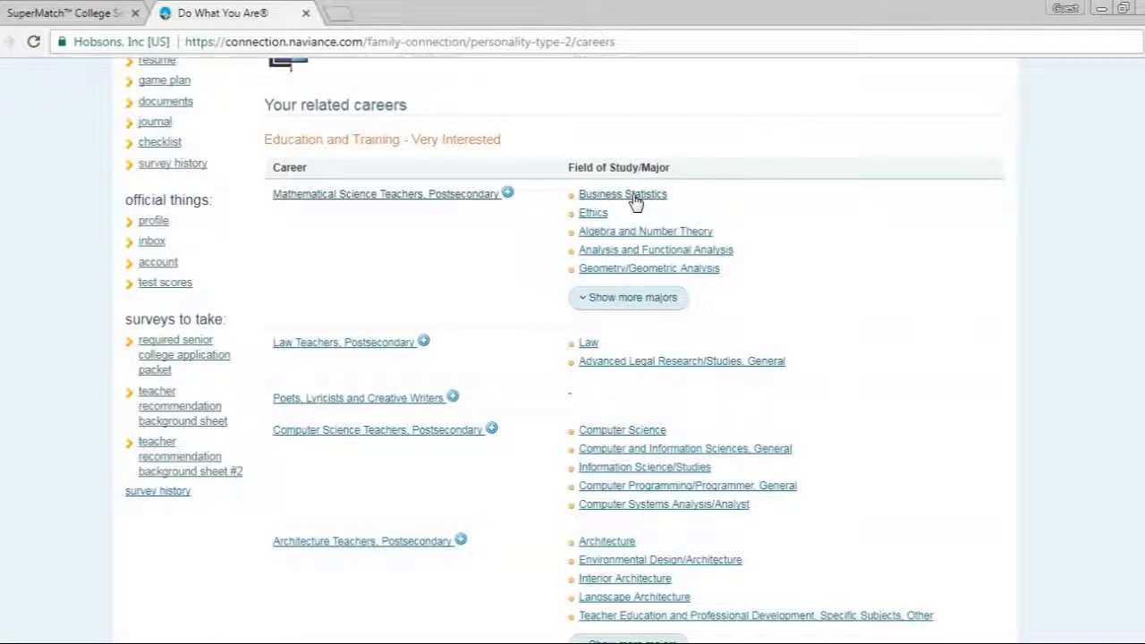
Open College Lookup for Business Statistics from the Mathematical Science Teachers row
left_click(623, 194)
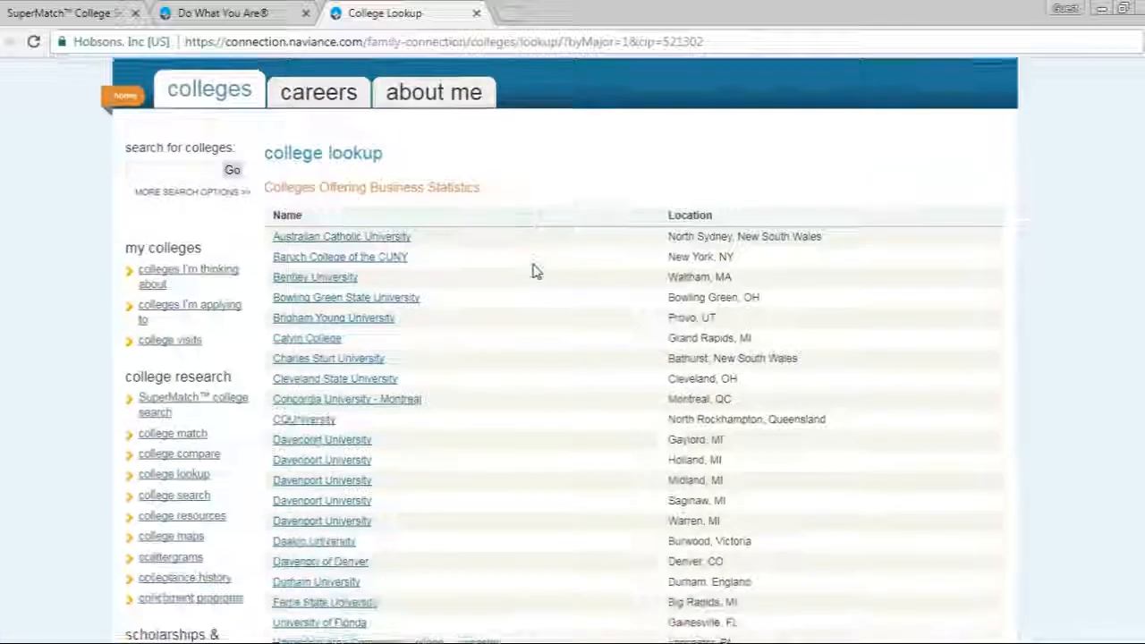
scroll("down", 3)
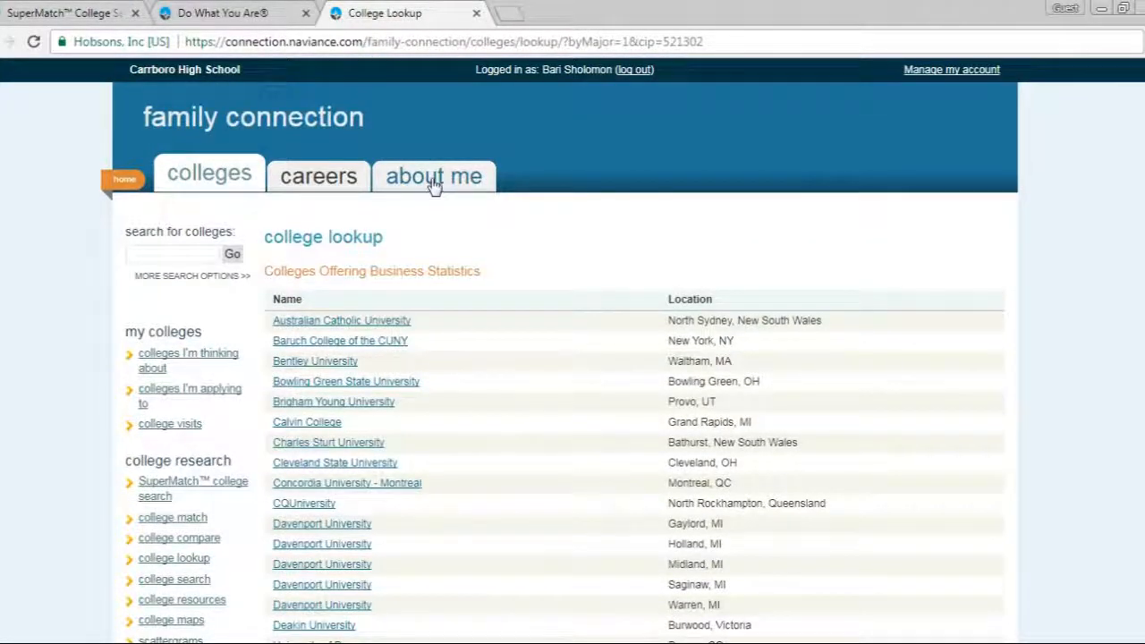
Go back through About Me to the Carrboro High School Family Connection home page
left_click(434, 175)
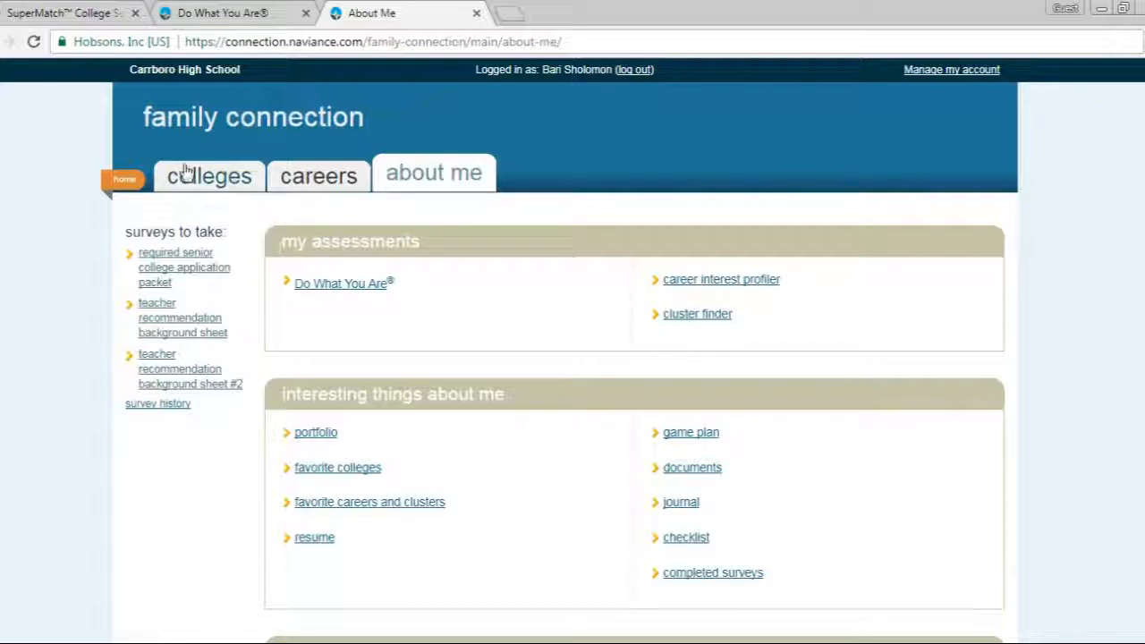
left_click(124, 179)
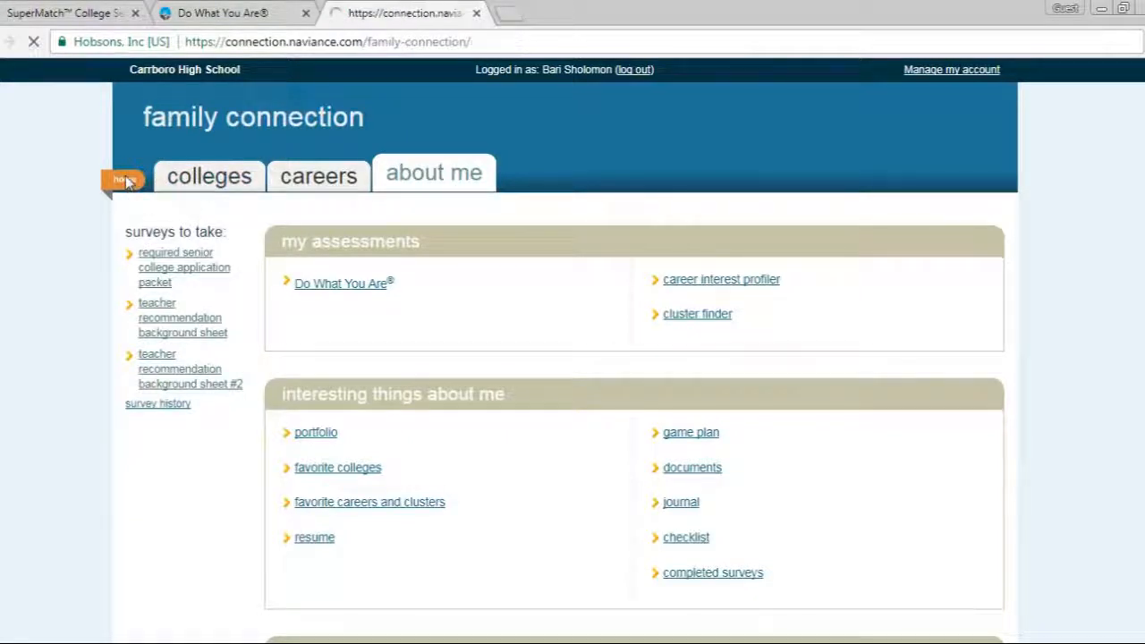
left_click(124, 178)
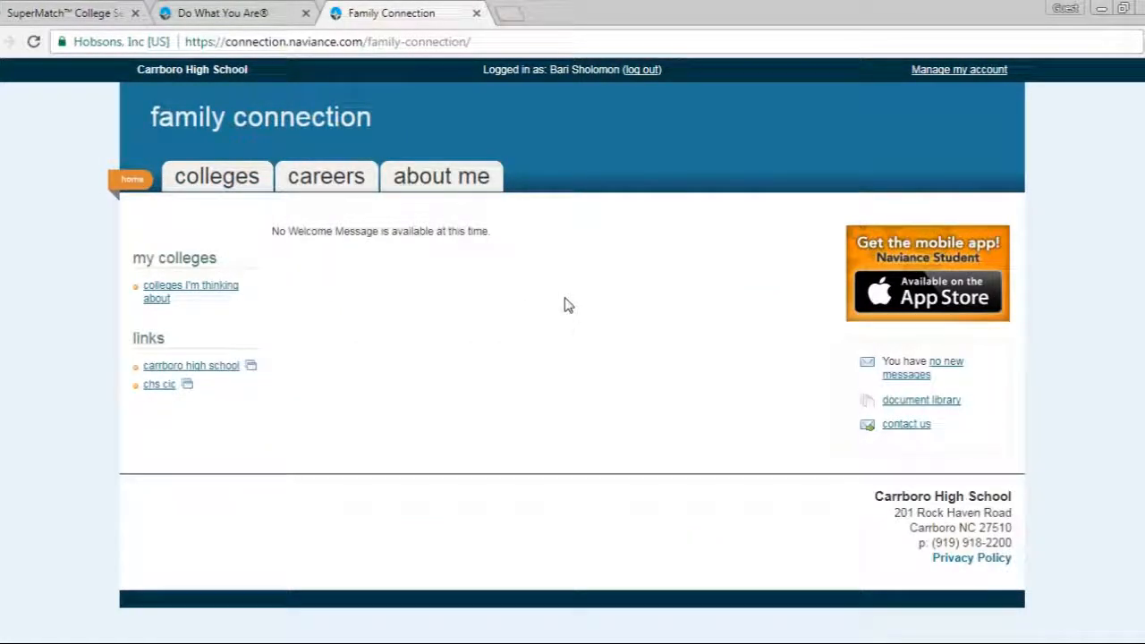
mouse_move(640, 213)
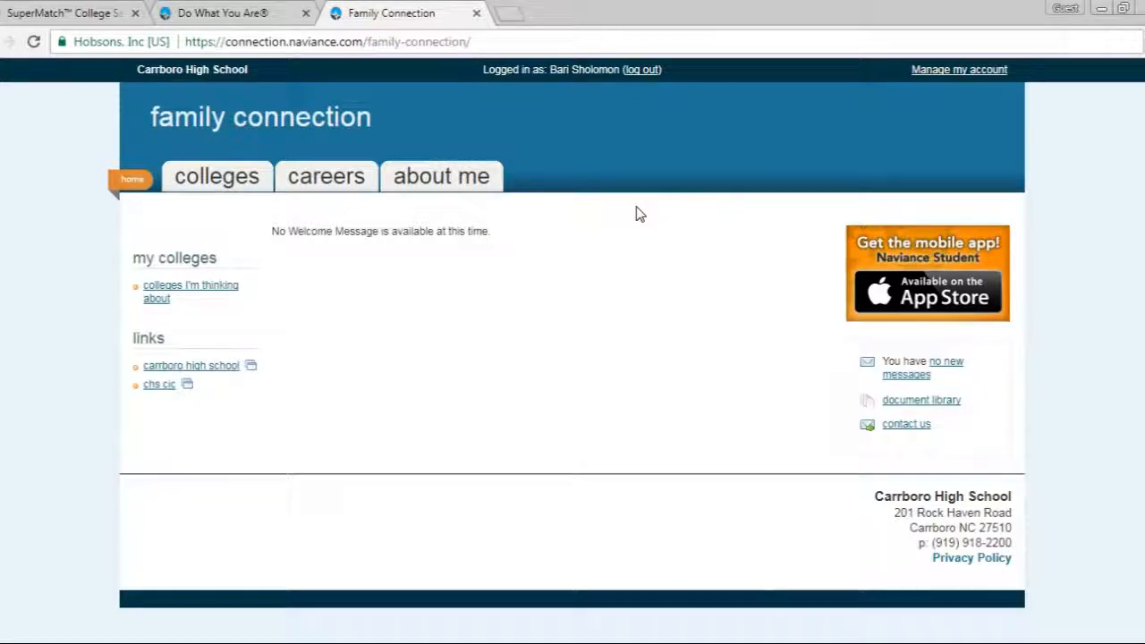